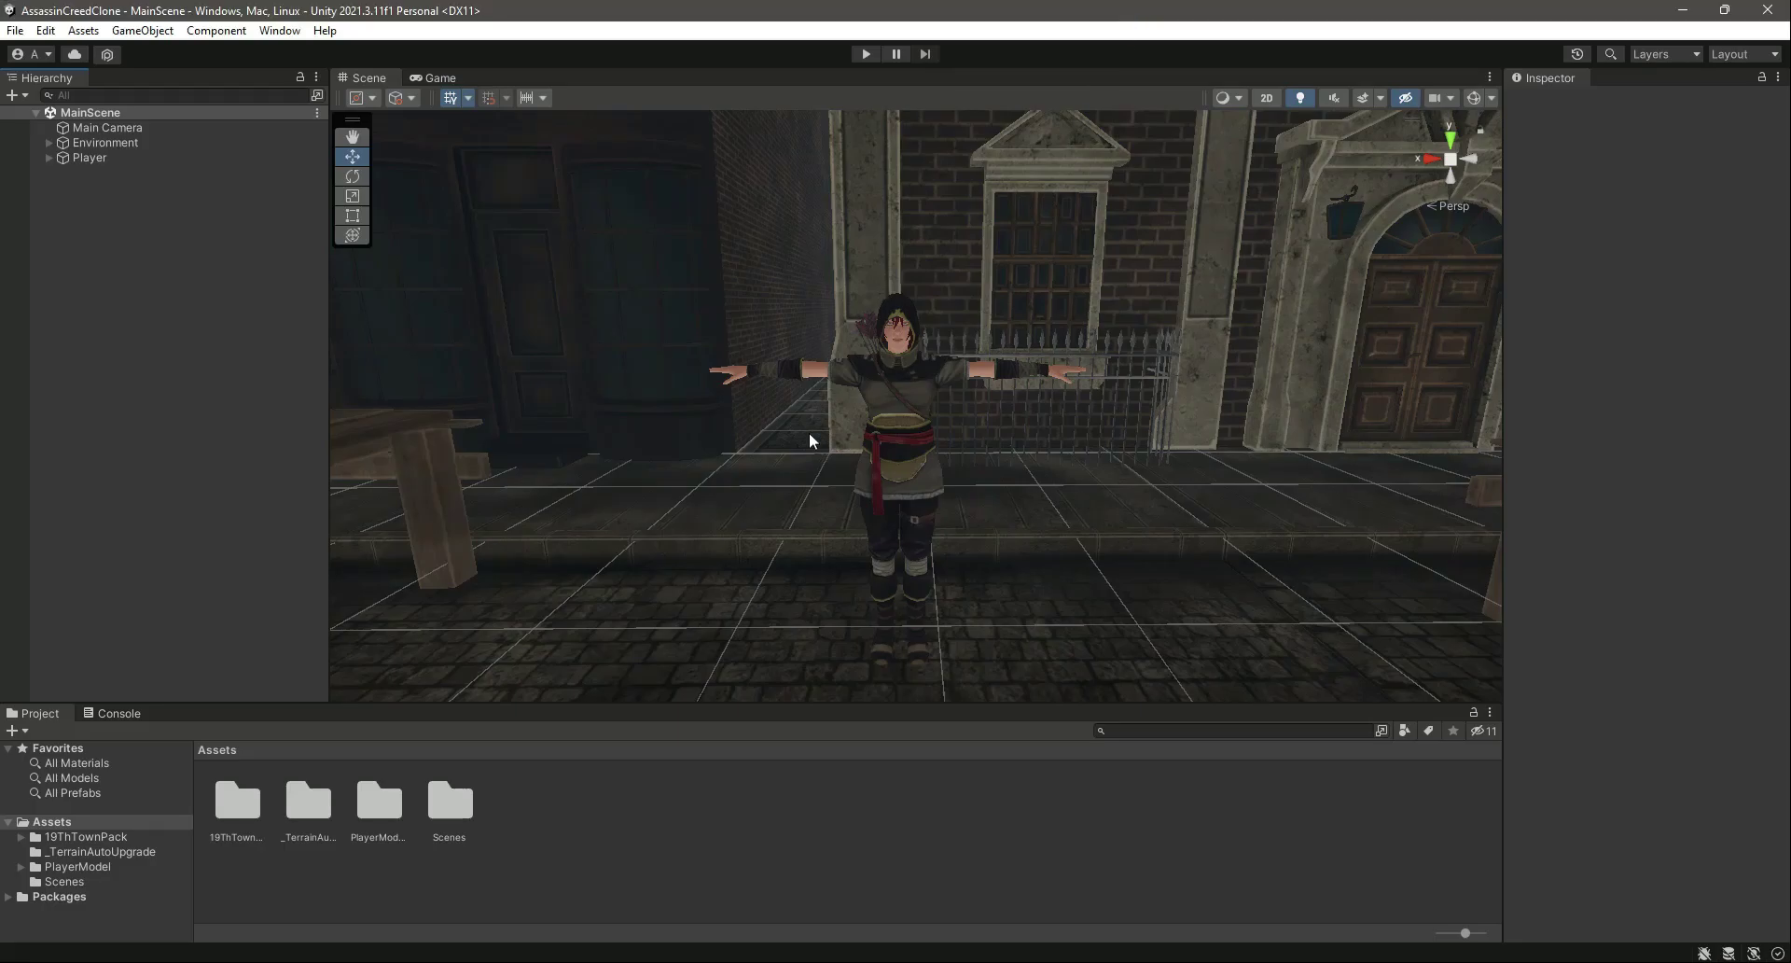
mouse_move(765, 401)
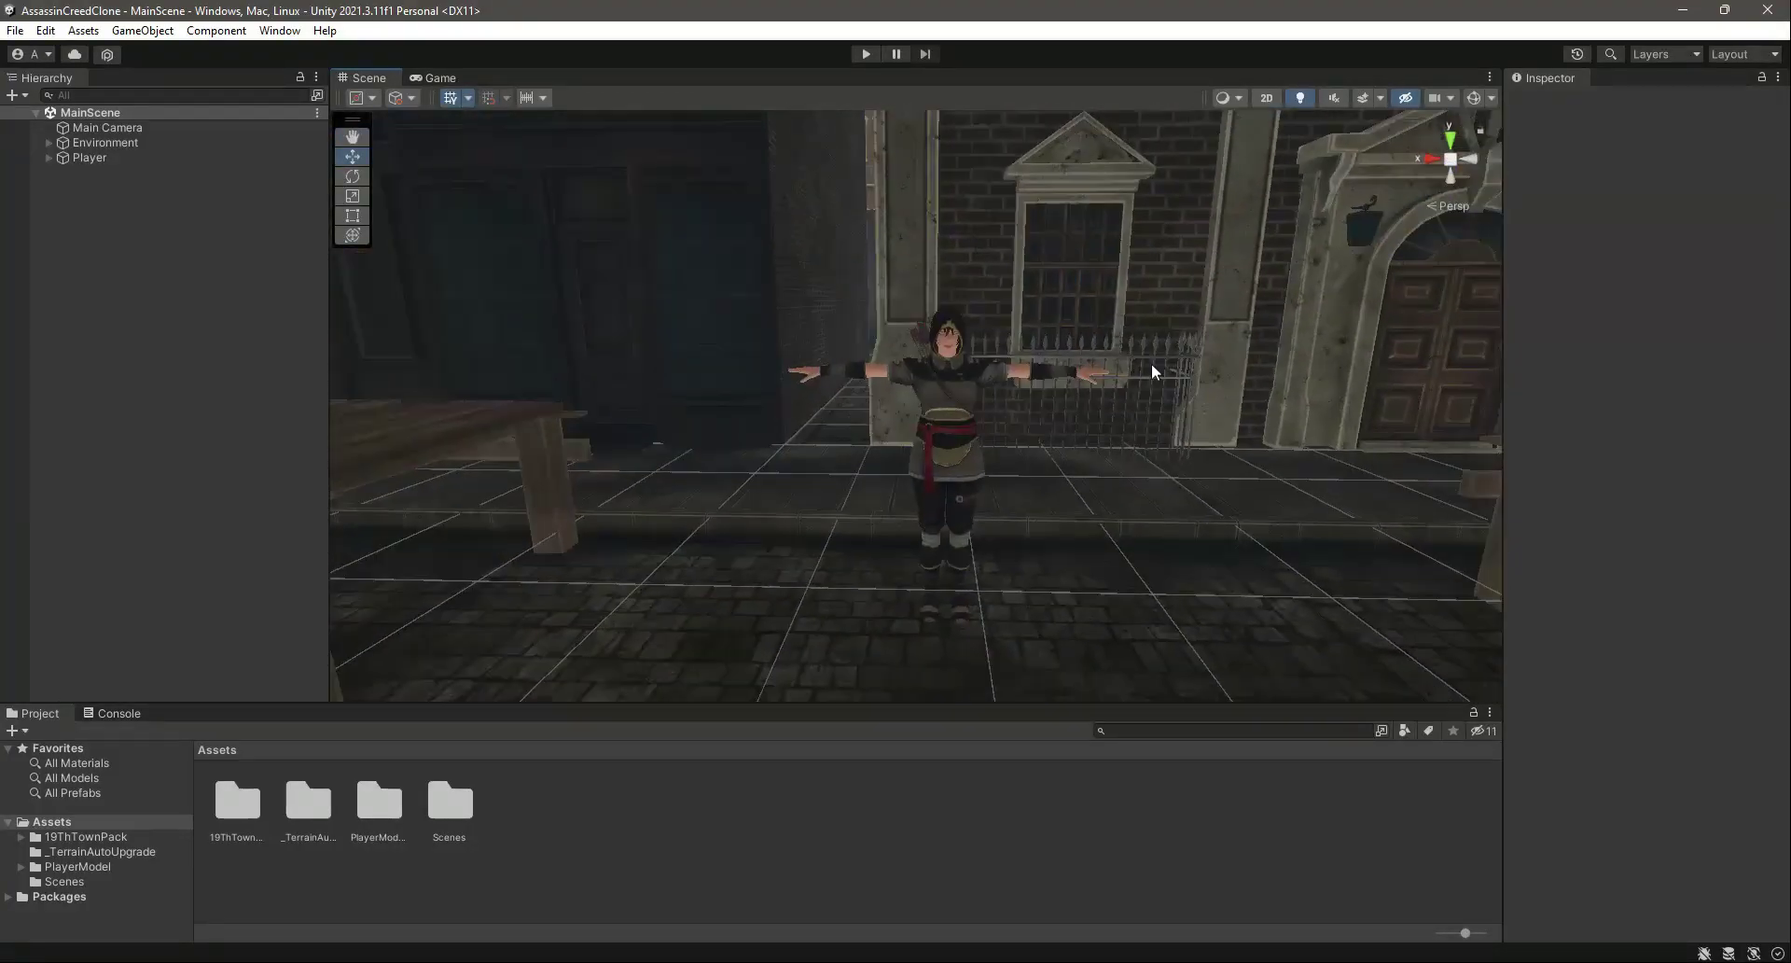
Create a new folder named Scripts under Assets.
click(108, 127)
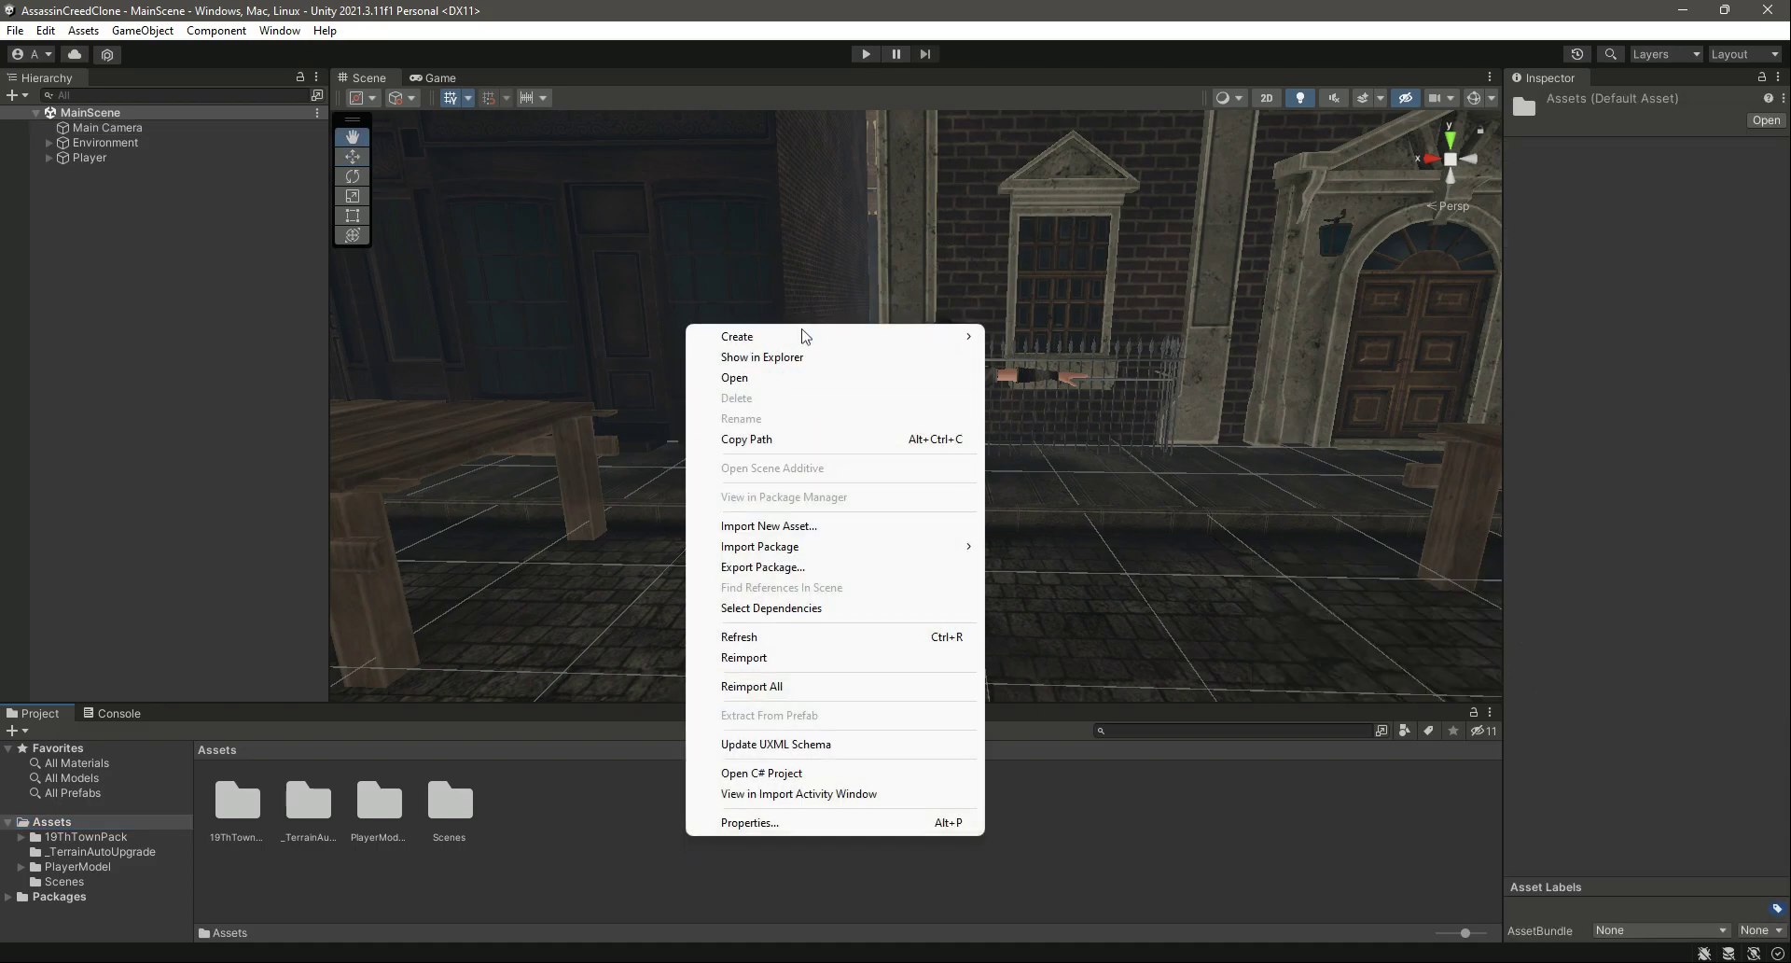
click(735, 335)
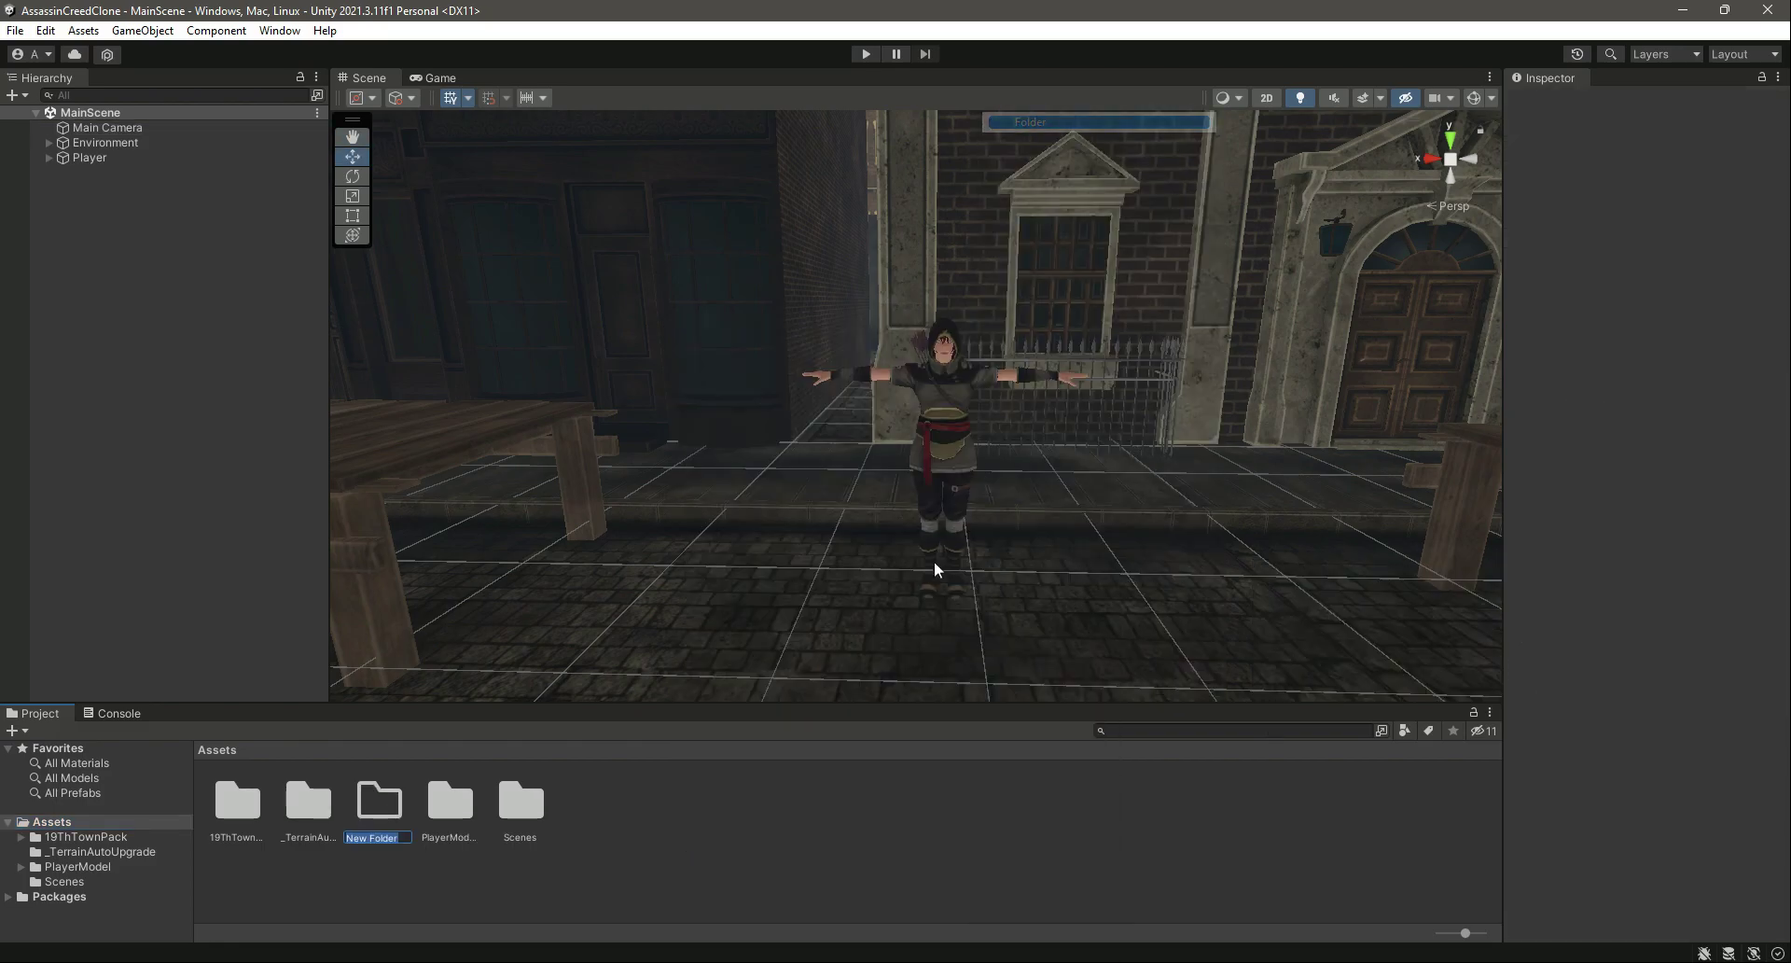
text(Scripts)
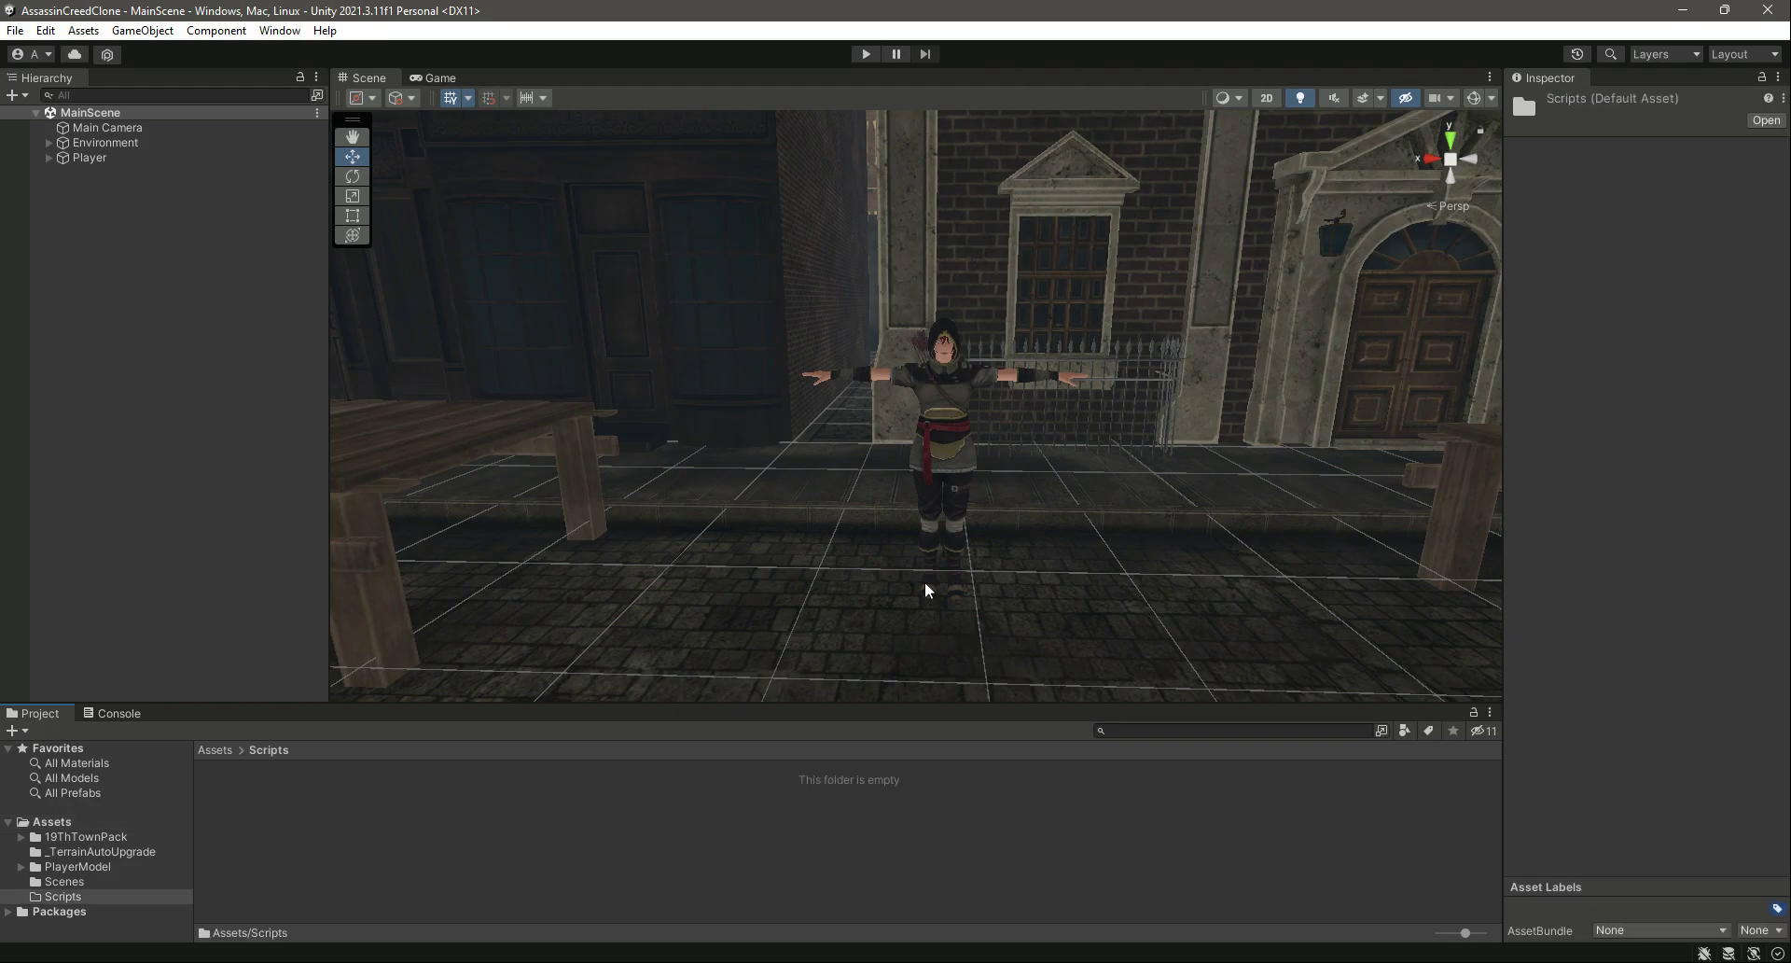
Create a CameraControllerScripts folder inside Scripts and enter it.
right_click(849, 778)
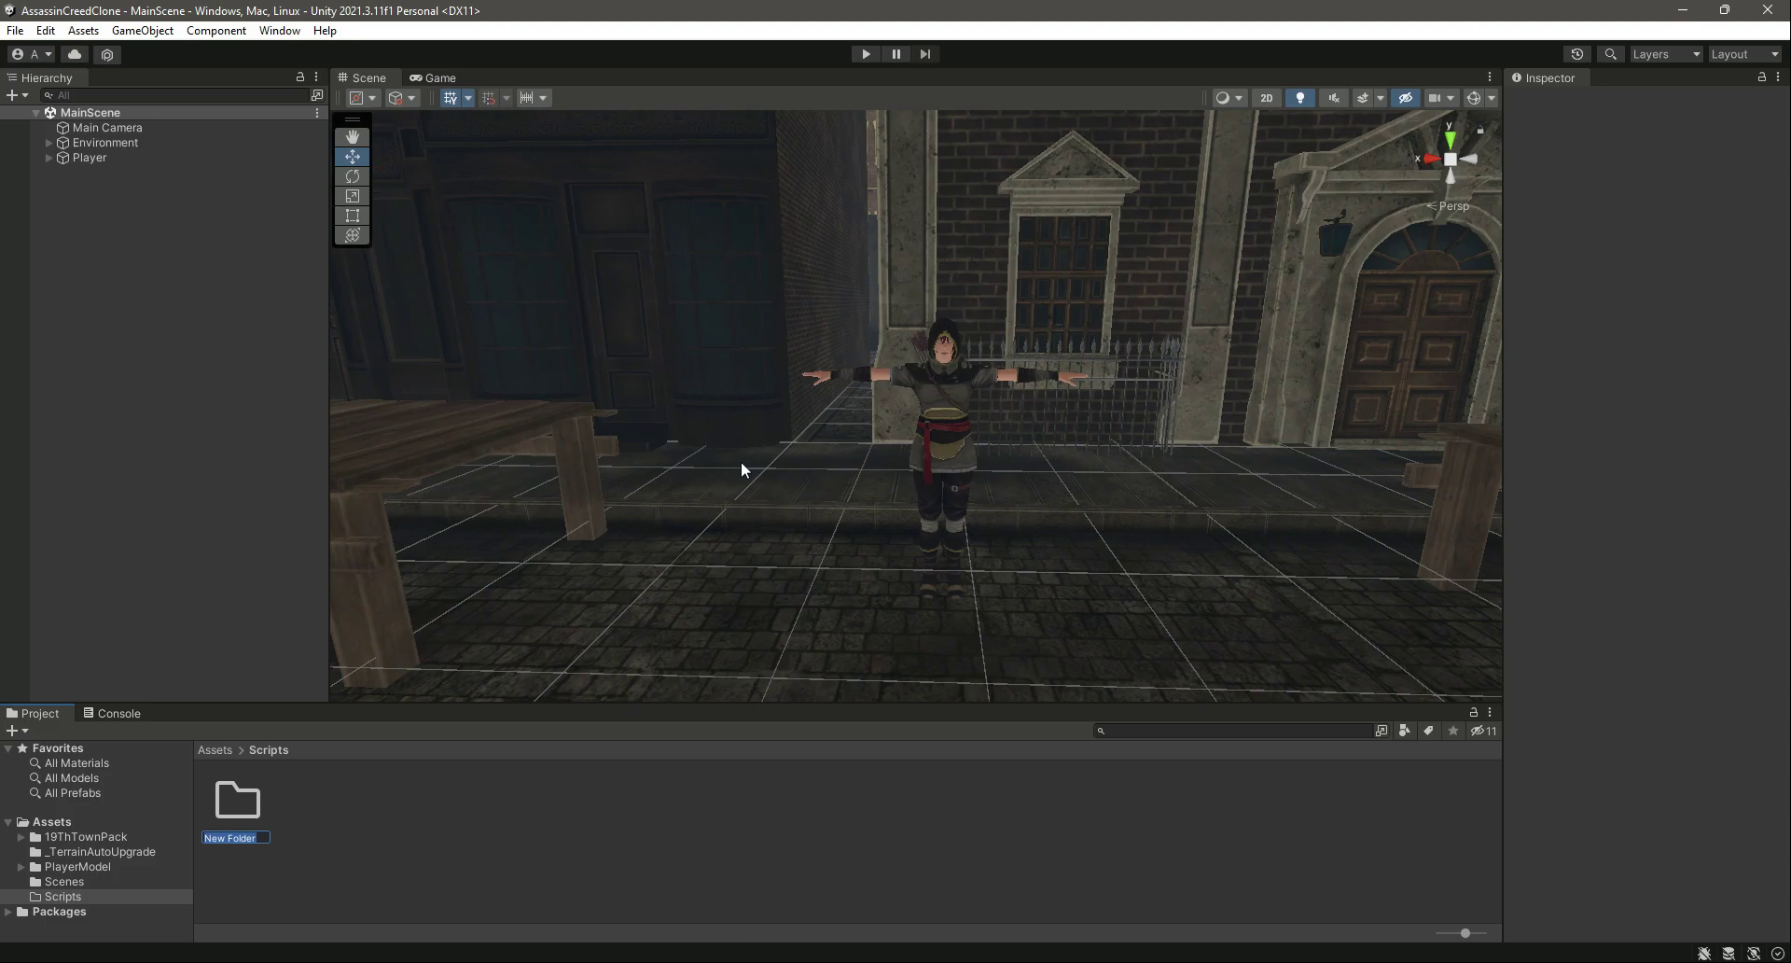
text(Camera)
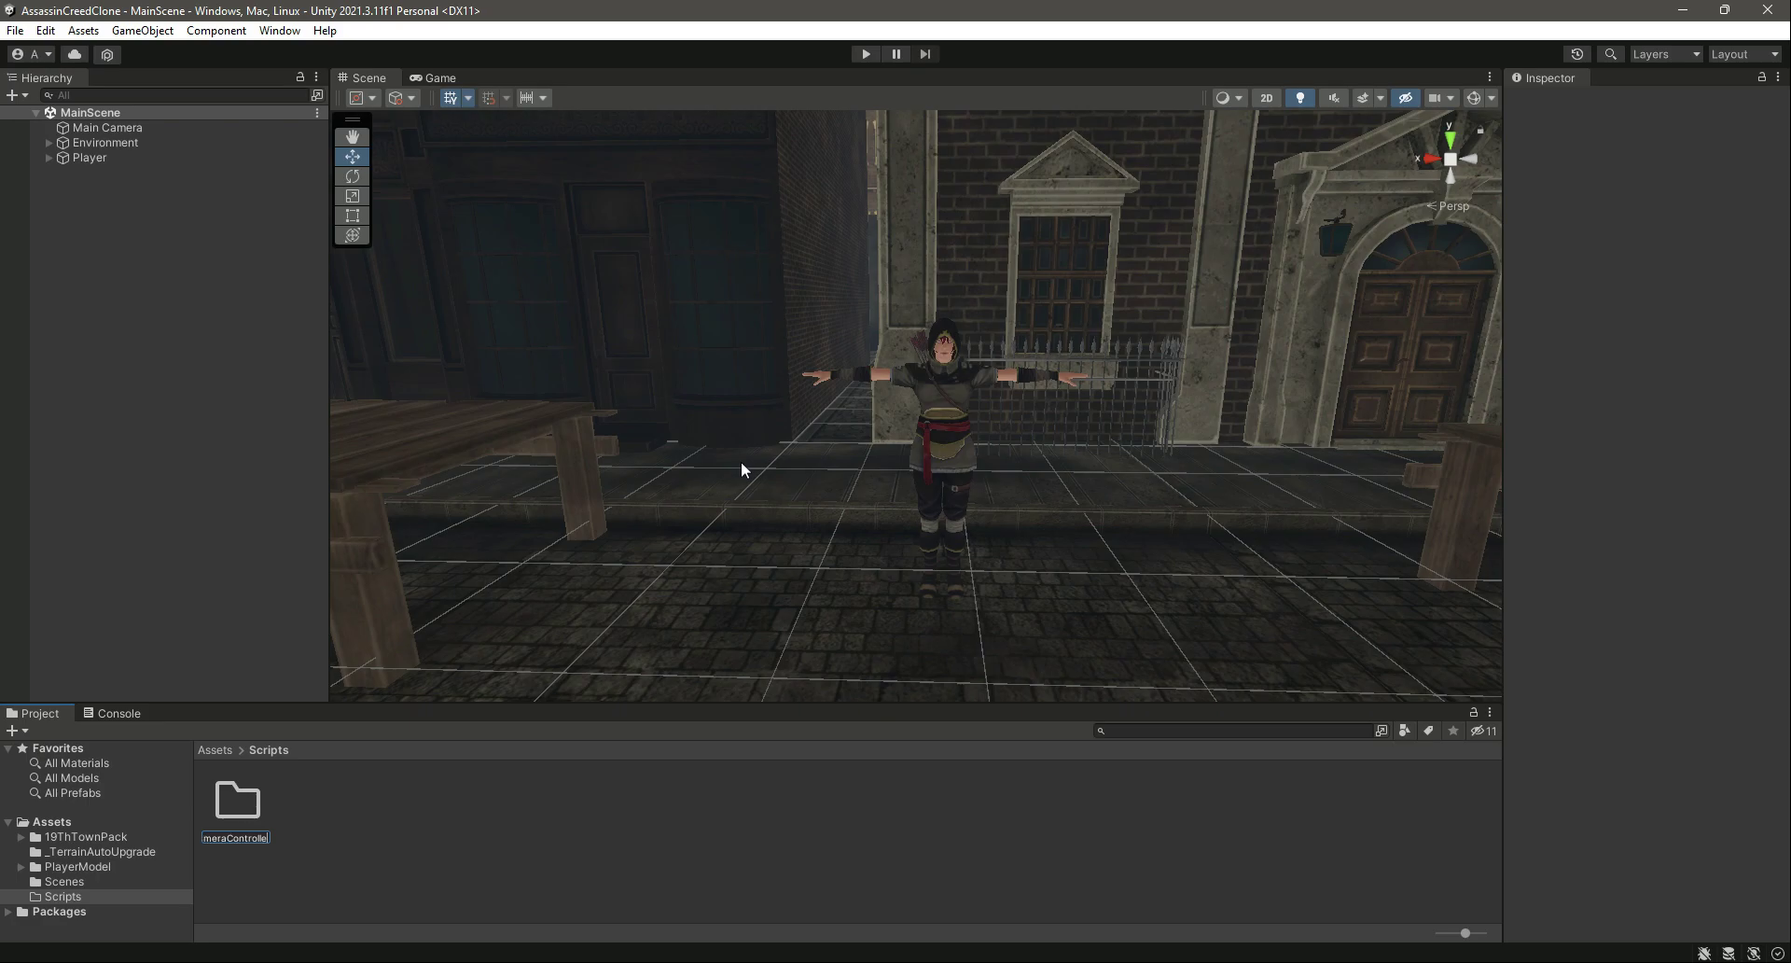
click(235, 798)
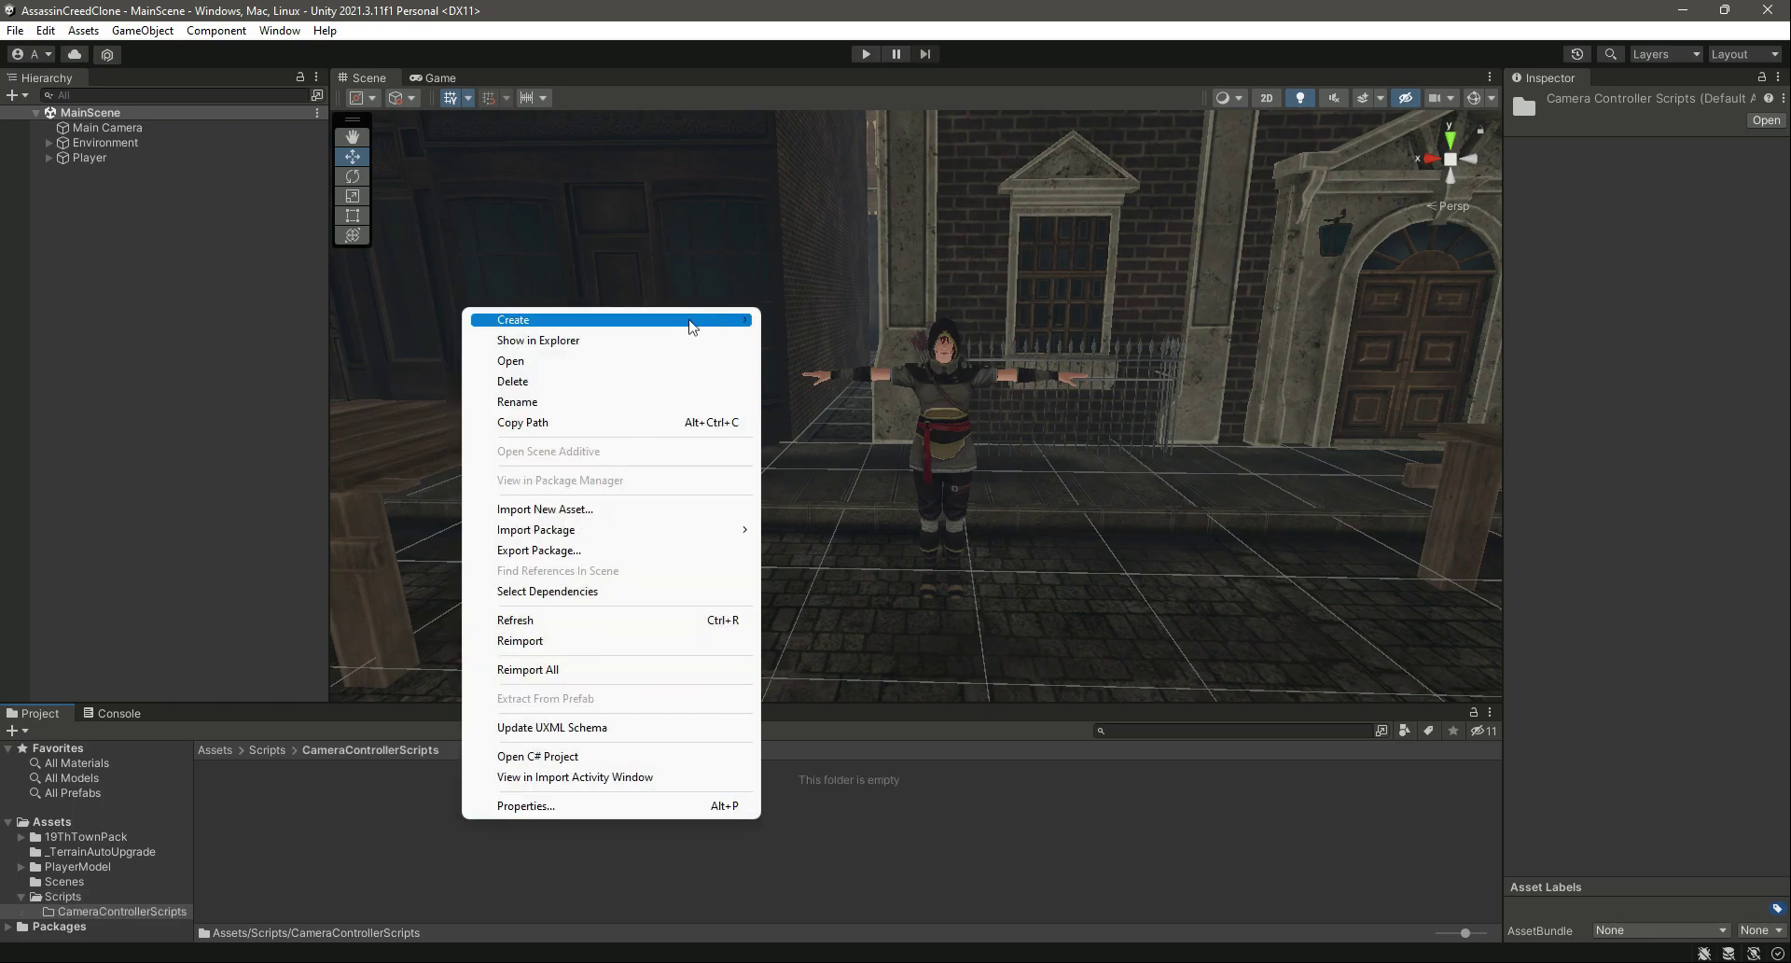
Create a C# script named MainCameraController in CameraControllerScripts.
click(511, 319)
text(Main)
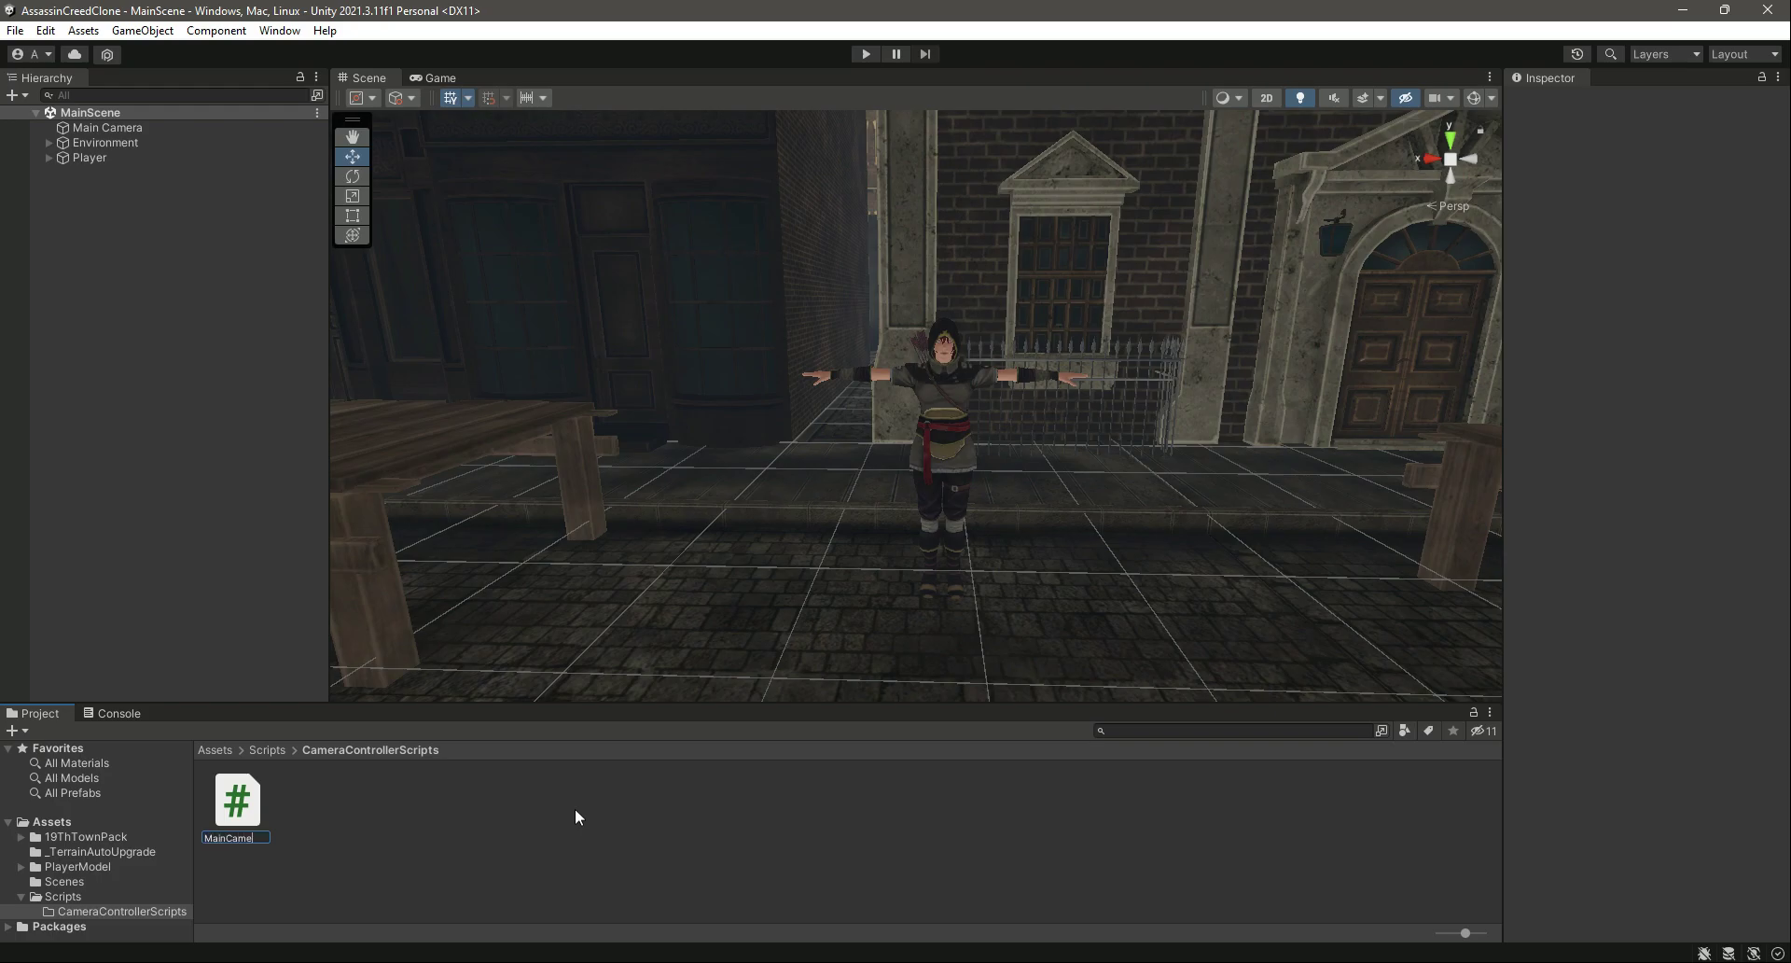
text(CameraC)
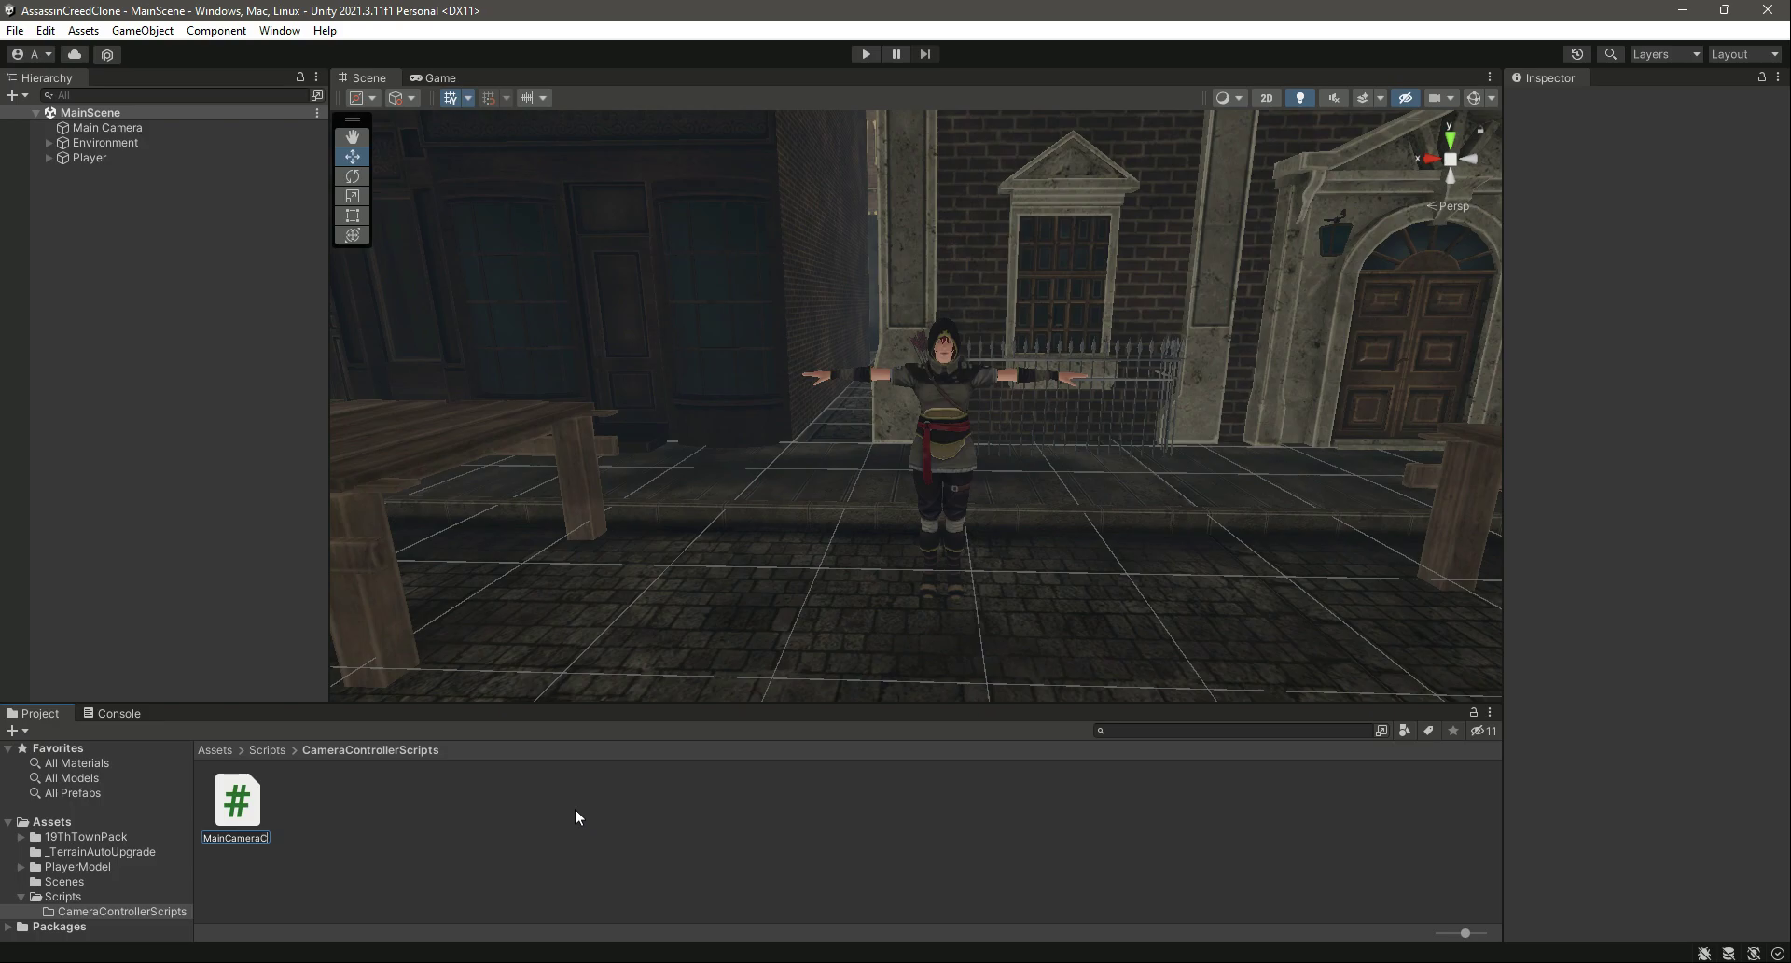
click(235, 798)
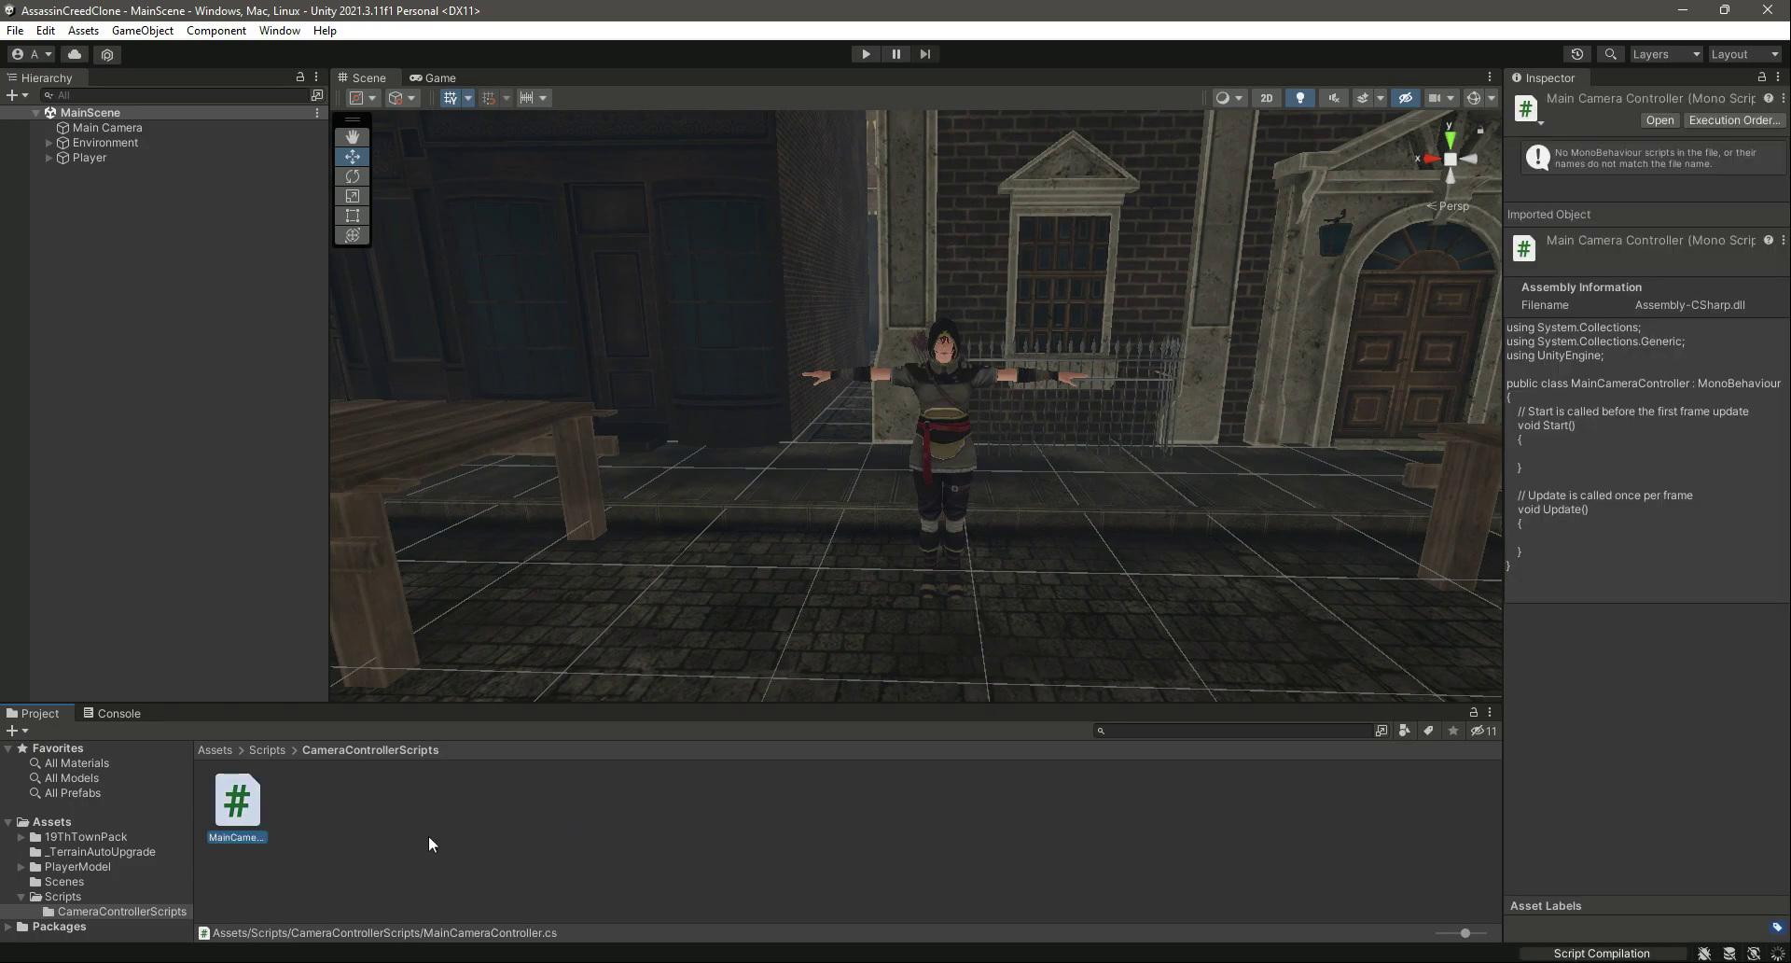
Add MainCameraController to Main Camera, dismissing the compile-time add error.
click(108, 127)
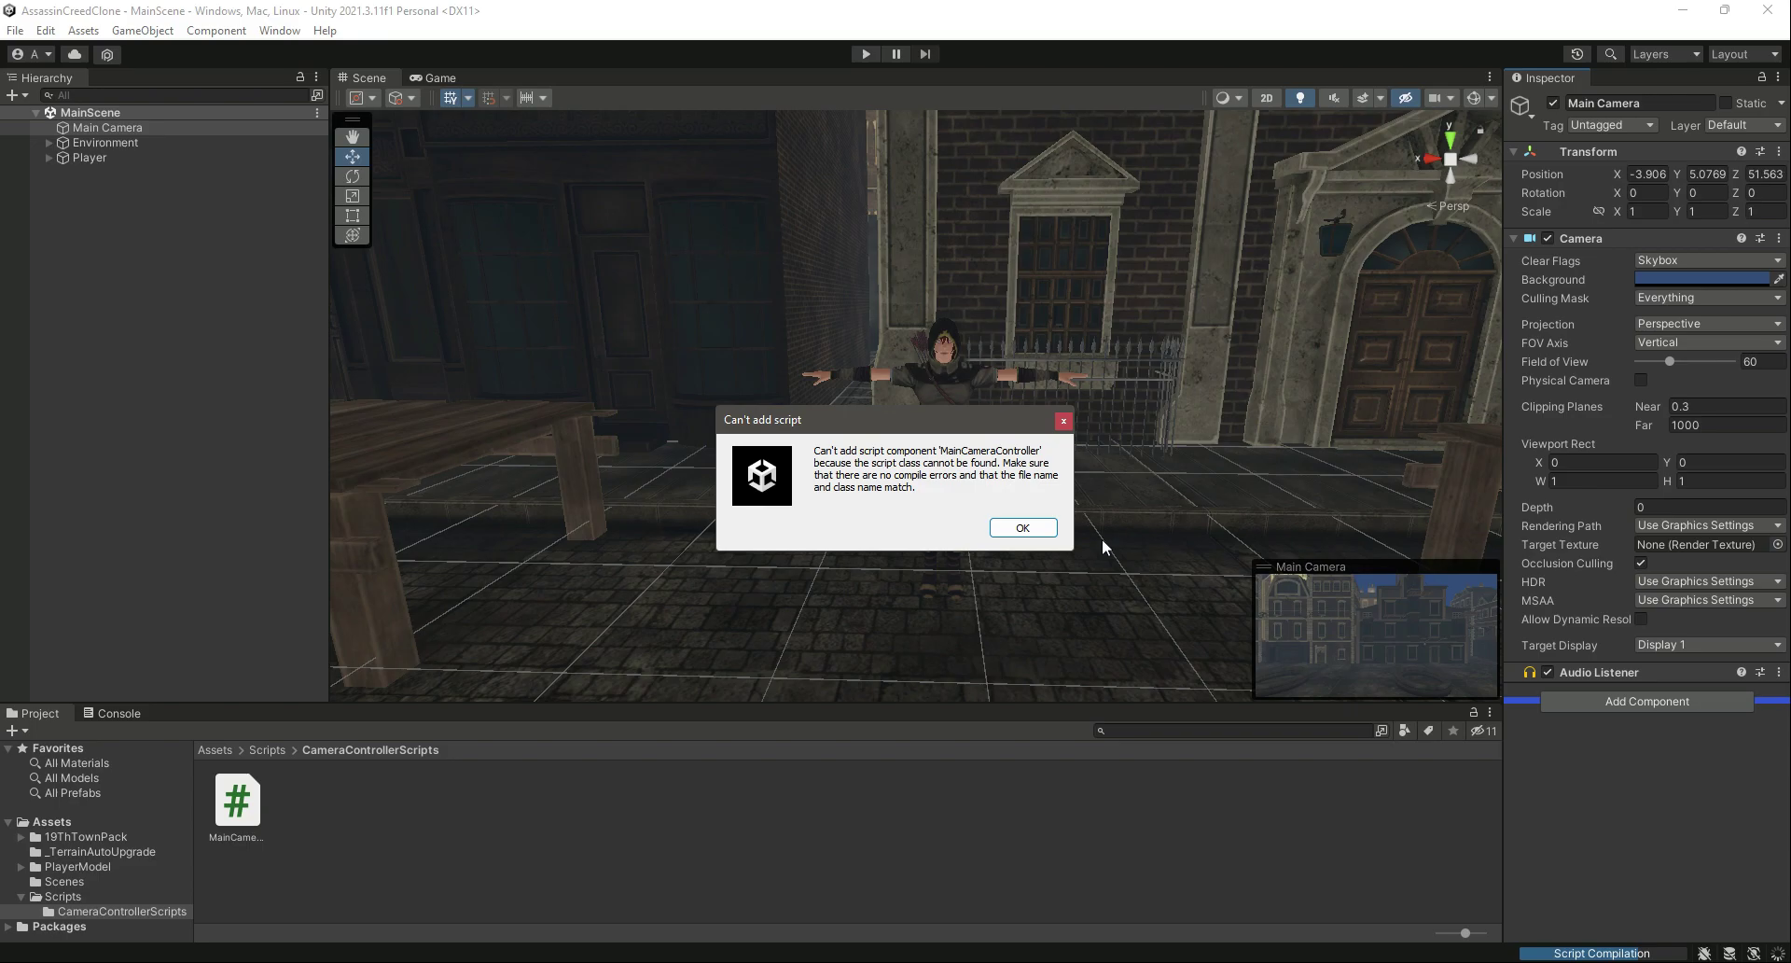
click(1020, 526)
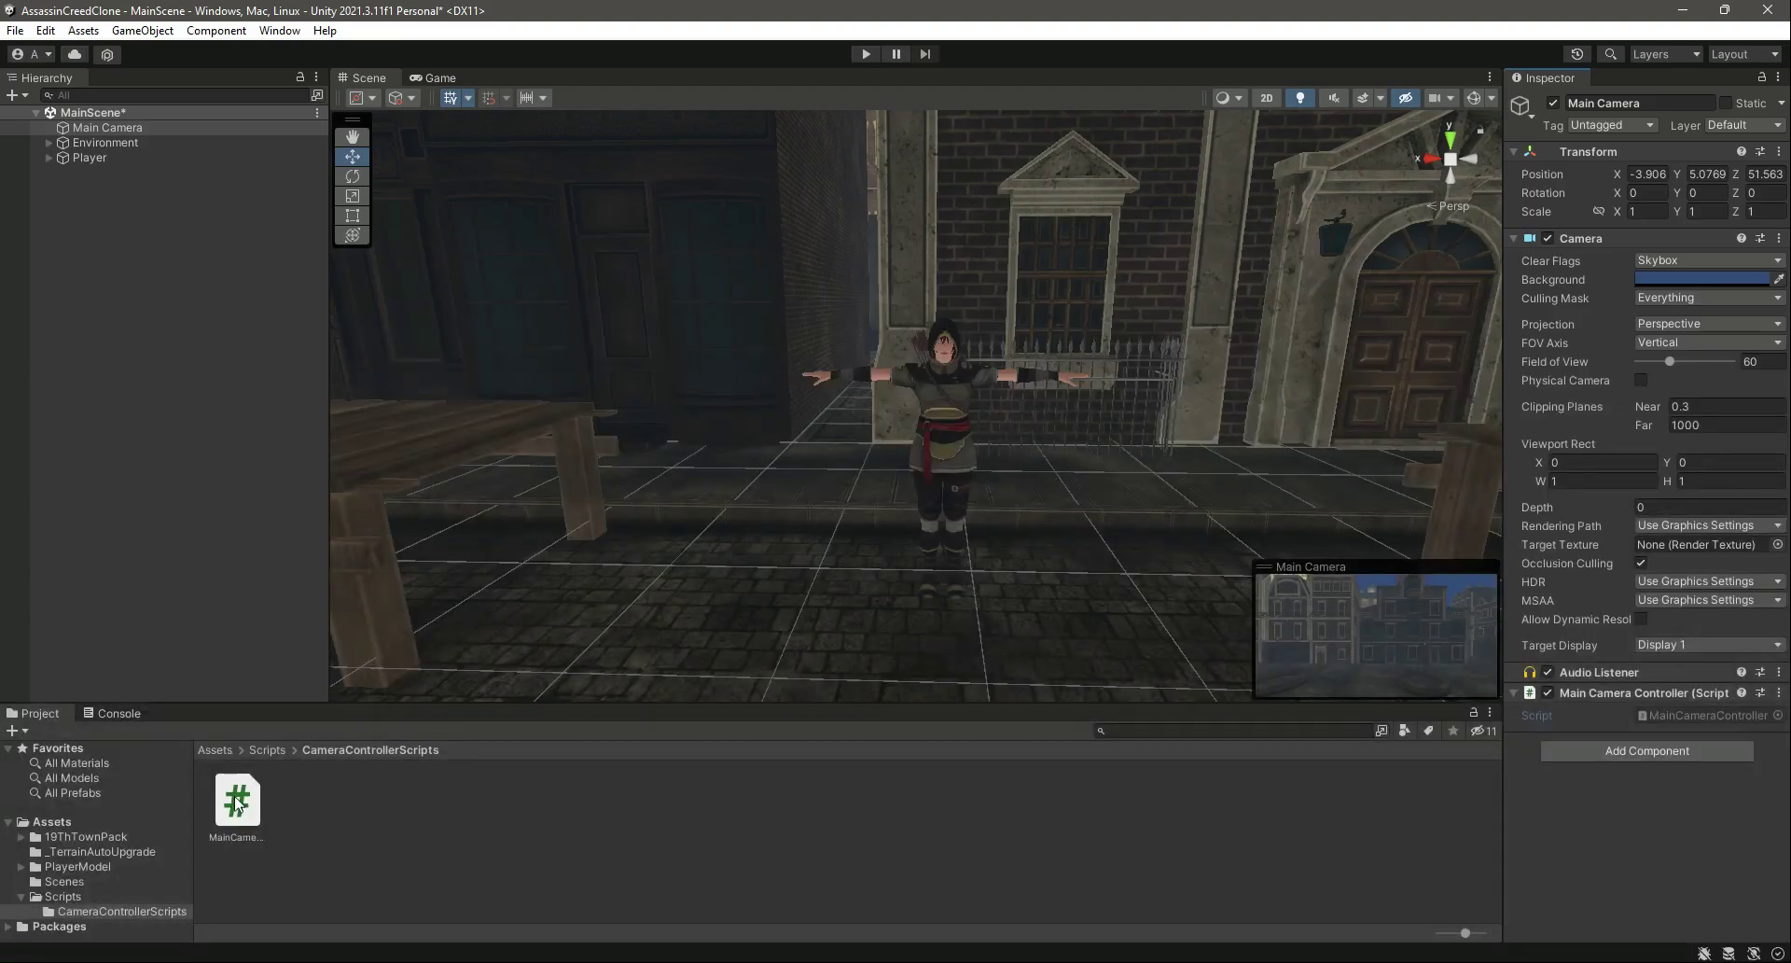
Edit MainCameraController.cs and delete the default Start and Update stubs.
double_click(237, 797)
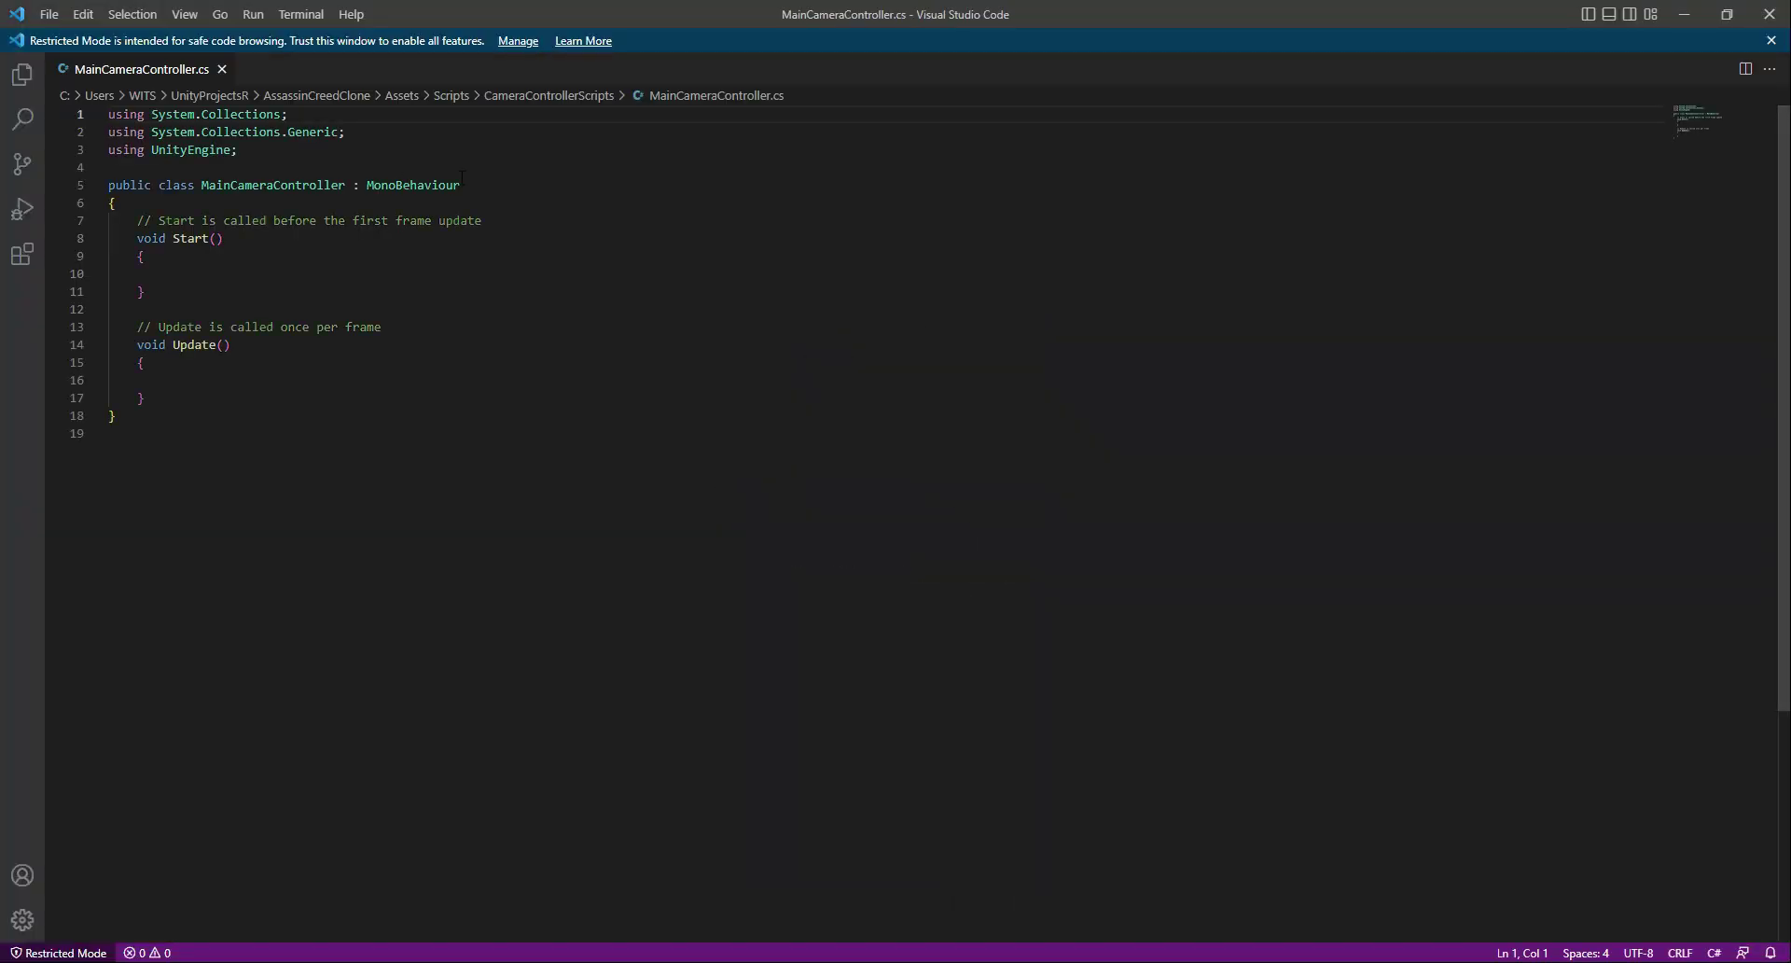
click(166, 379)
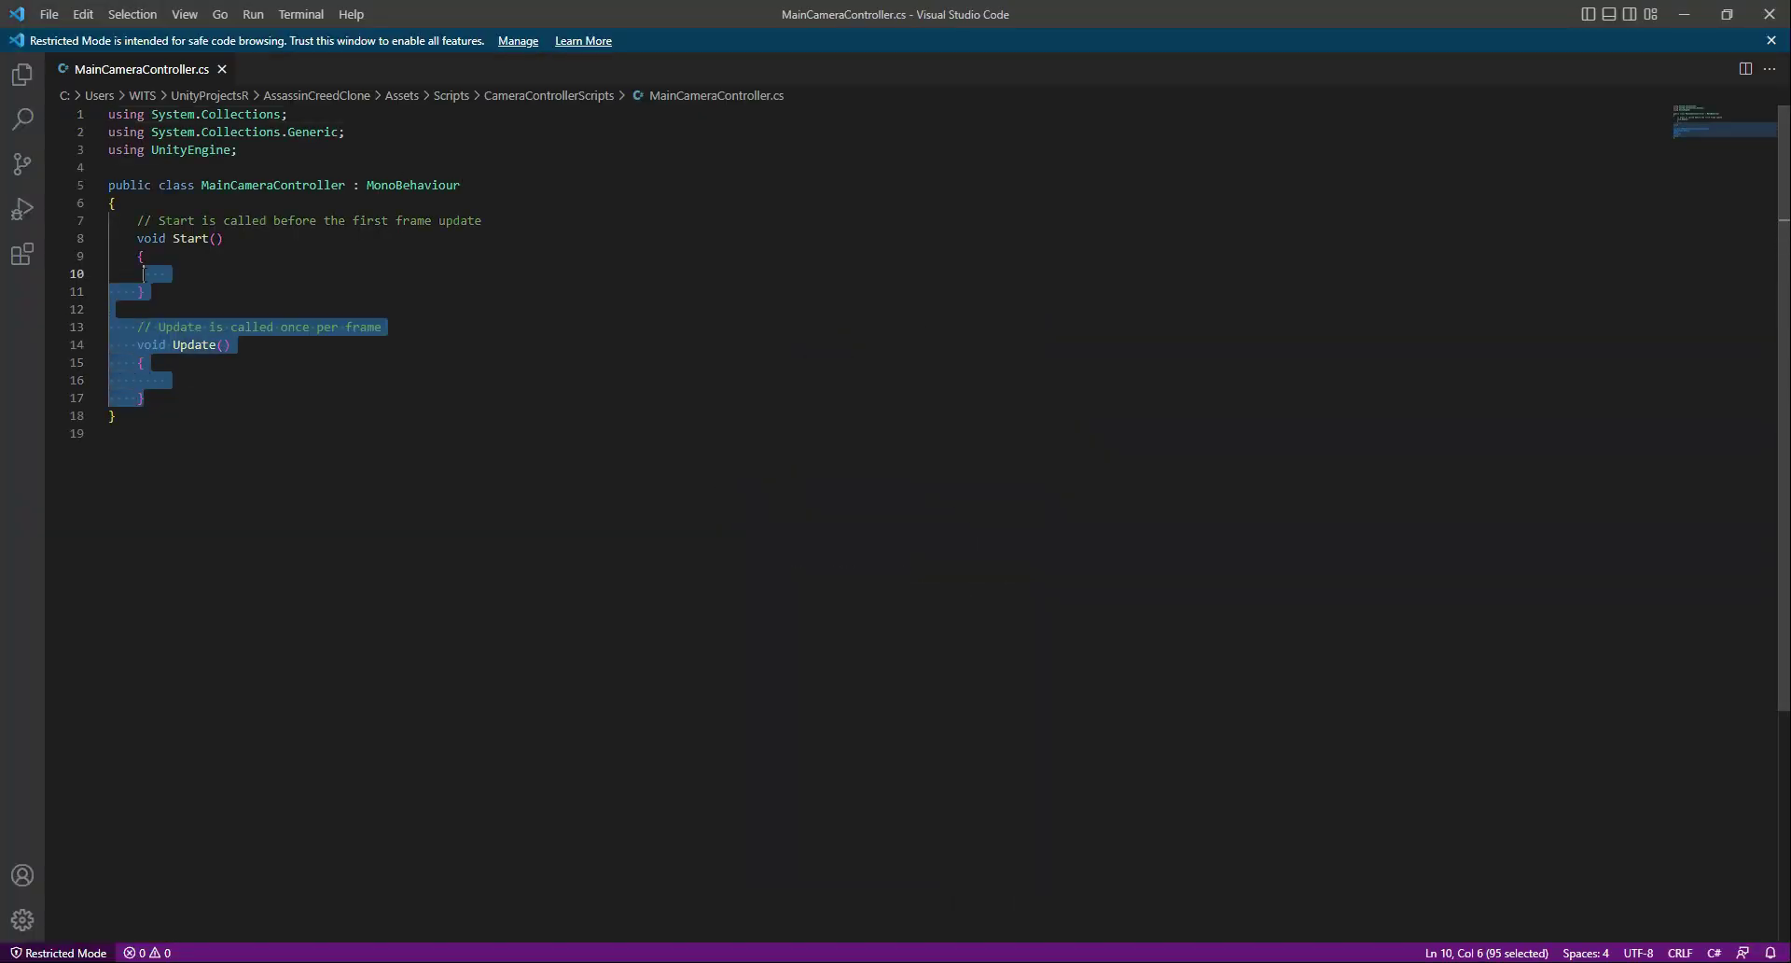
key(Delete)
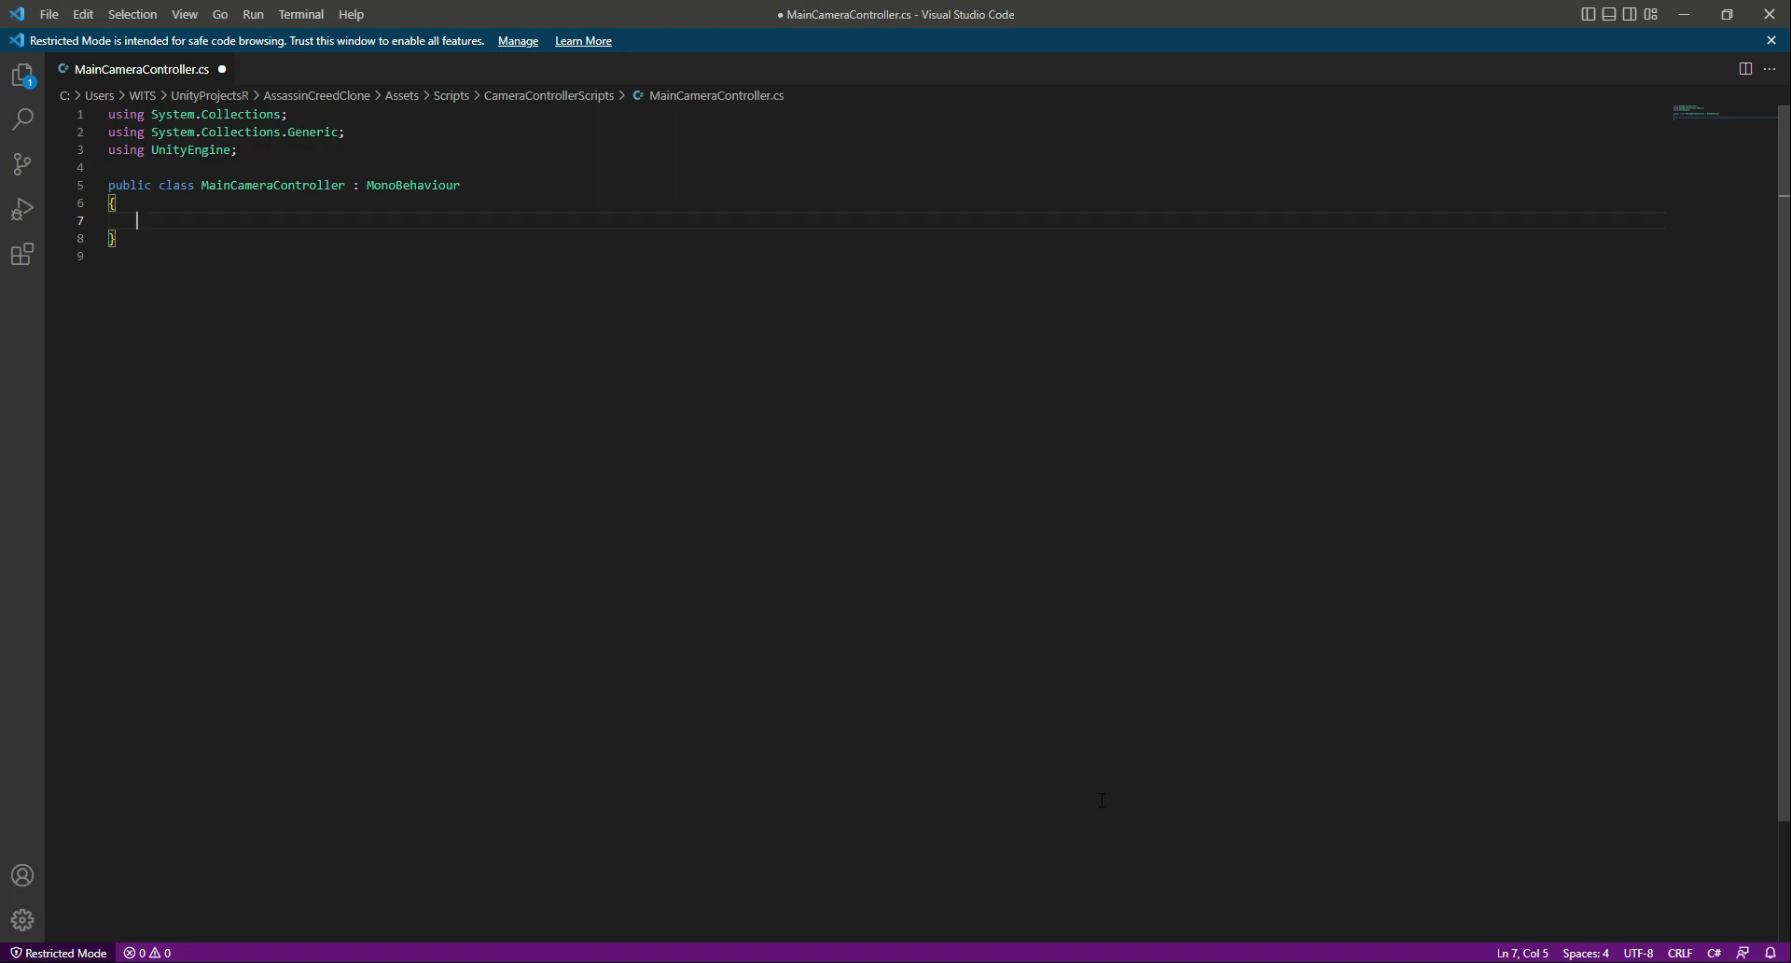
Declare 'public Transform target;' and 'public float gap = 3f;' in the class.
text(public)
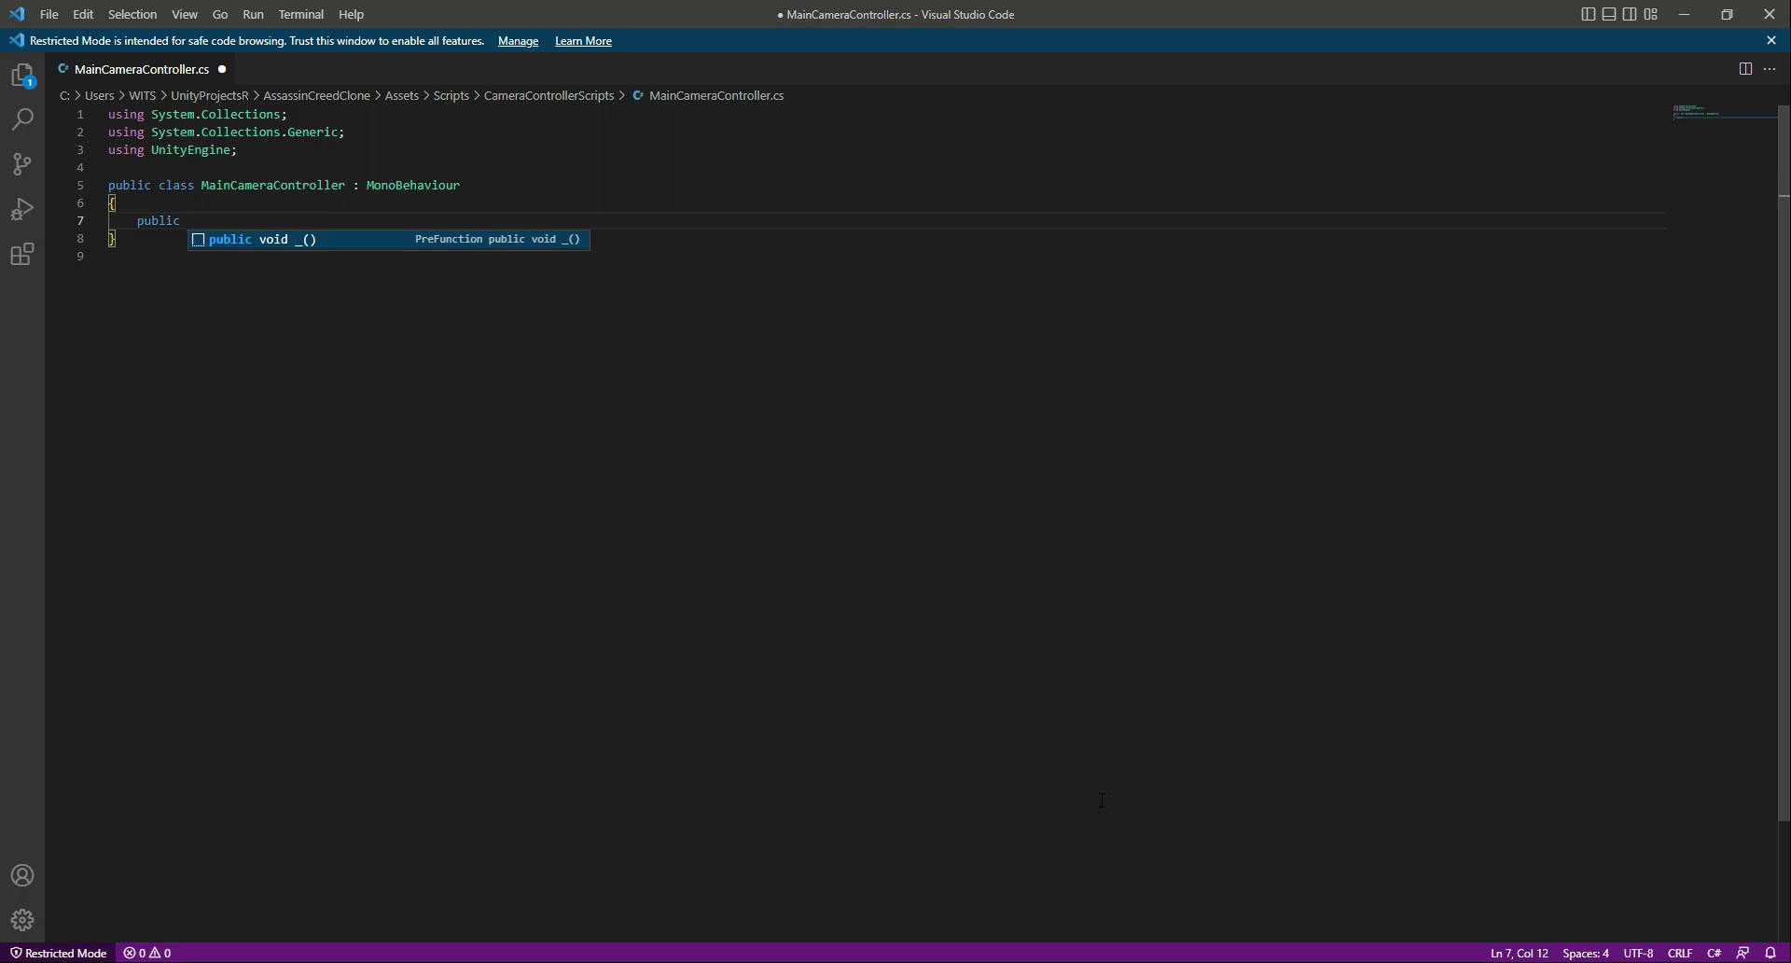
text(Transform)
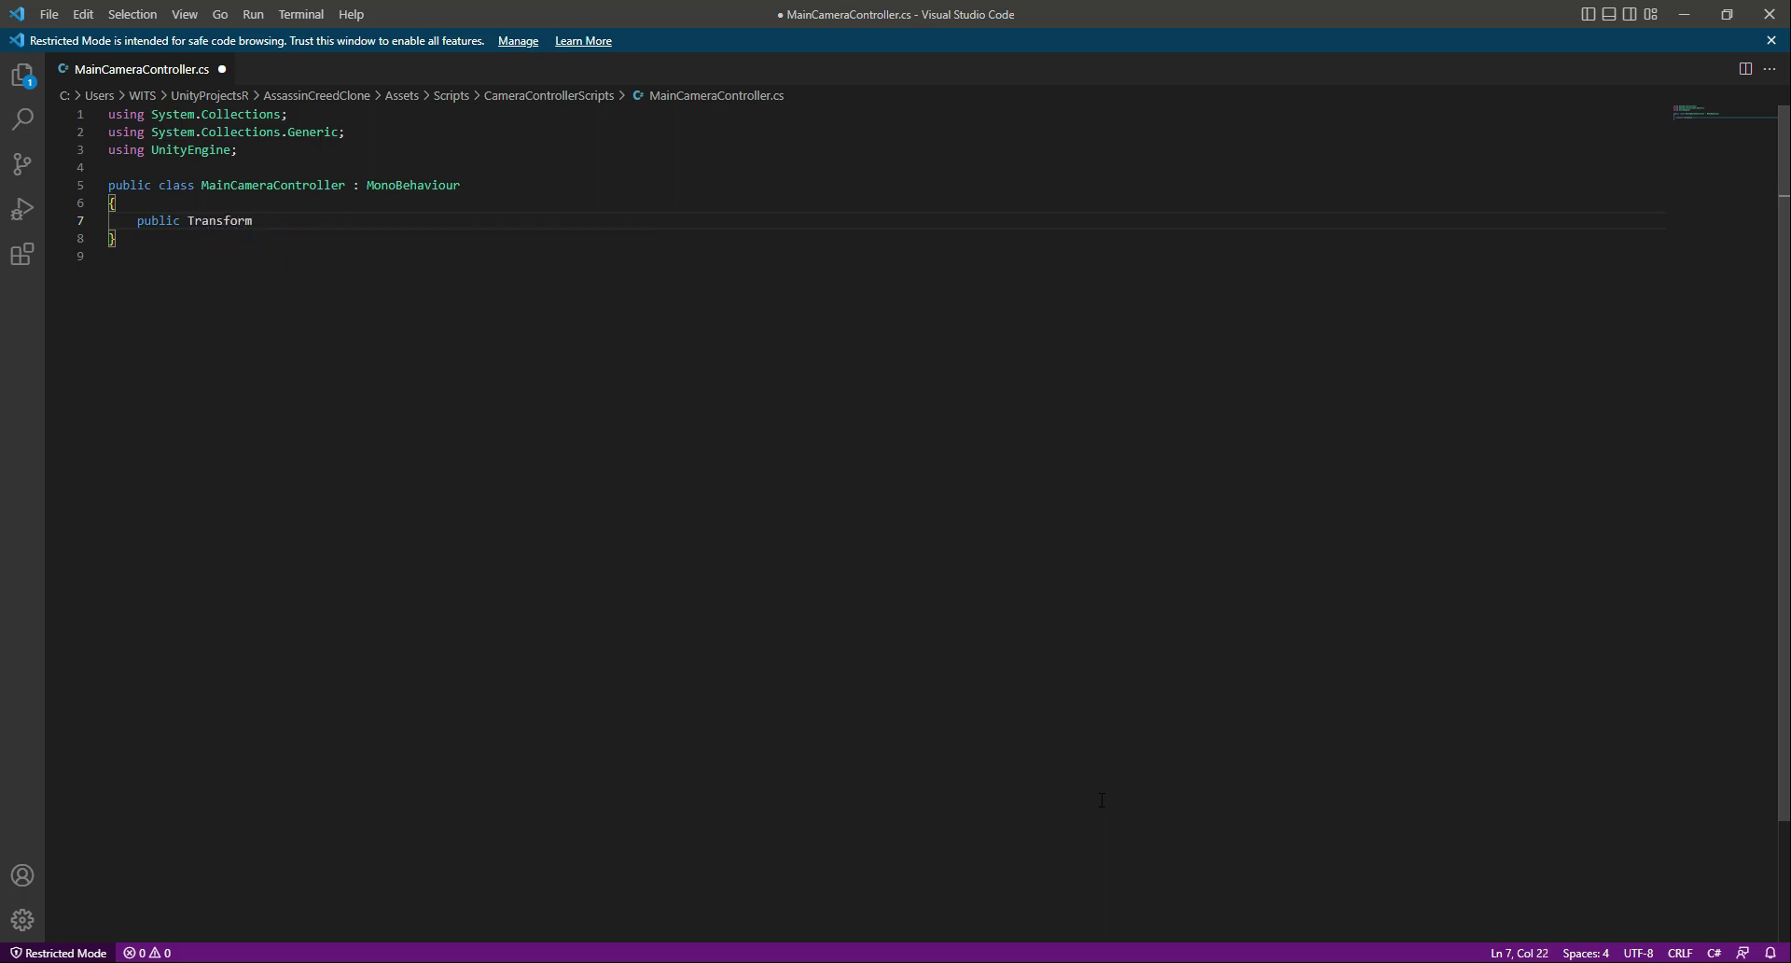
text(target;)
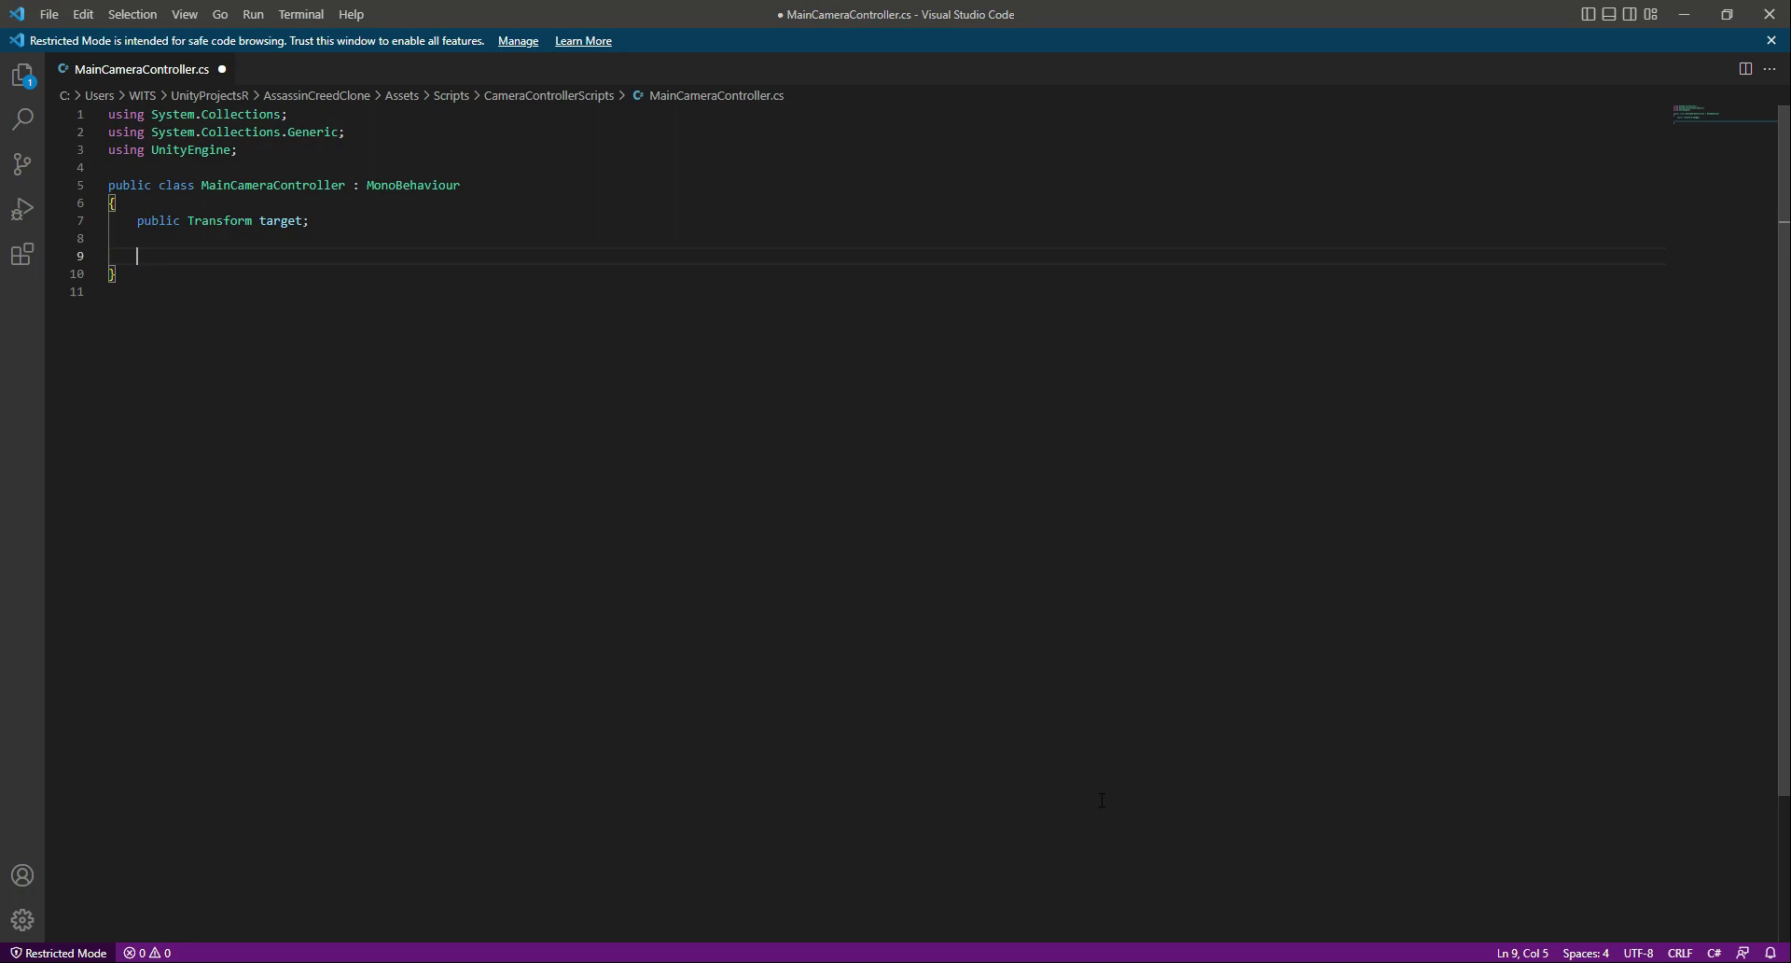
text(public float)
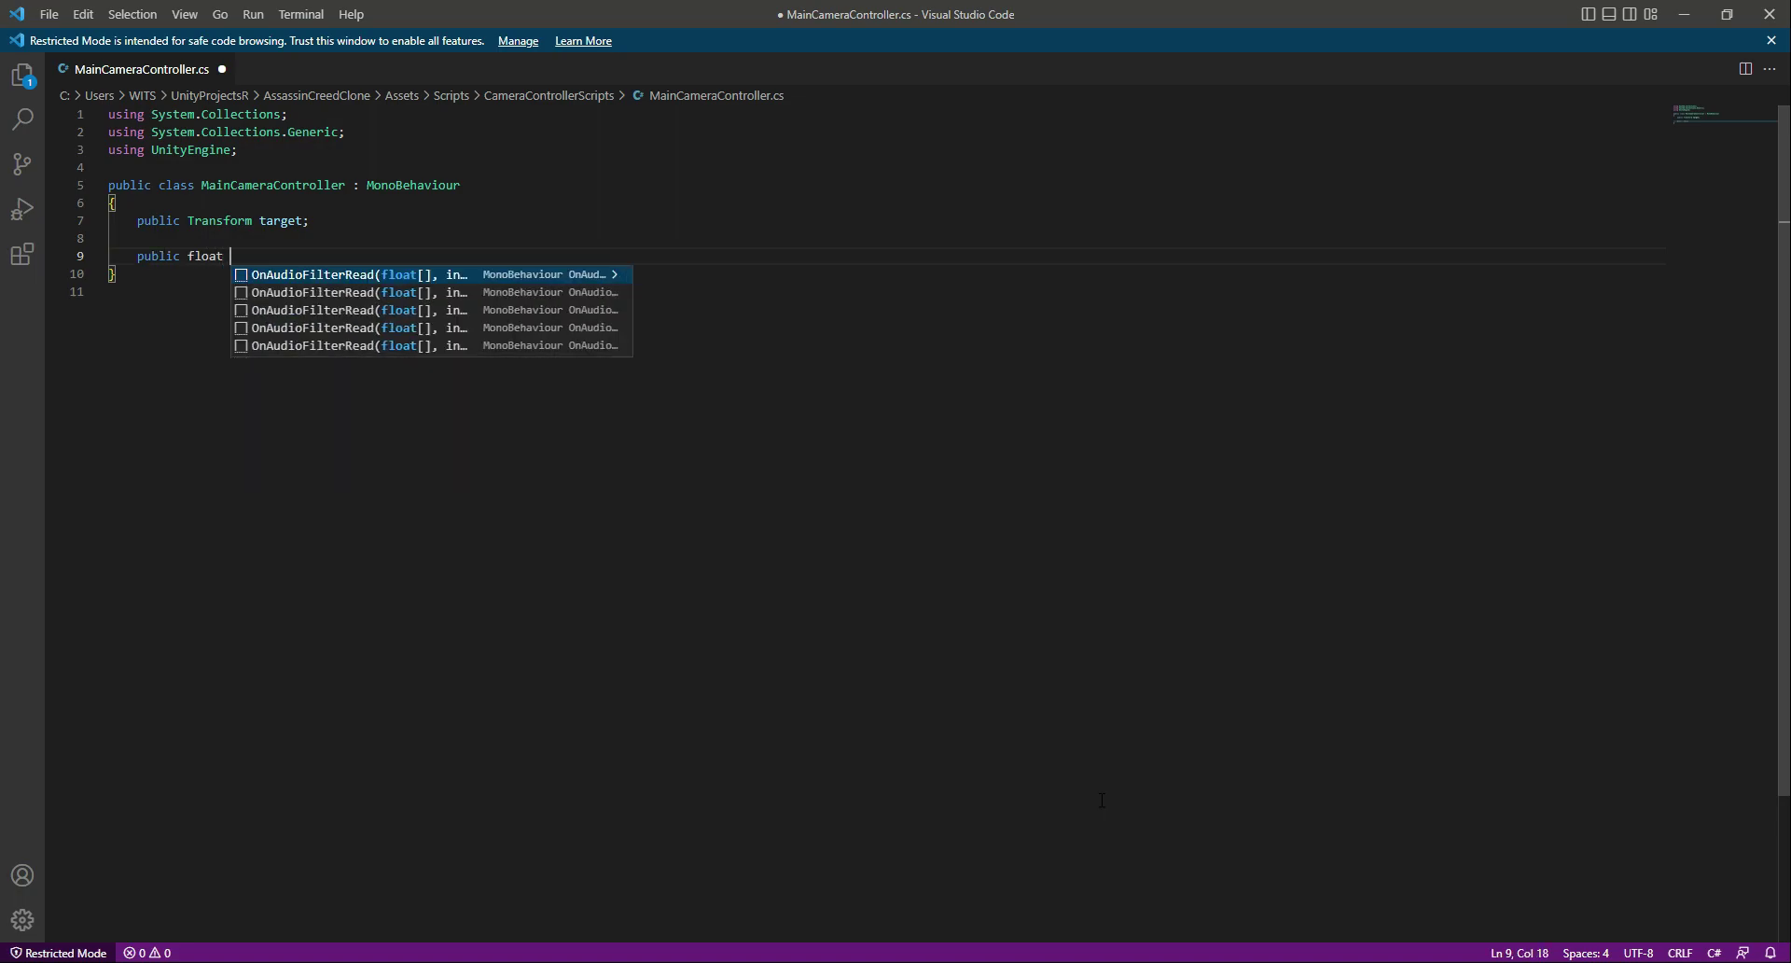
key(Escape)
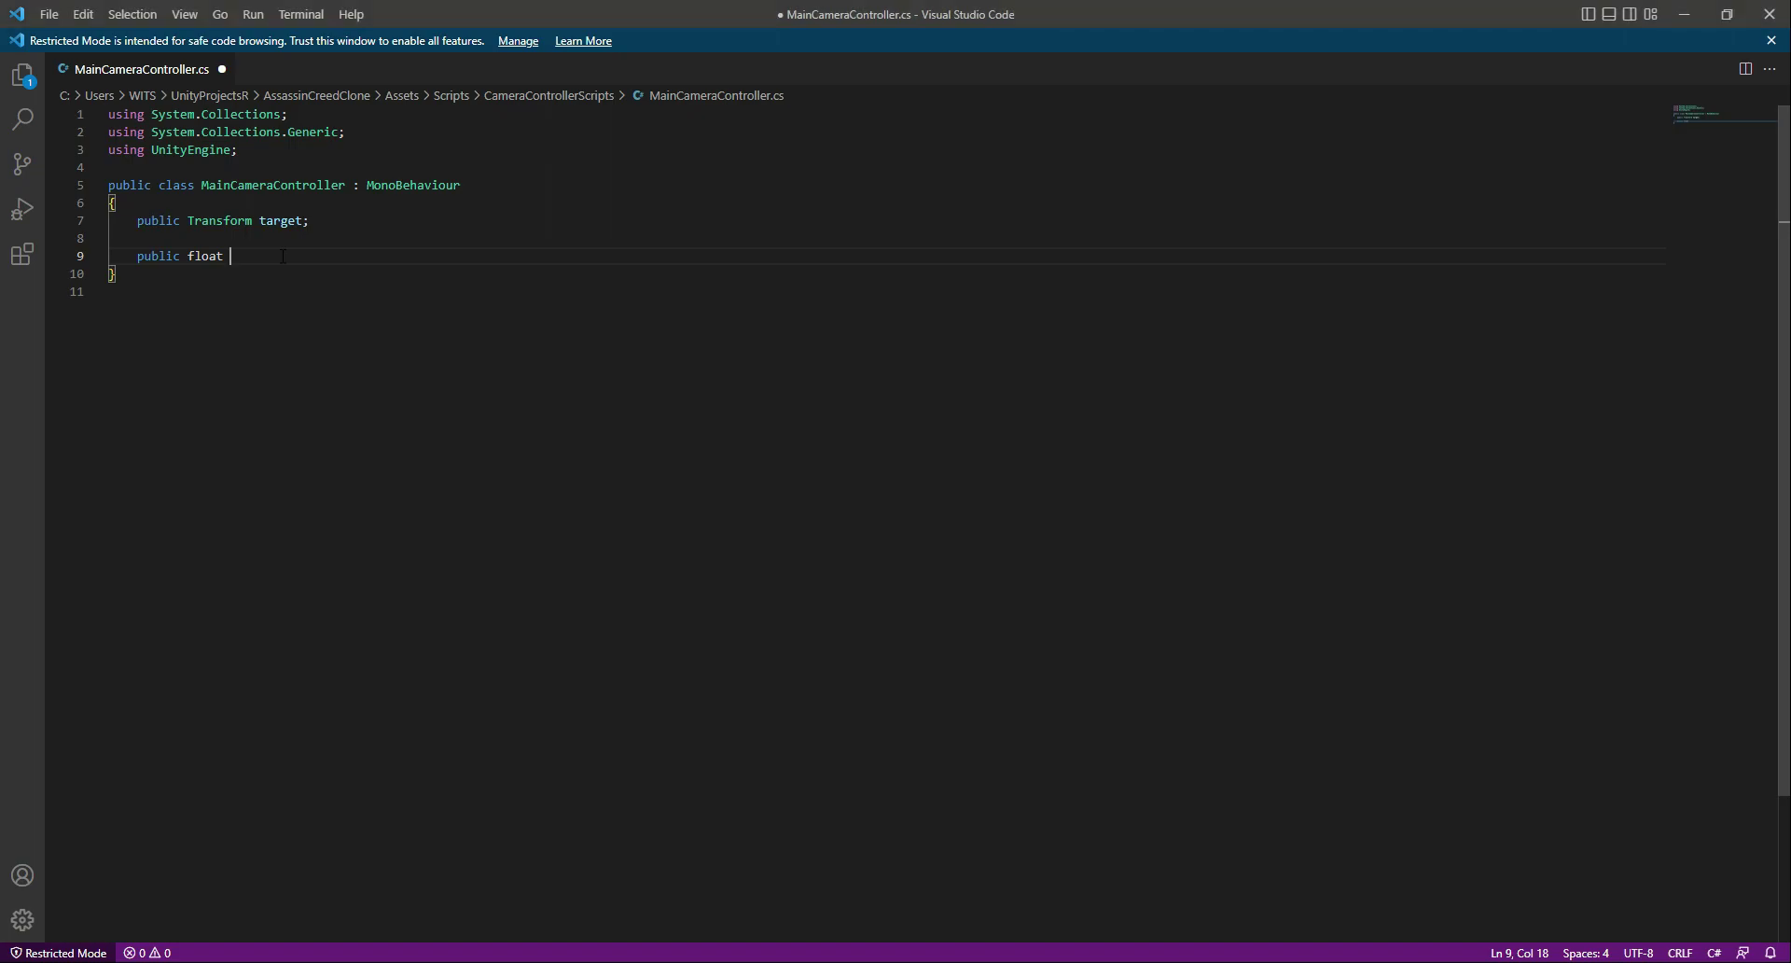
text(gap =)
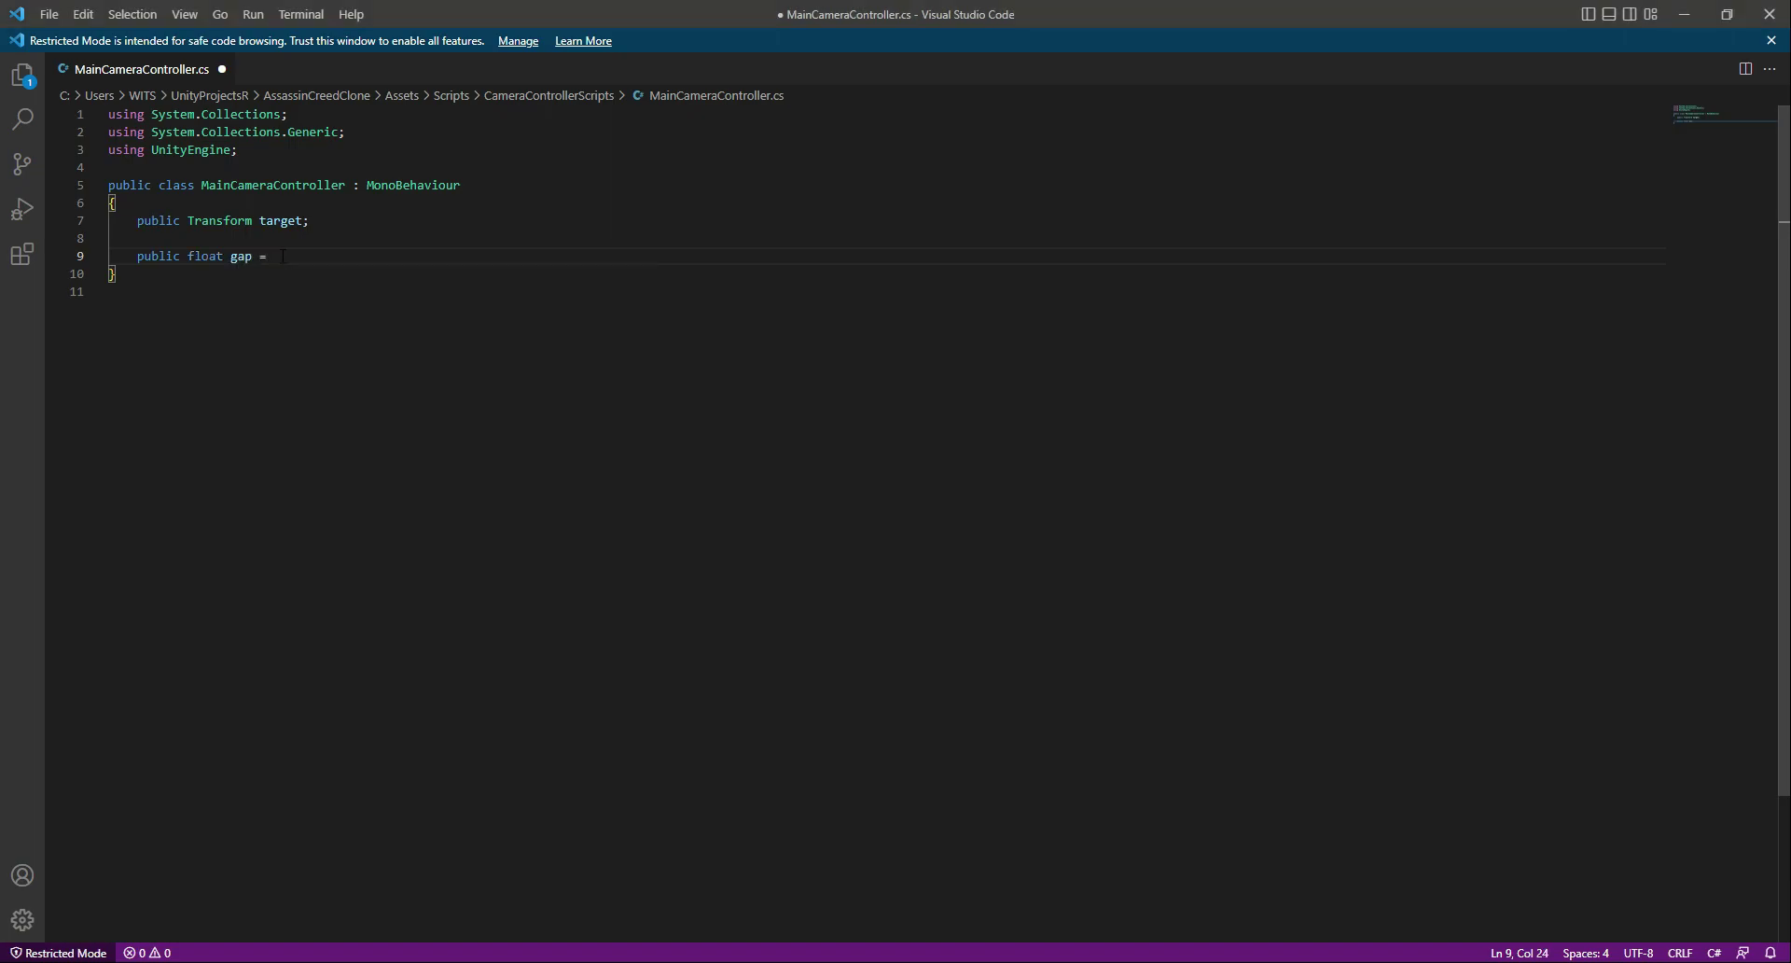
text(3f;)
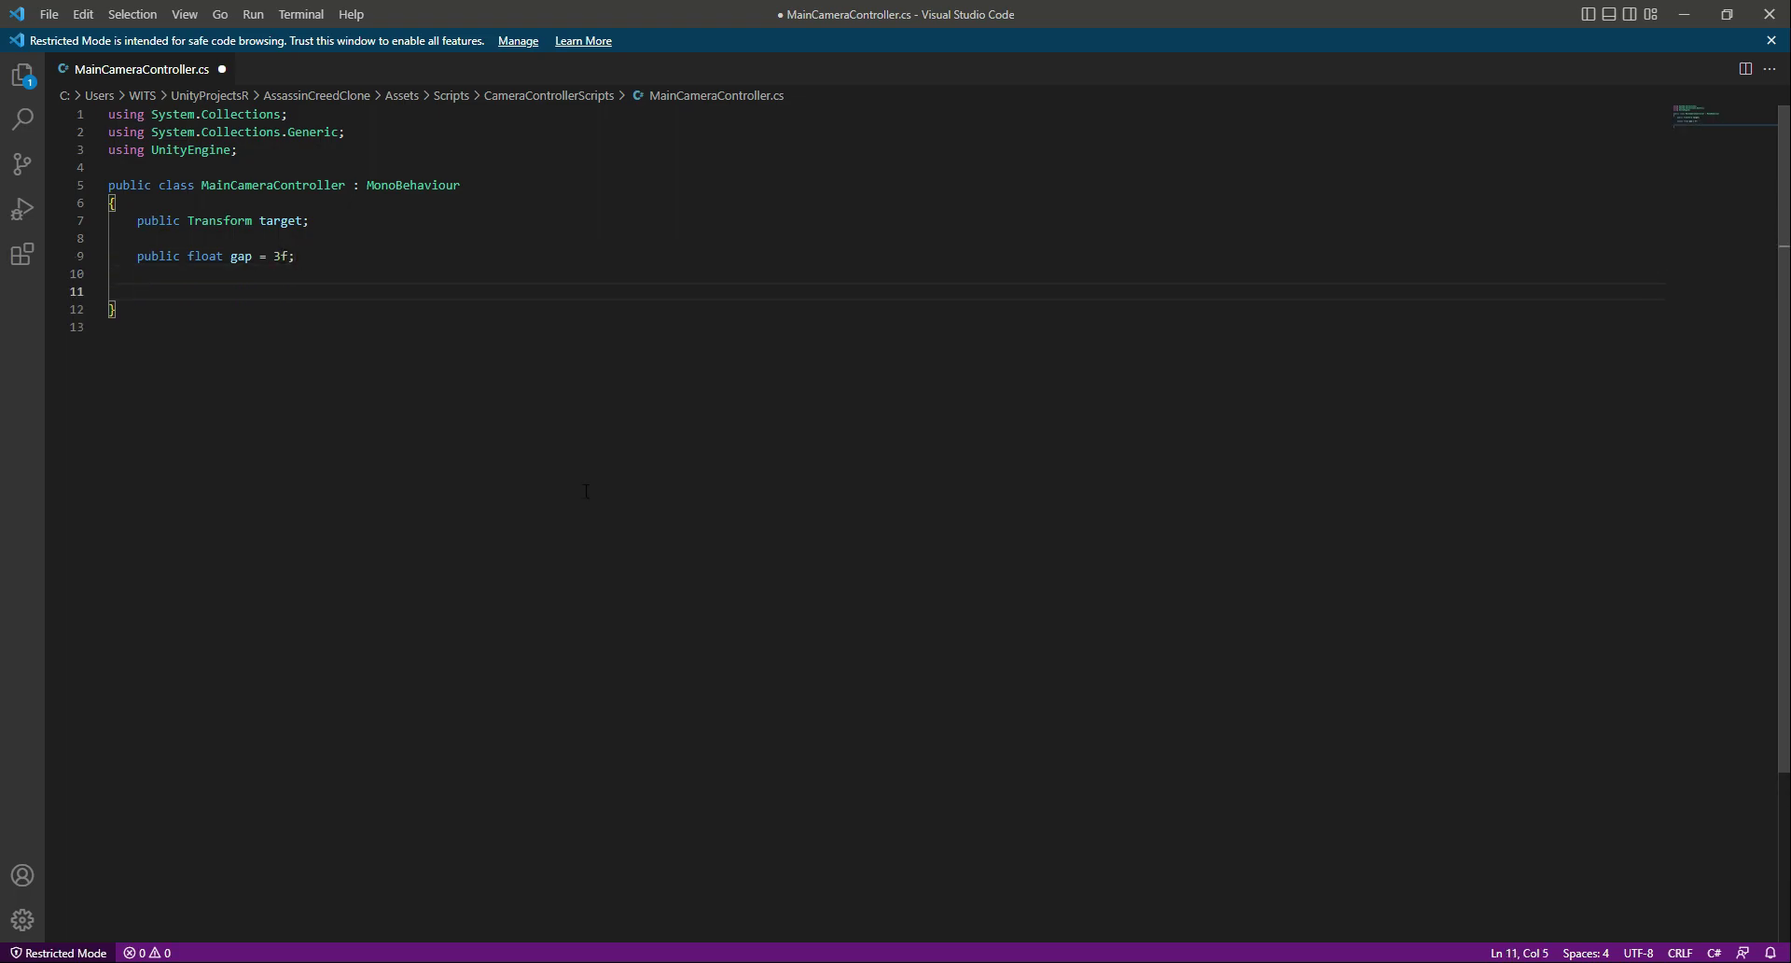
Write an Update method starting transform.position = target.position.
text(private void Update() {)
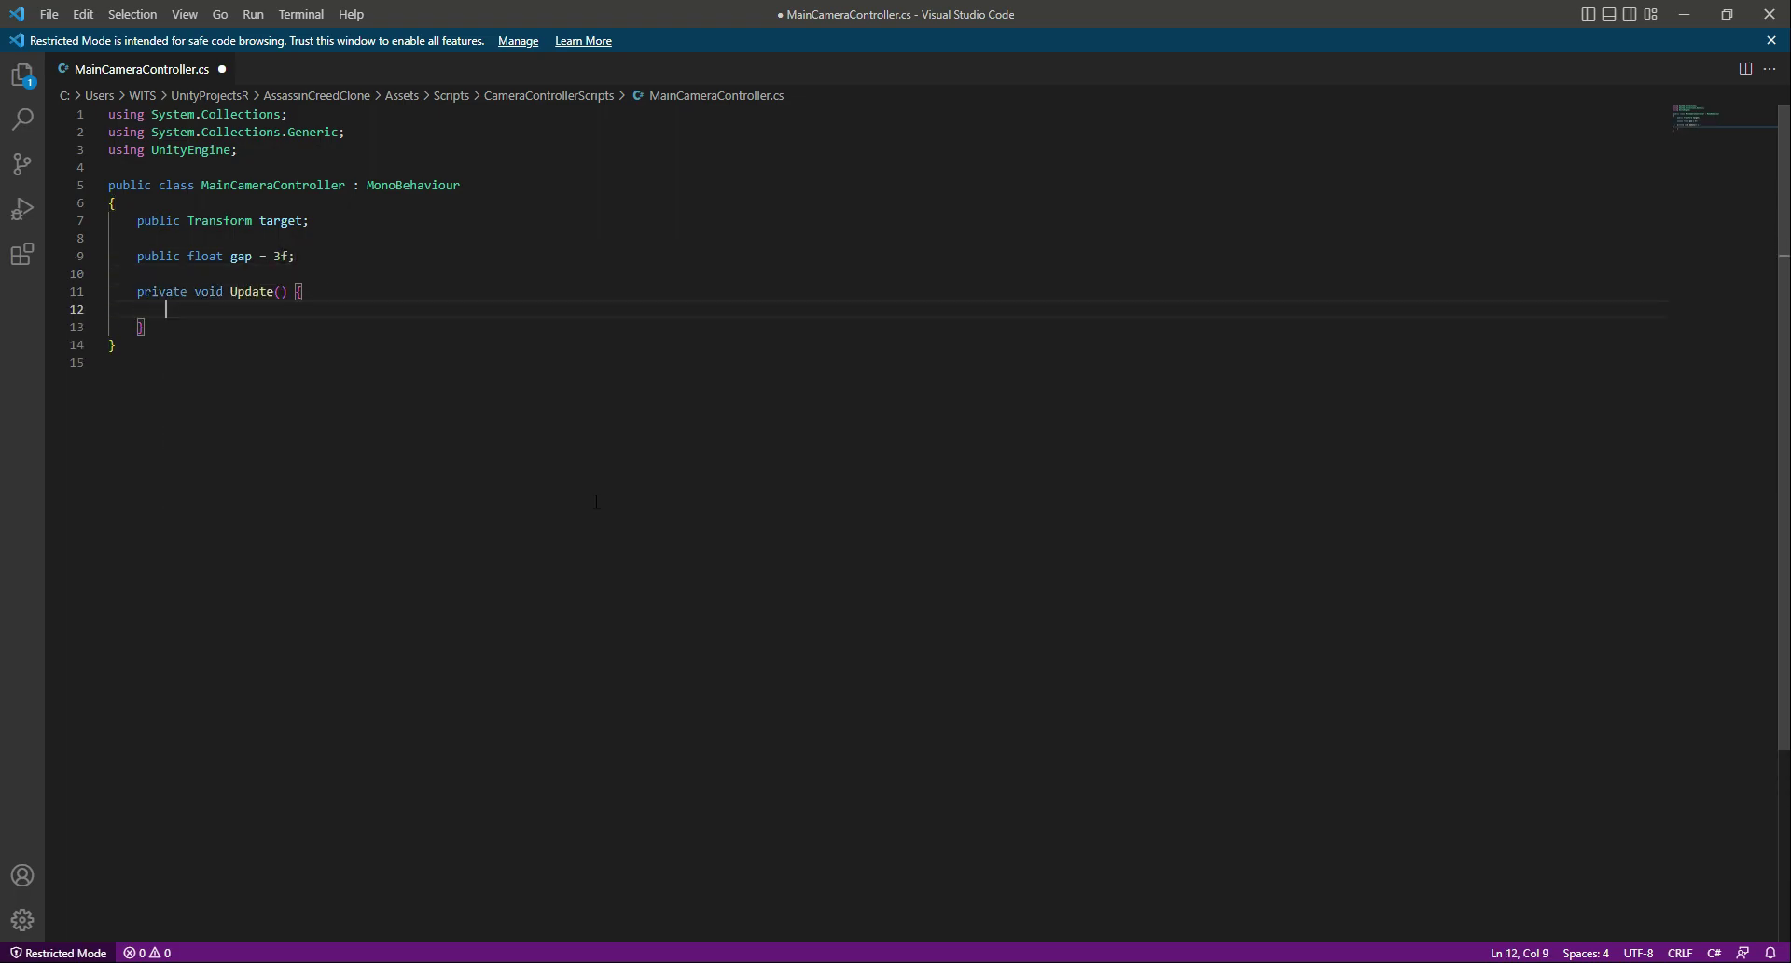
key(Enter)
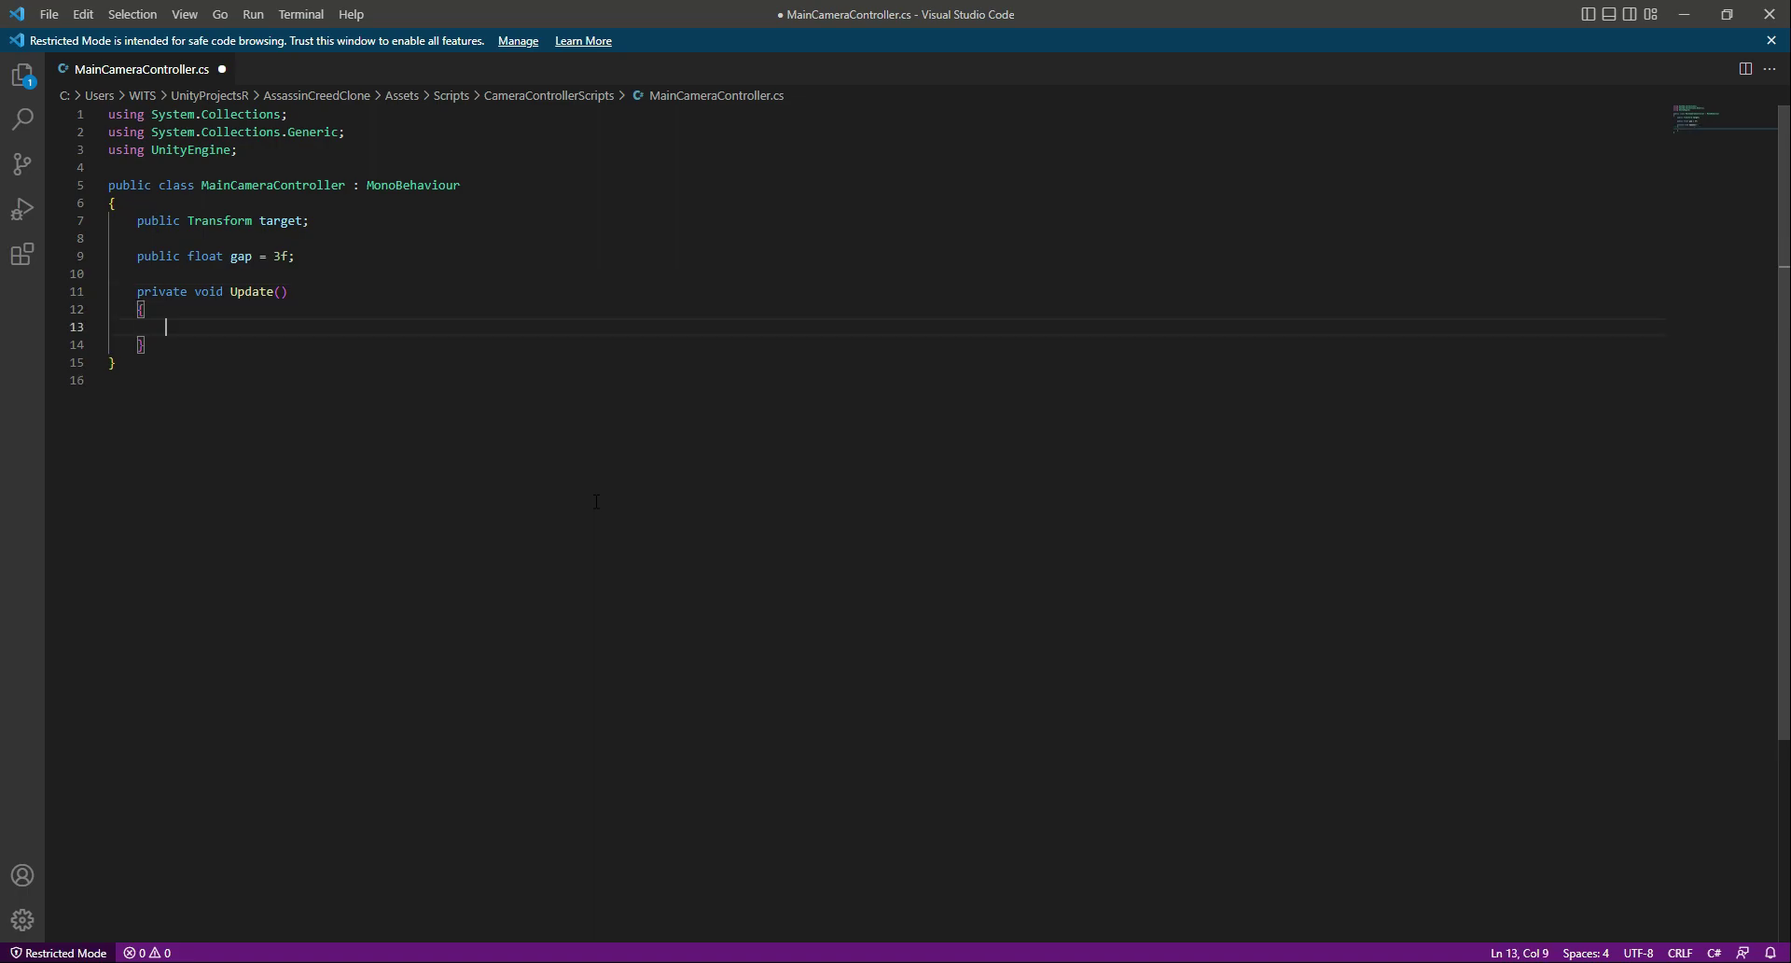
text(trans)
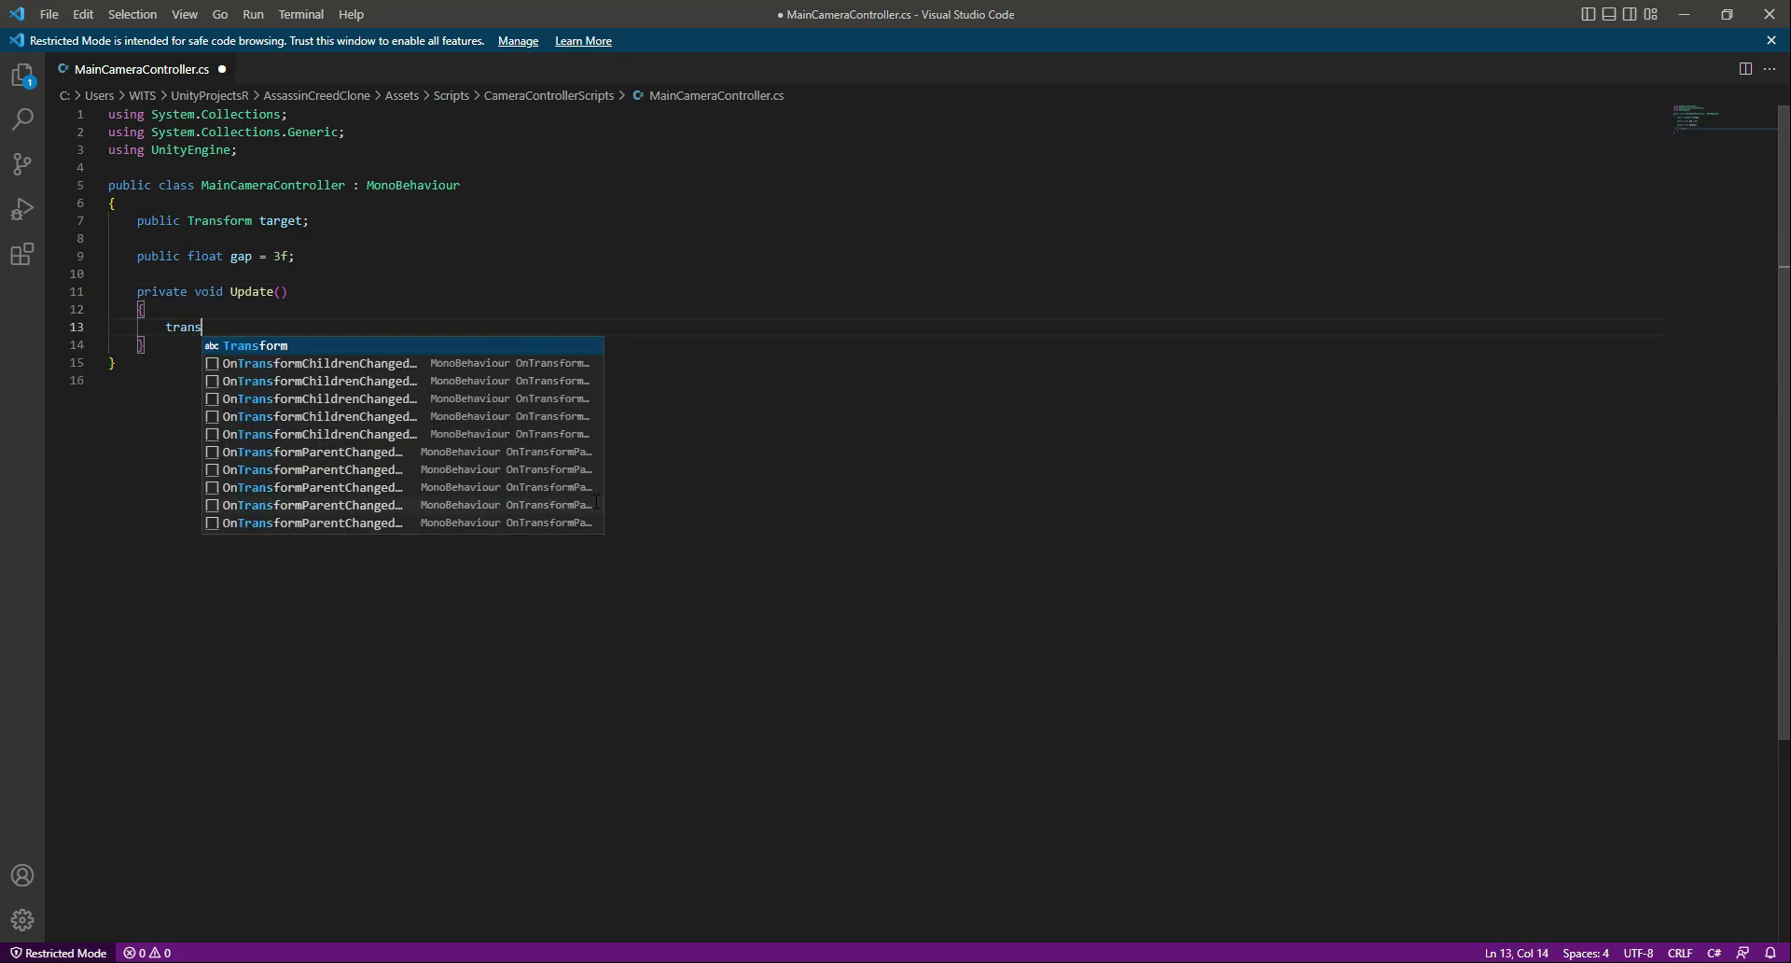
text(form)
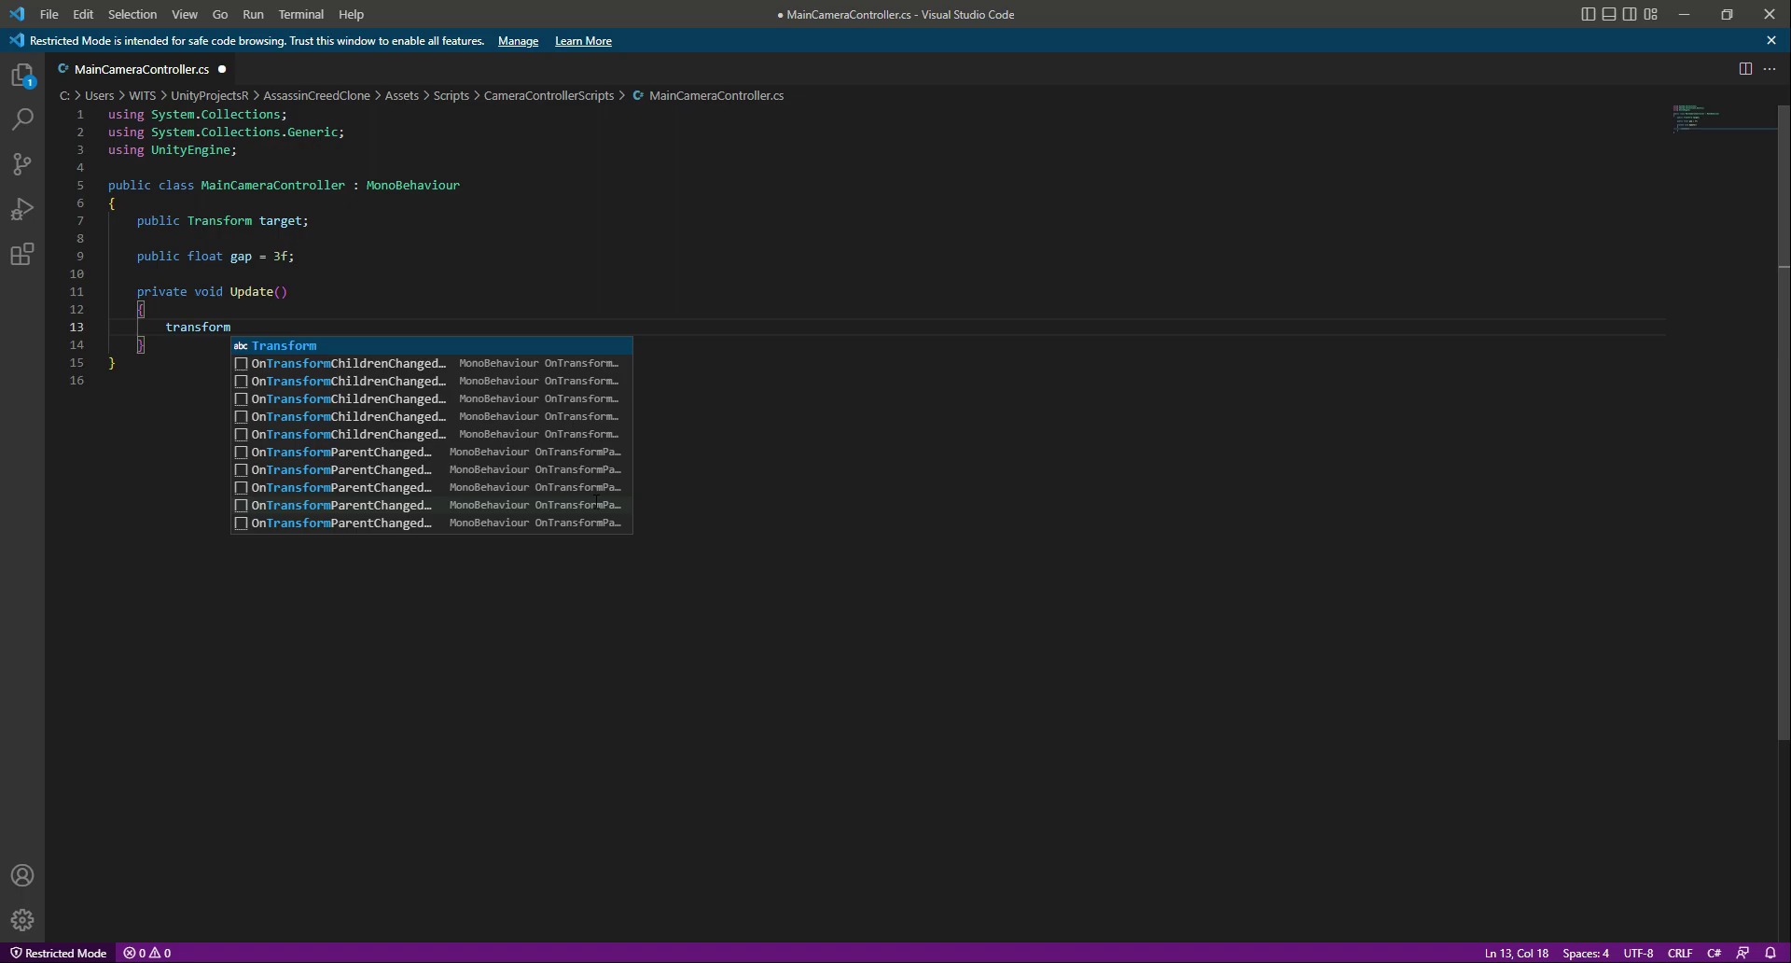
text(.position)
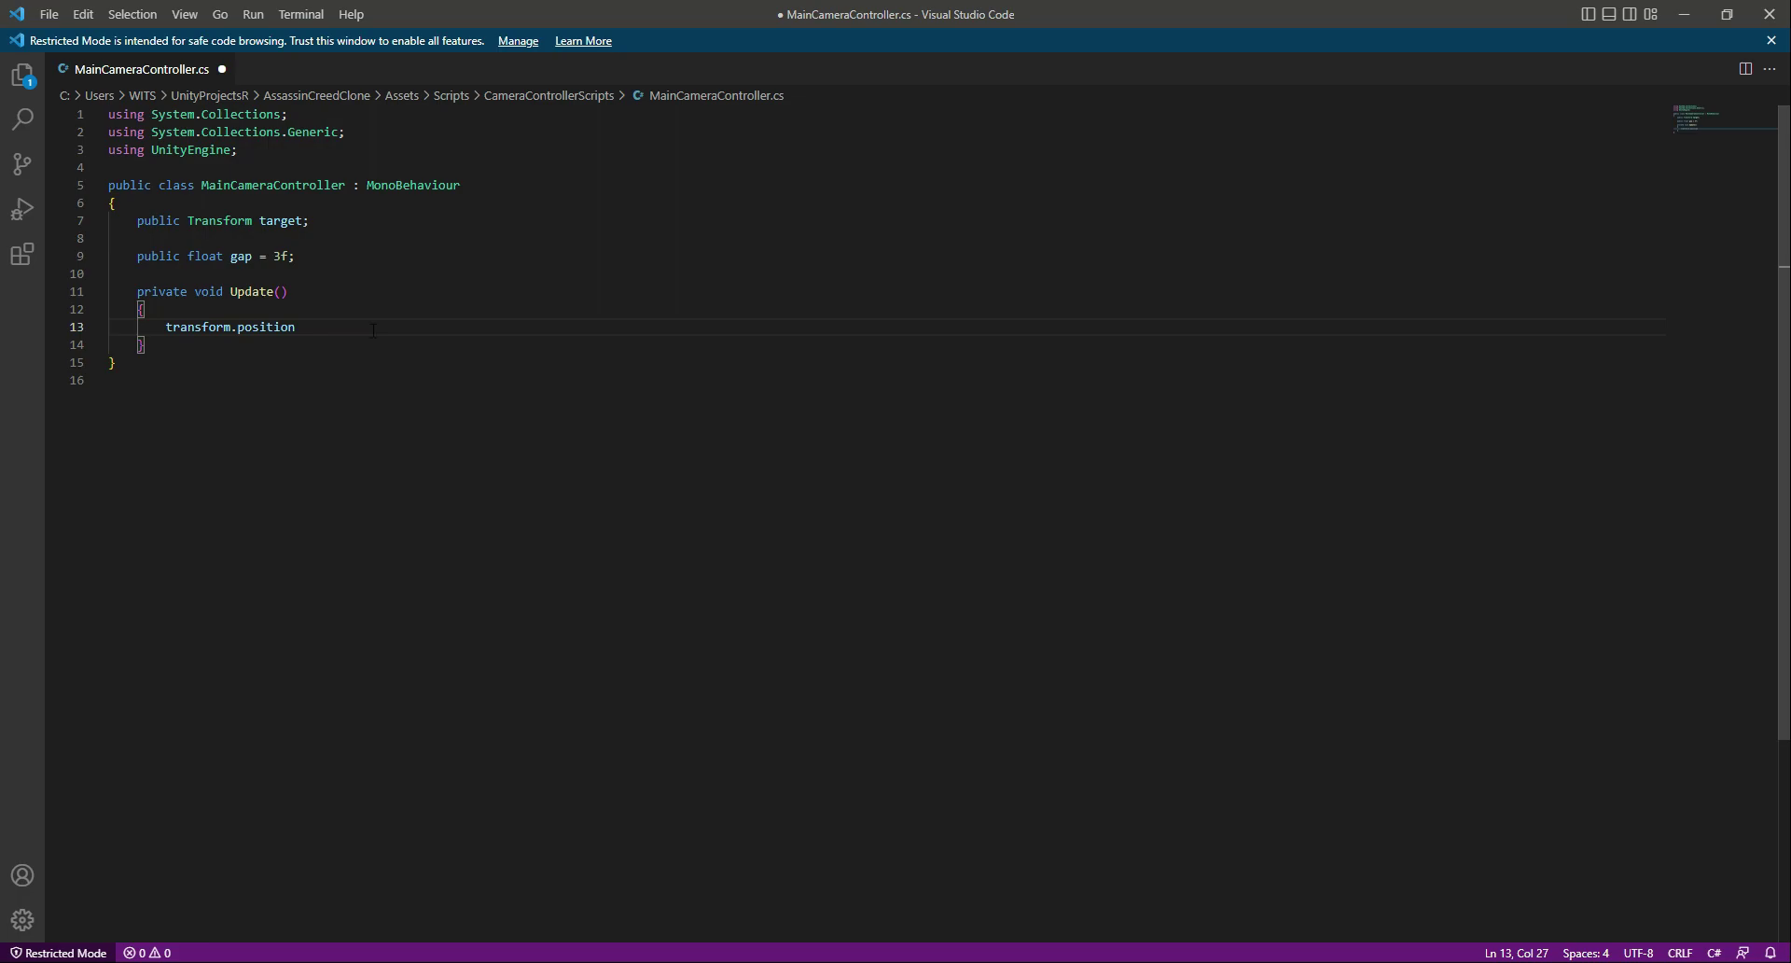
text(=)
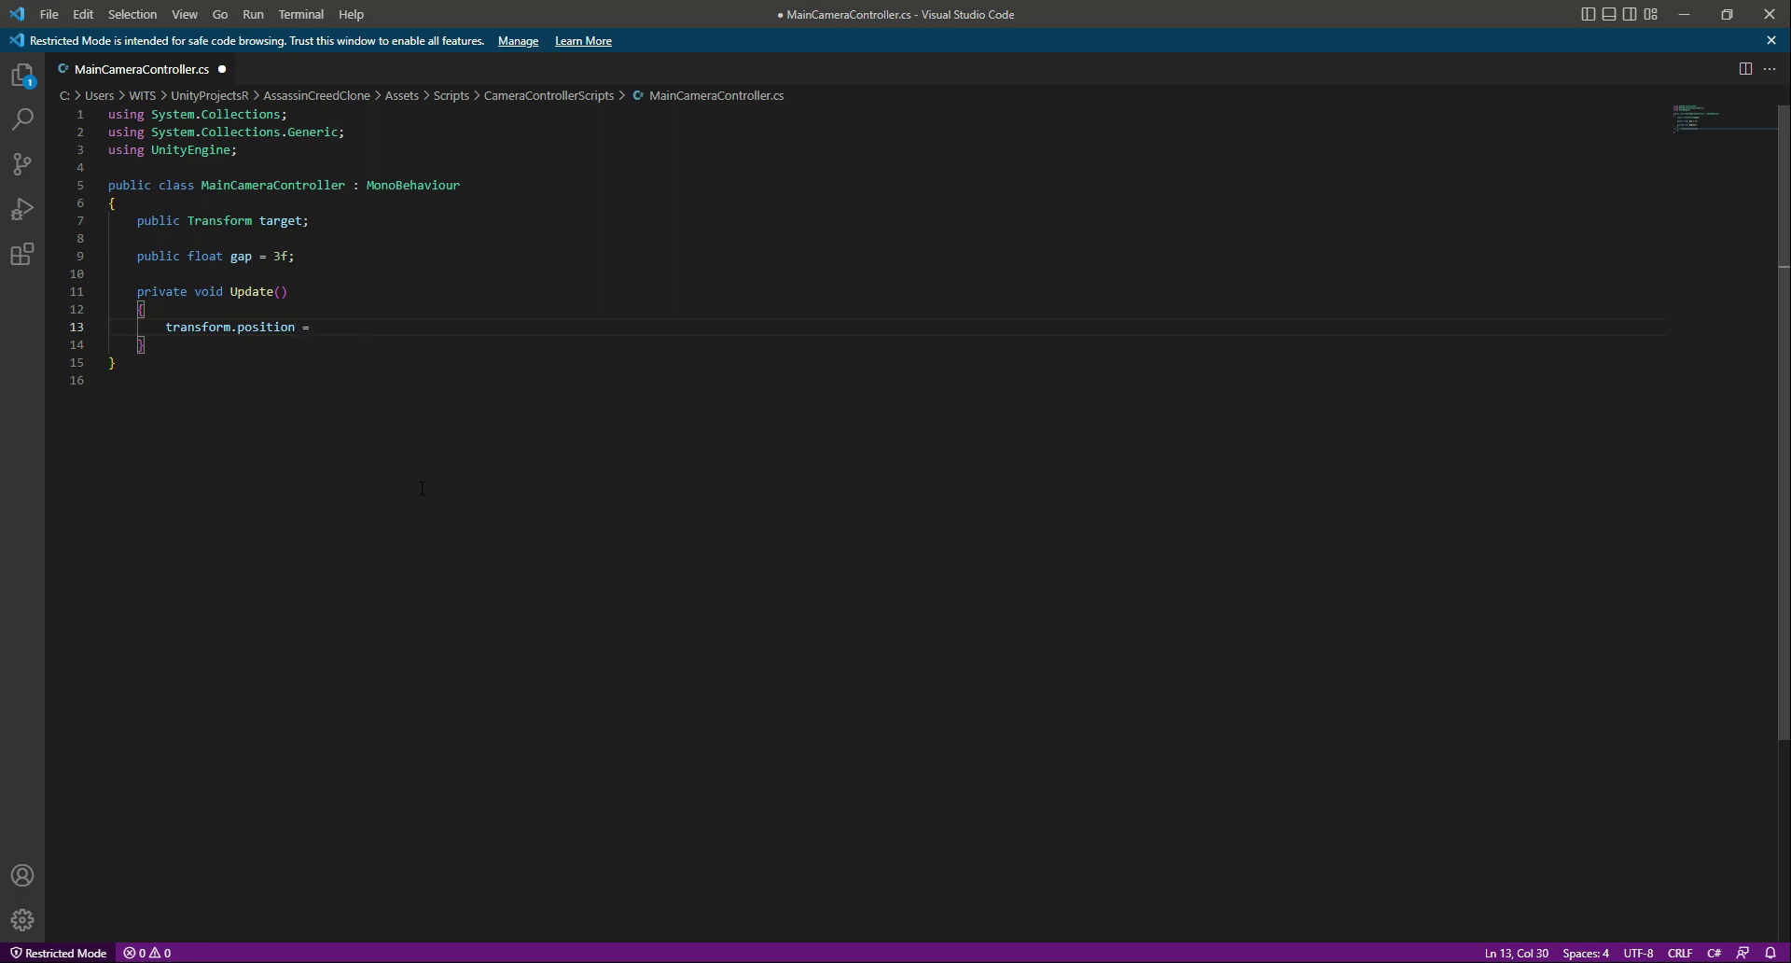
text(t)
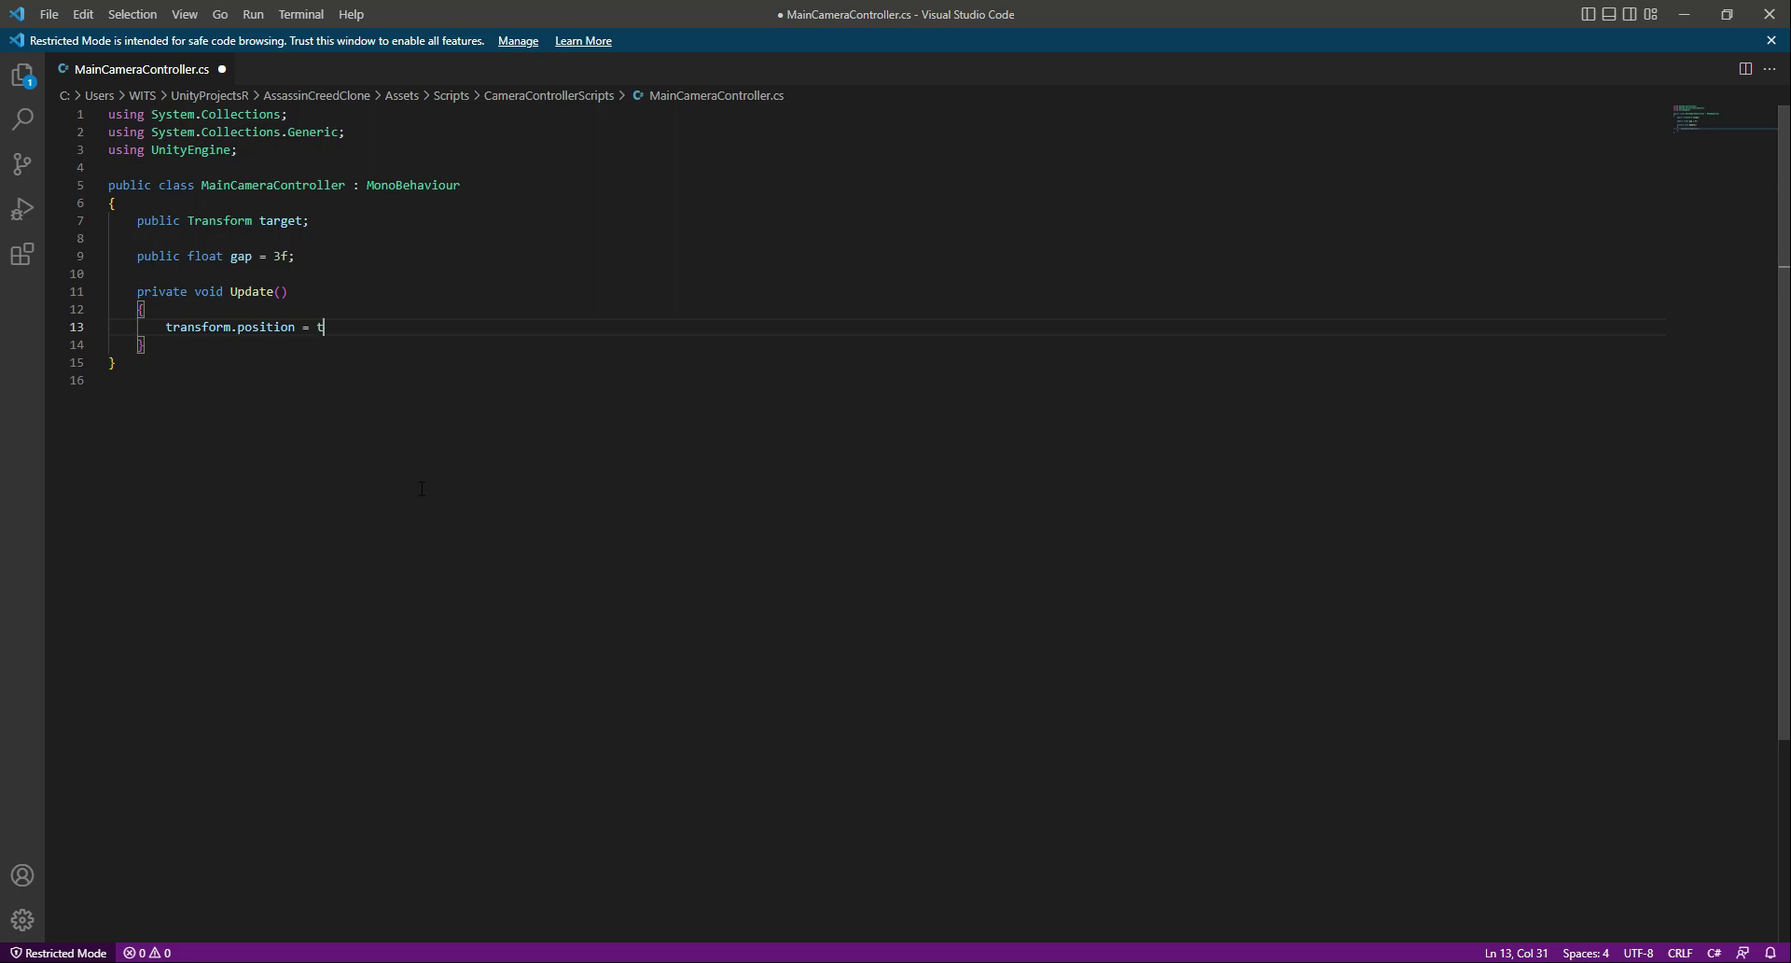
text(arget)
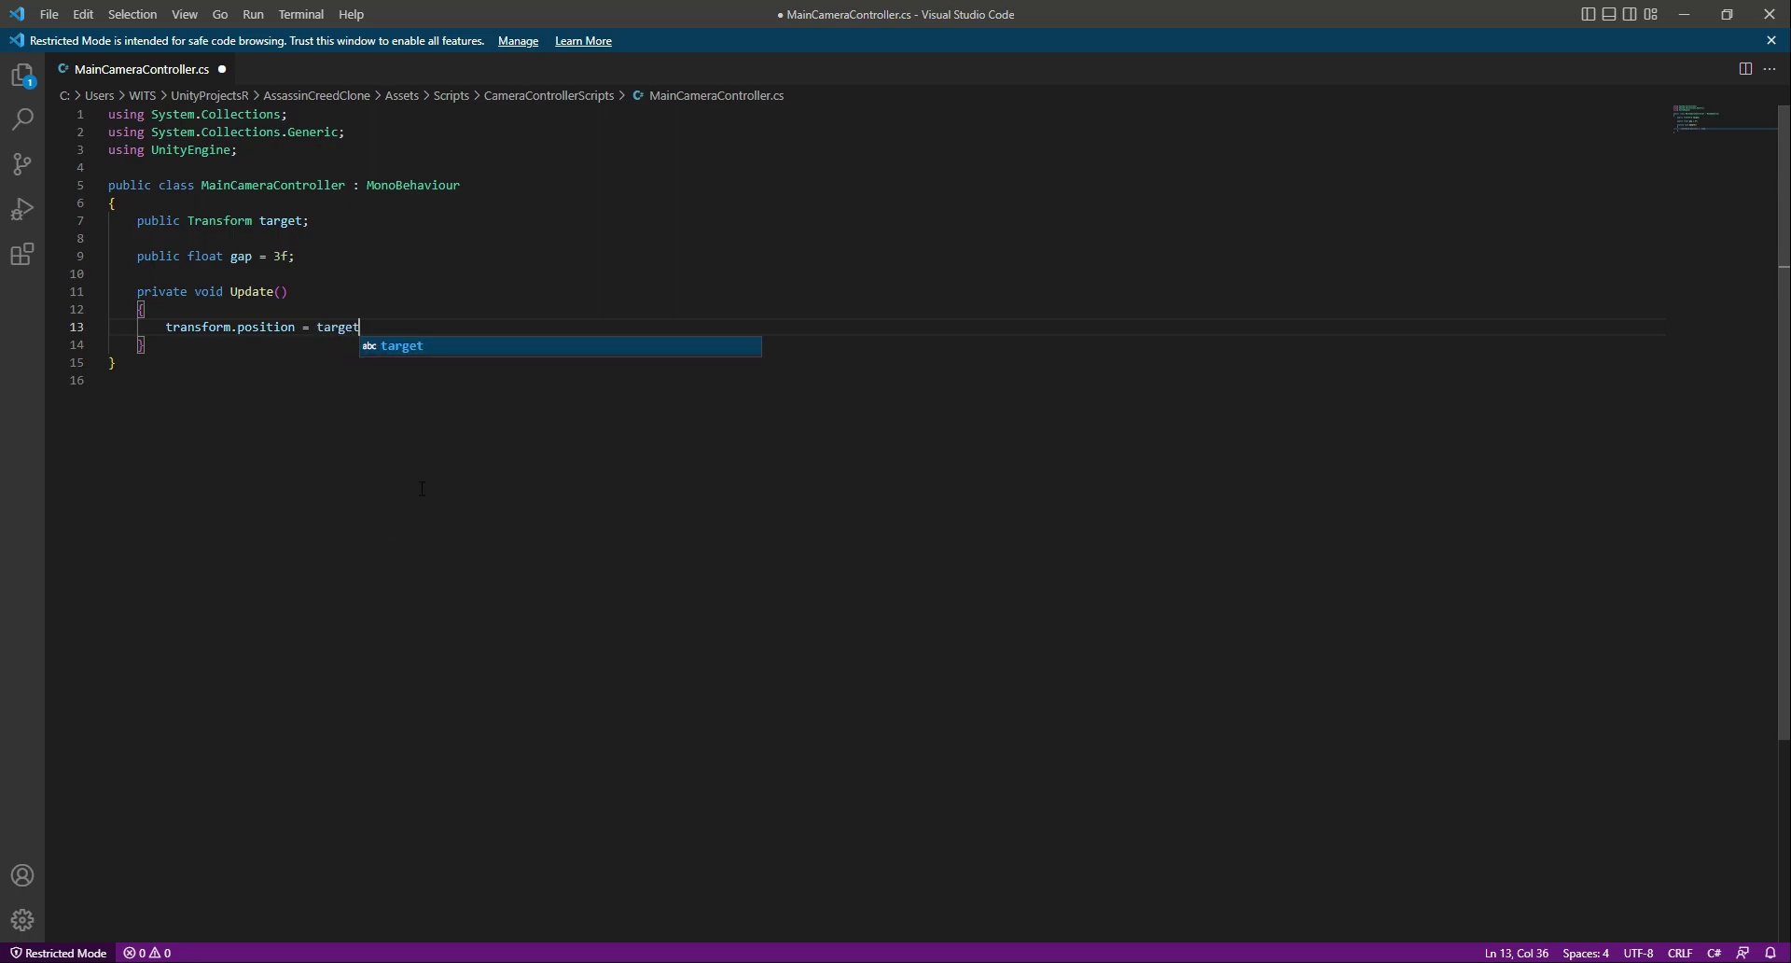
text(.position)
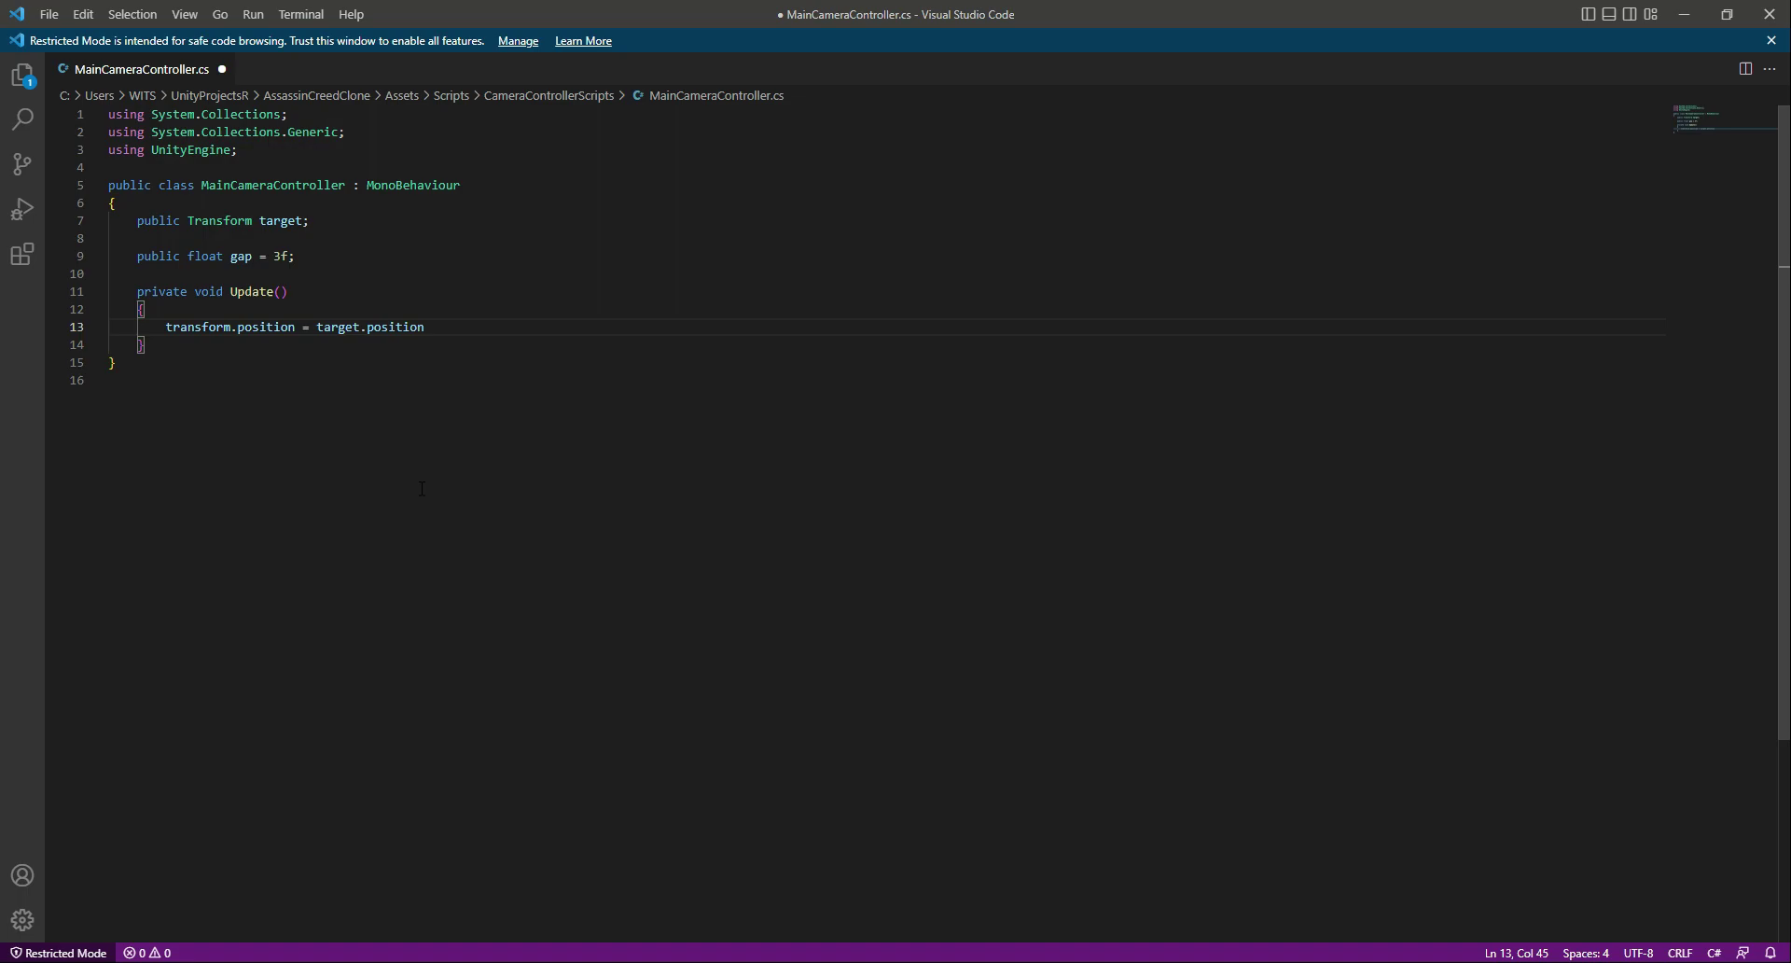
Subtract new Vector3(0, 0, gap) from the target position.
text(-)
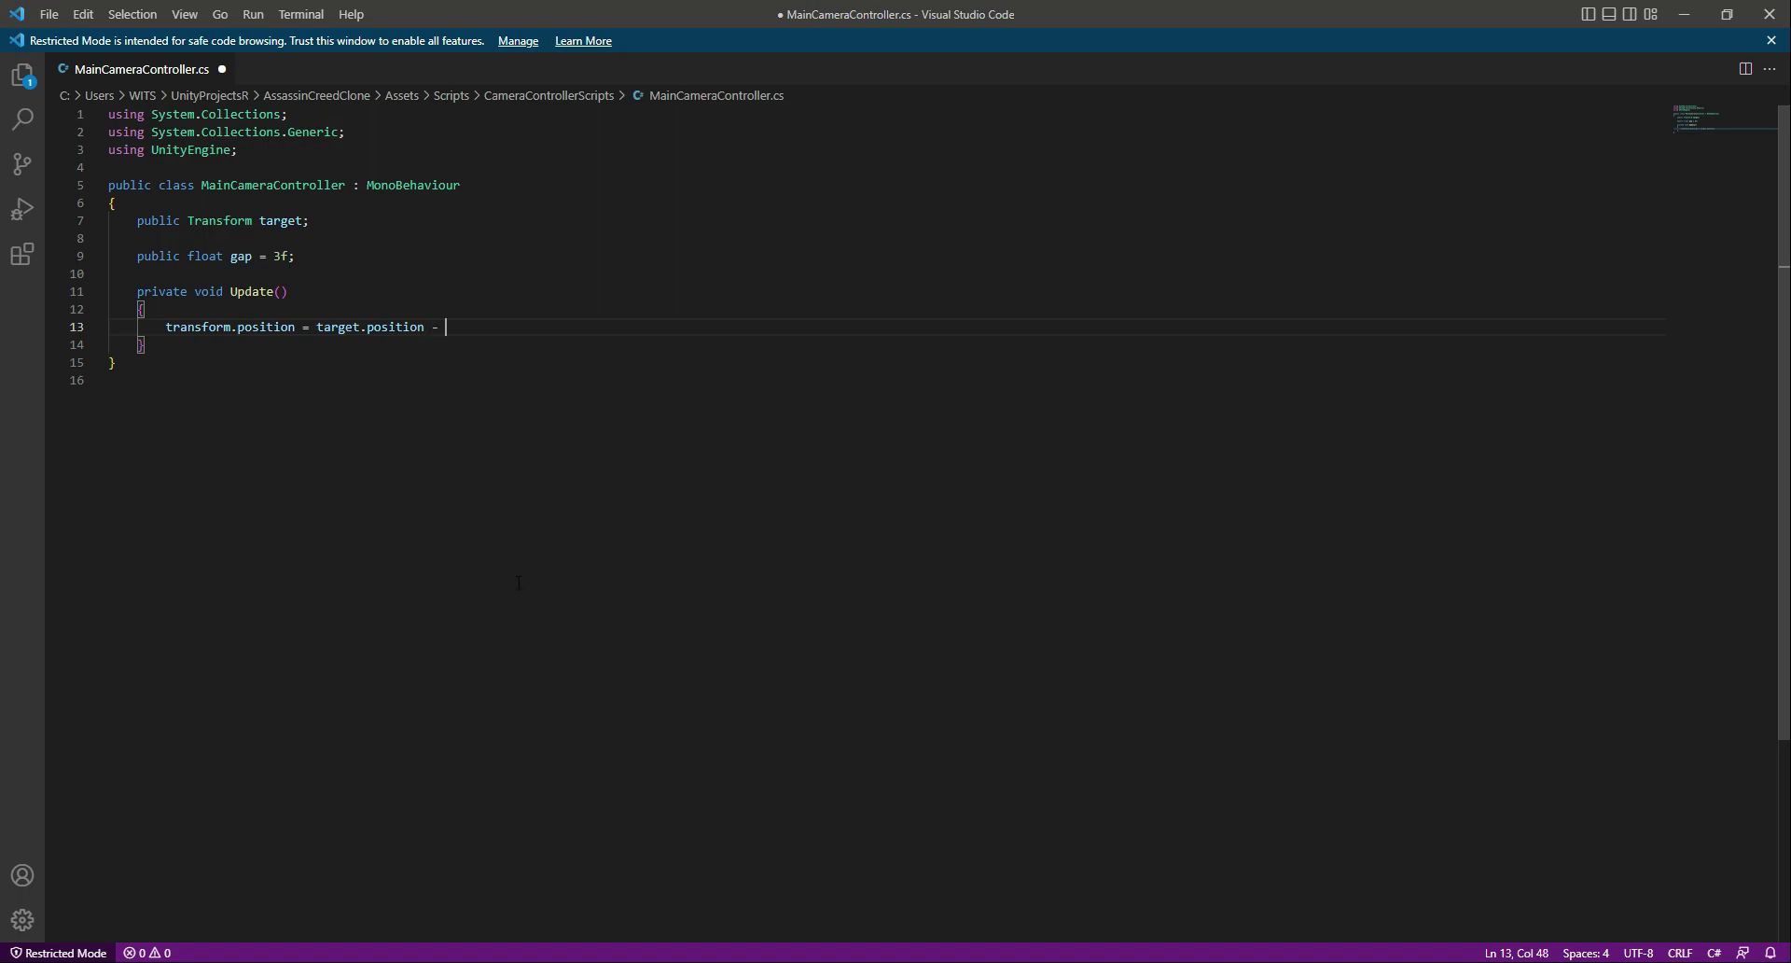
text(new)
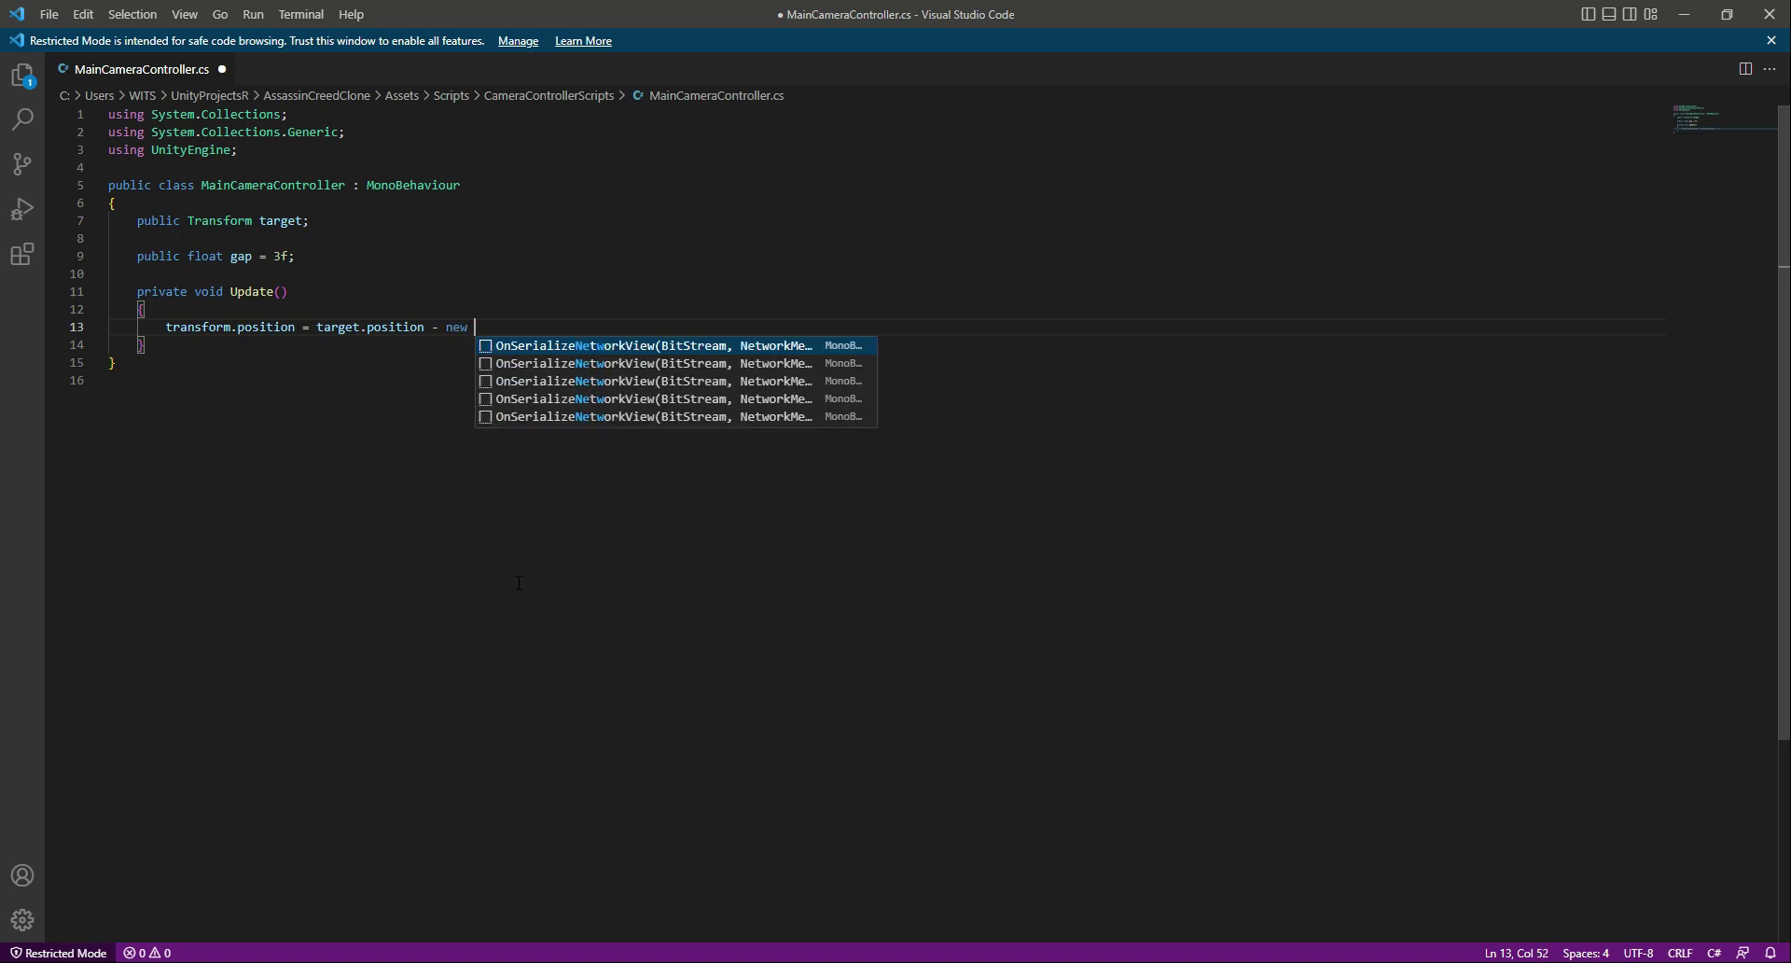
text(Vect)
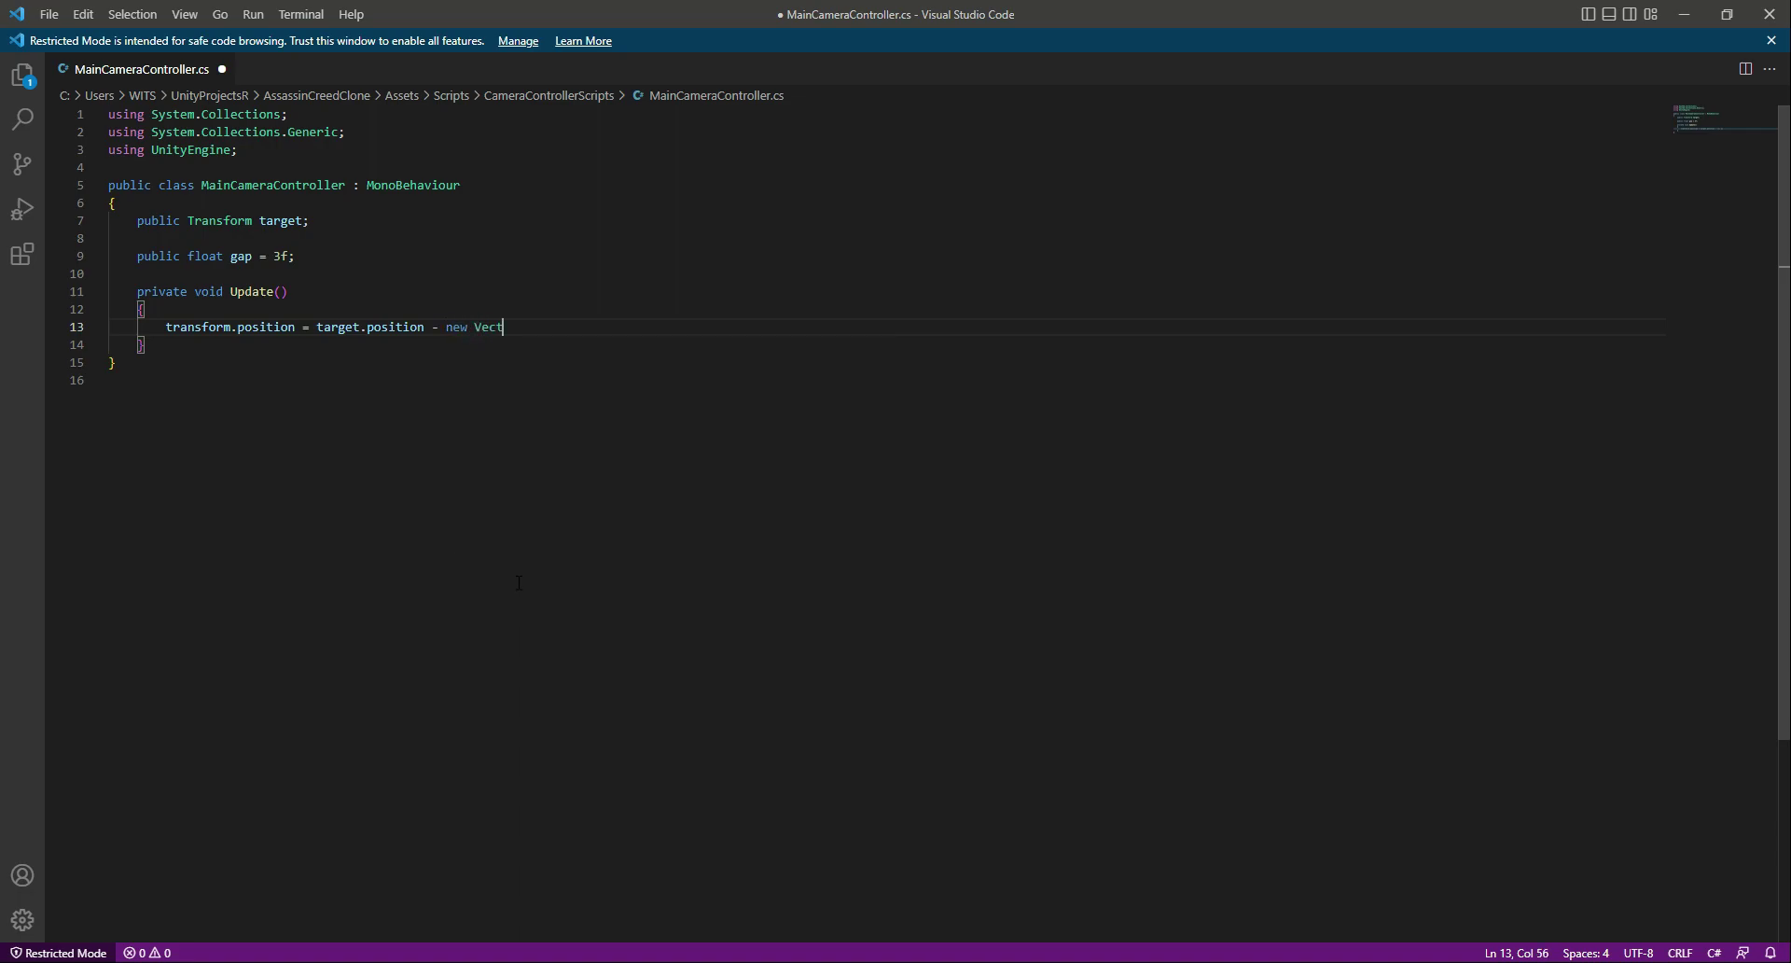
text(or3)
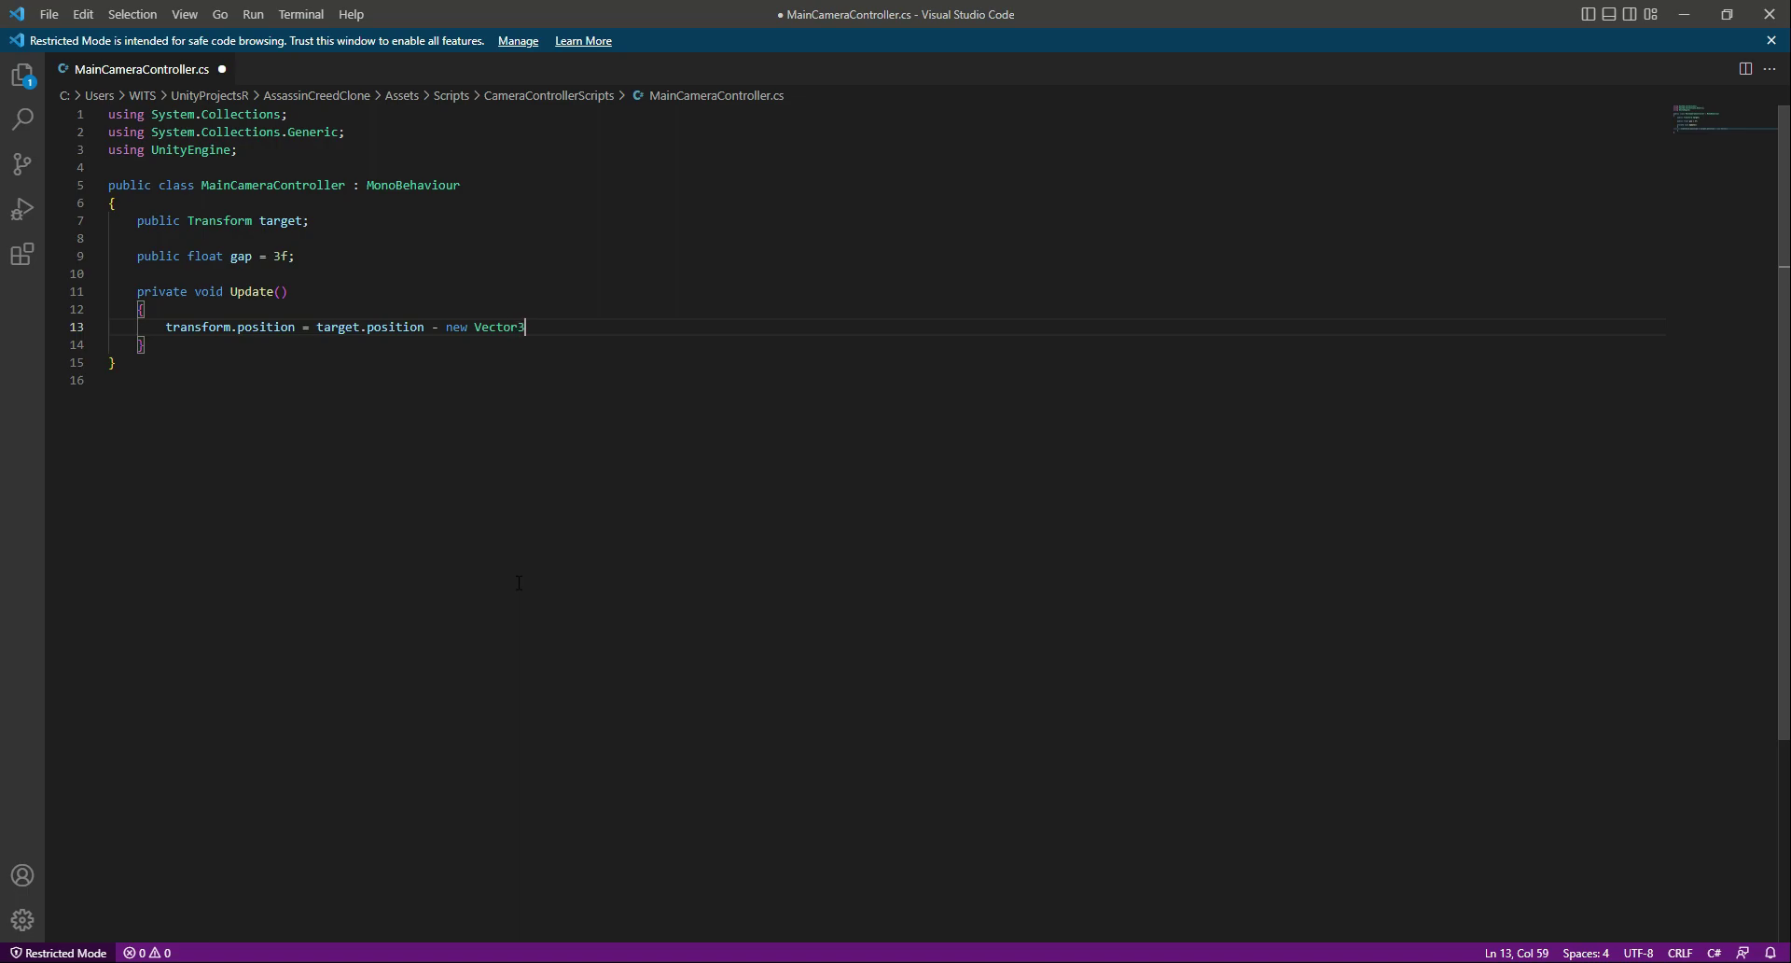
text(()
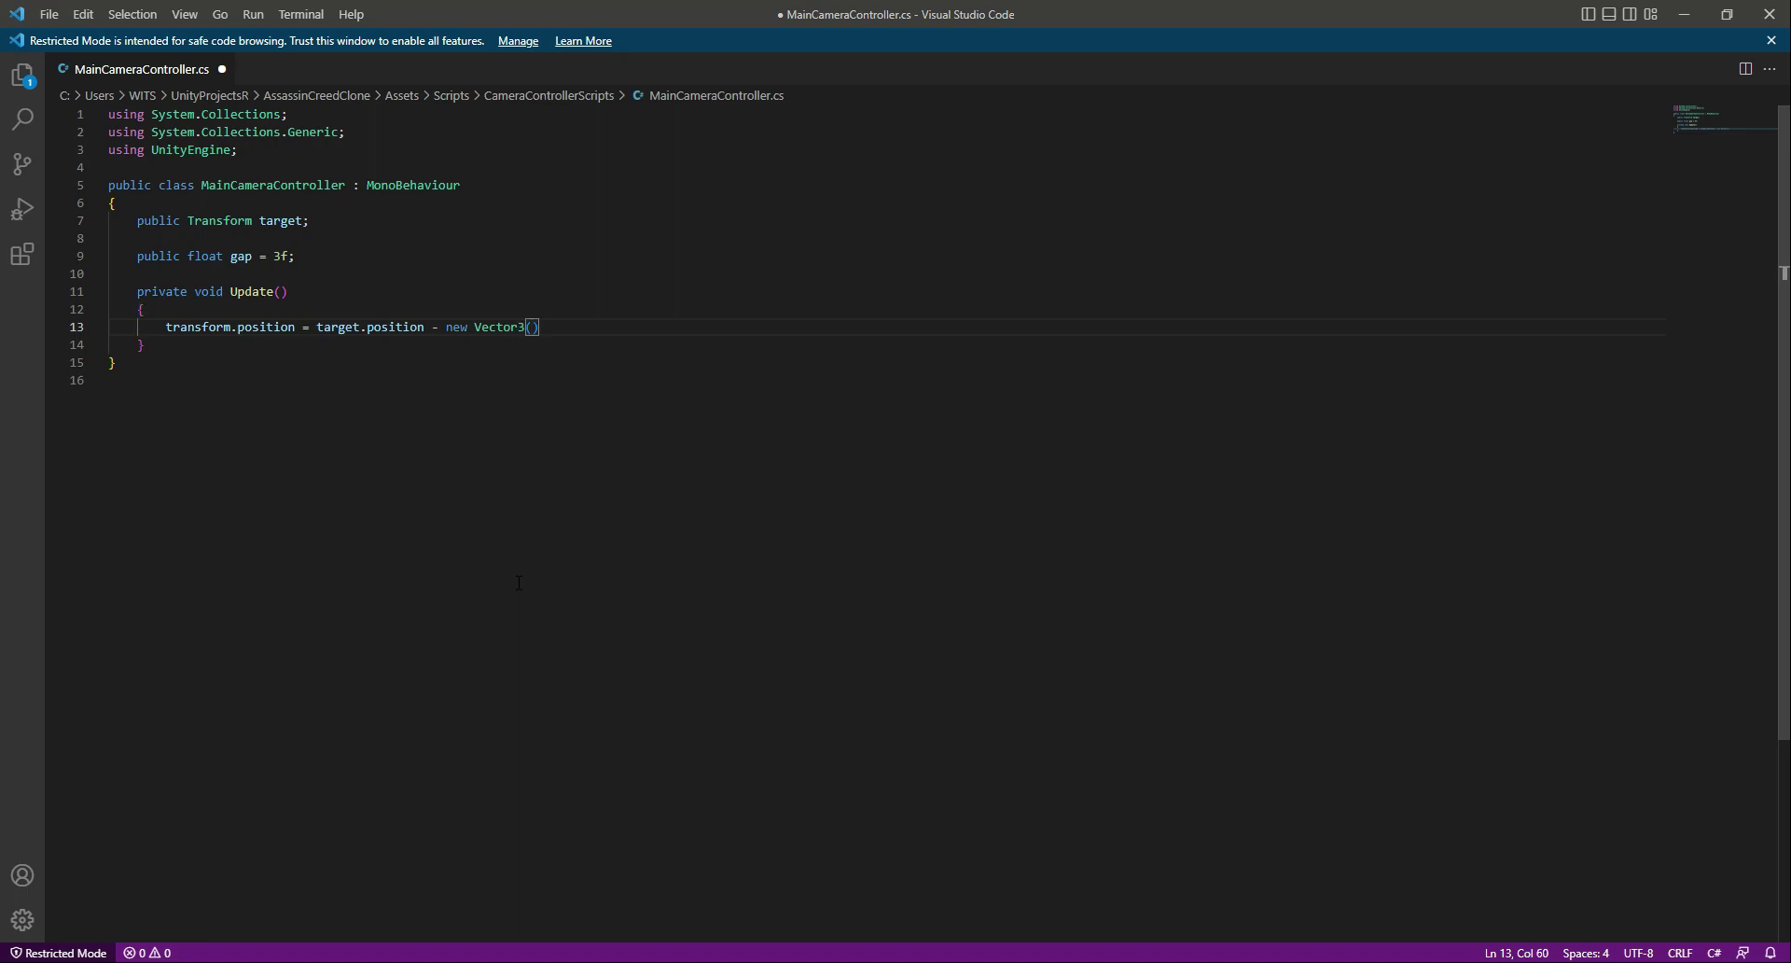
text(0,)
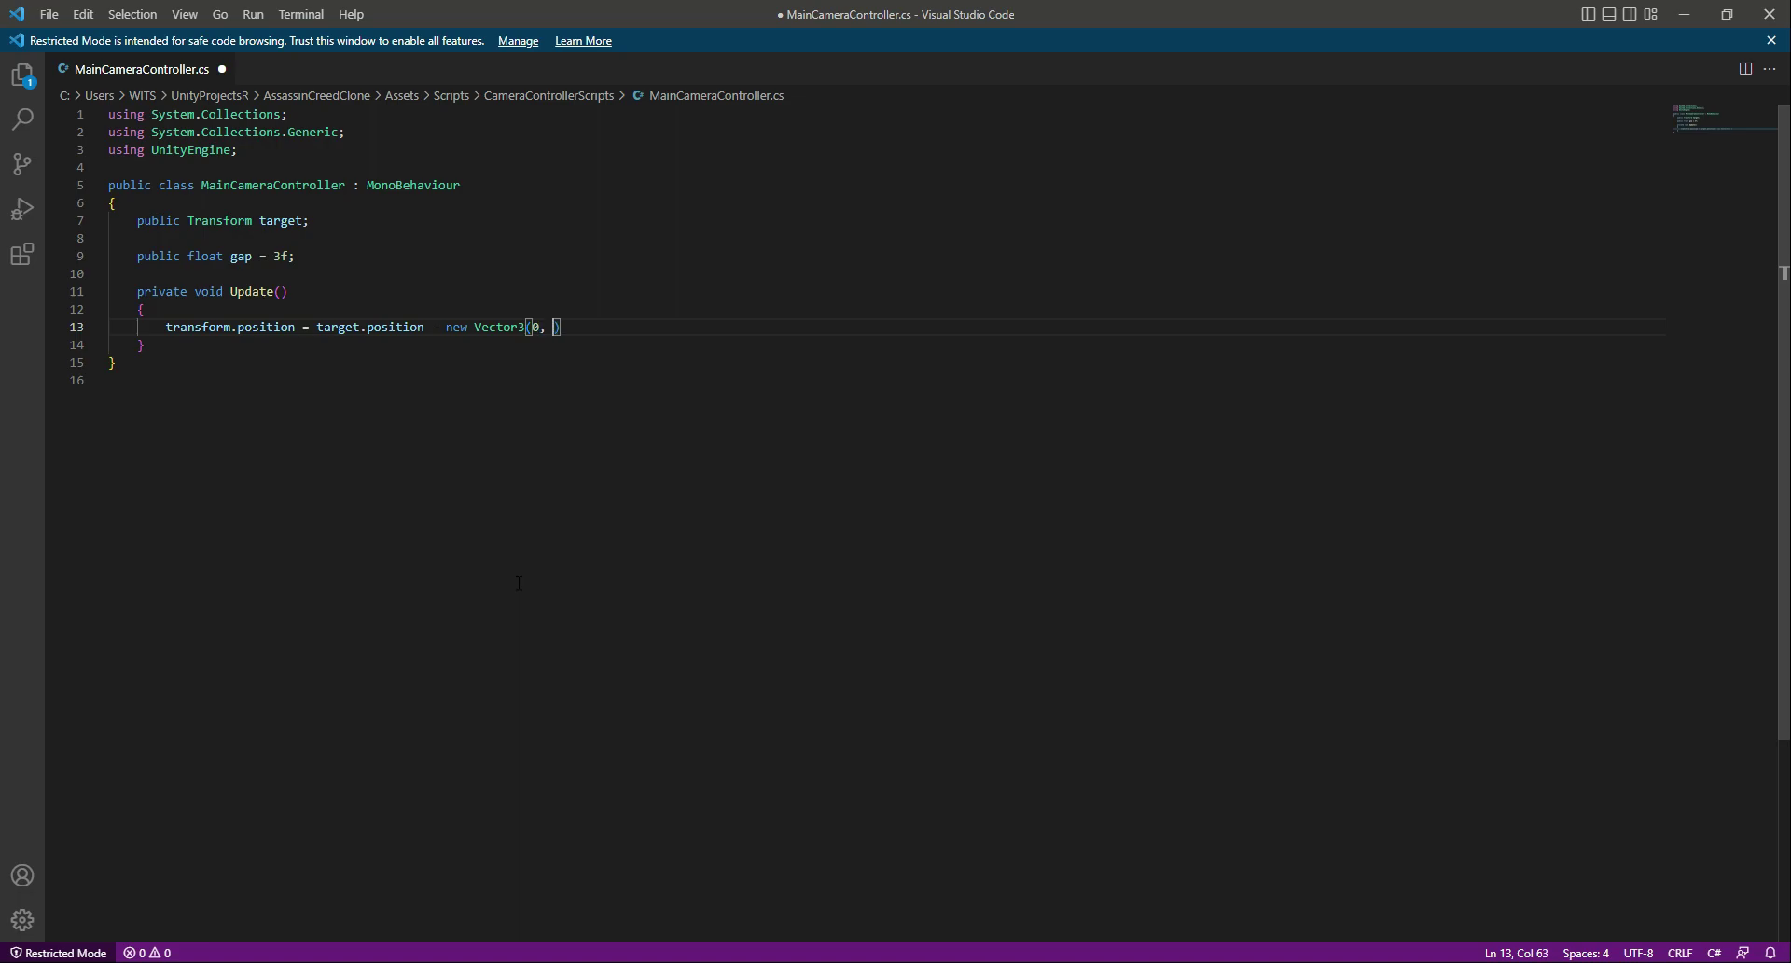
text(0,)
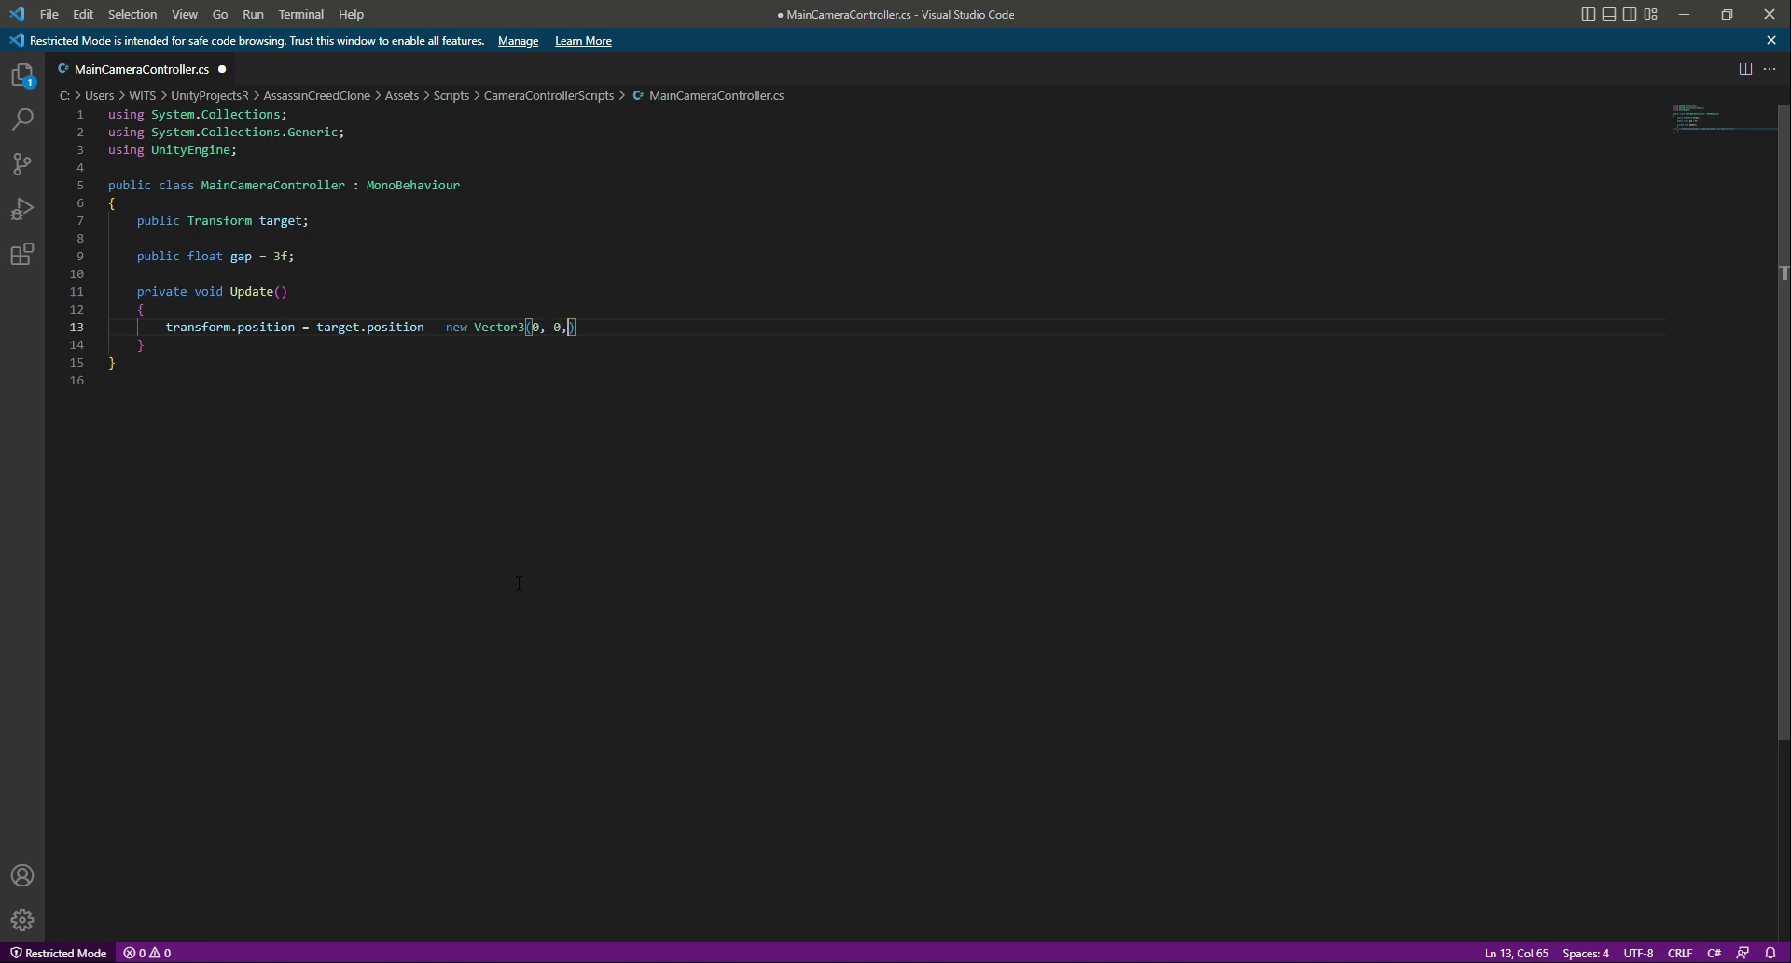
text(" ")
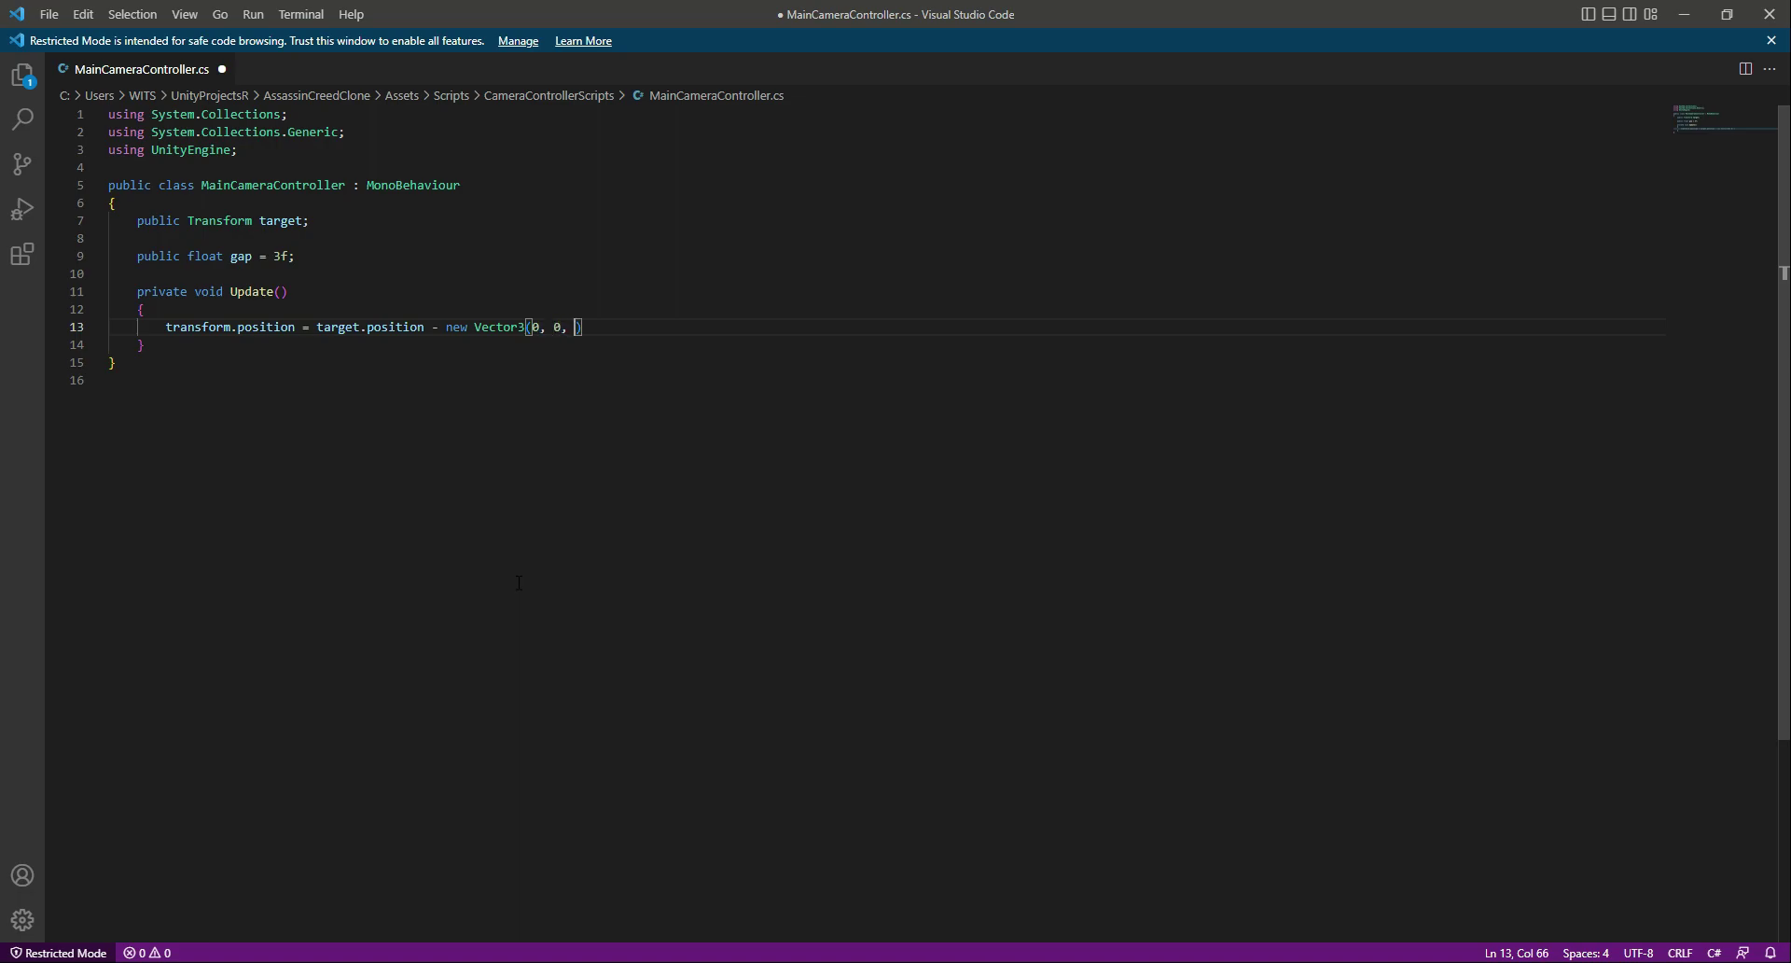
text(gap)
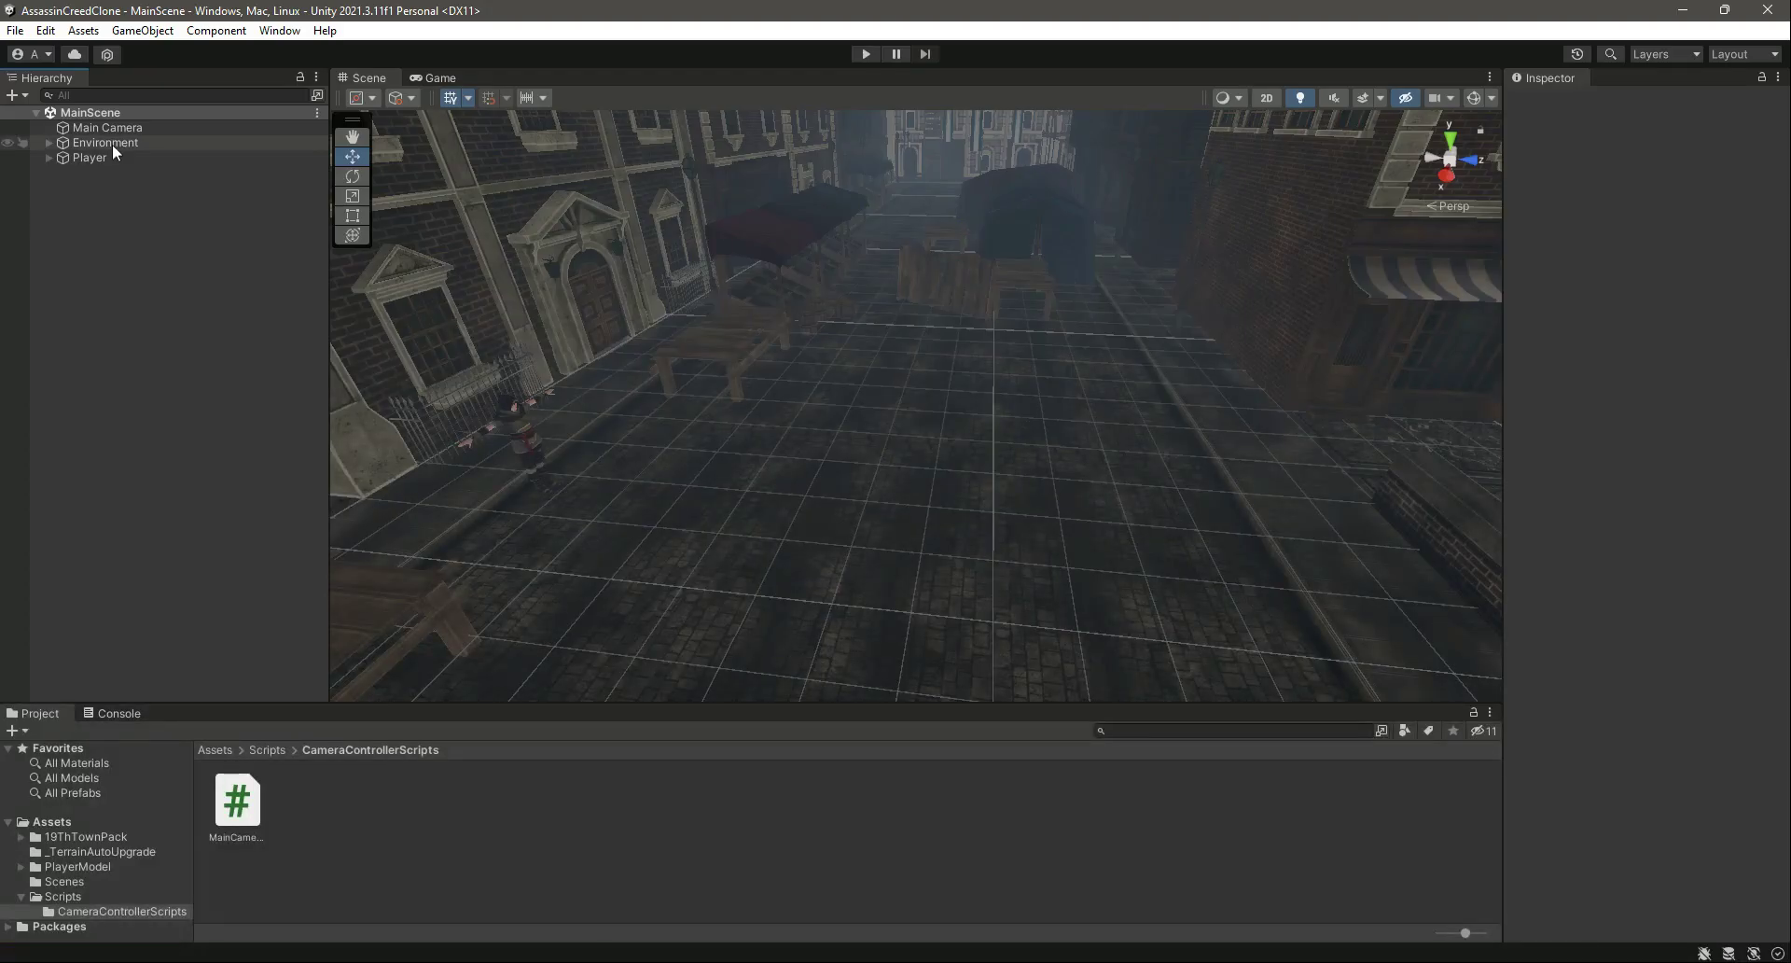
Assign Player to the Target field of Main Camera's controller component.
click(108, 127)
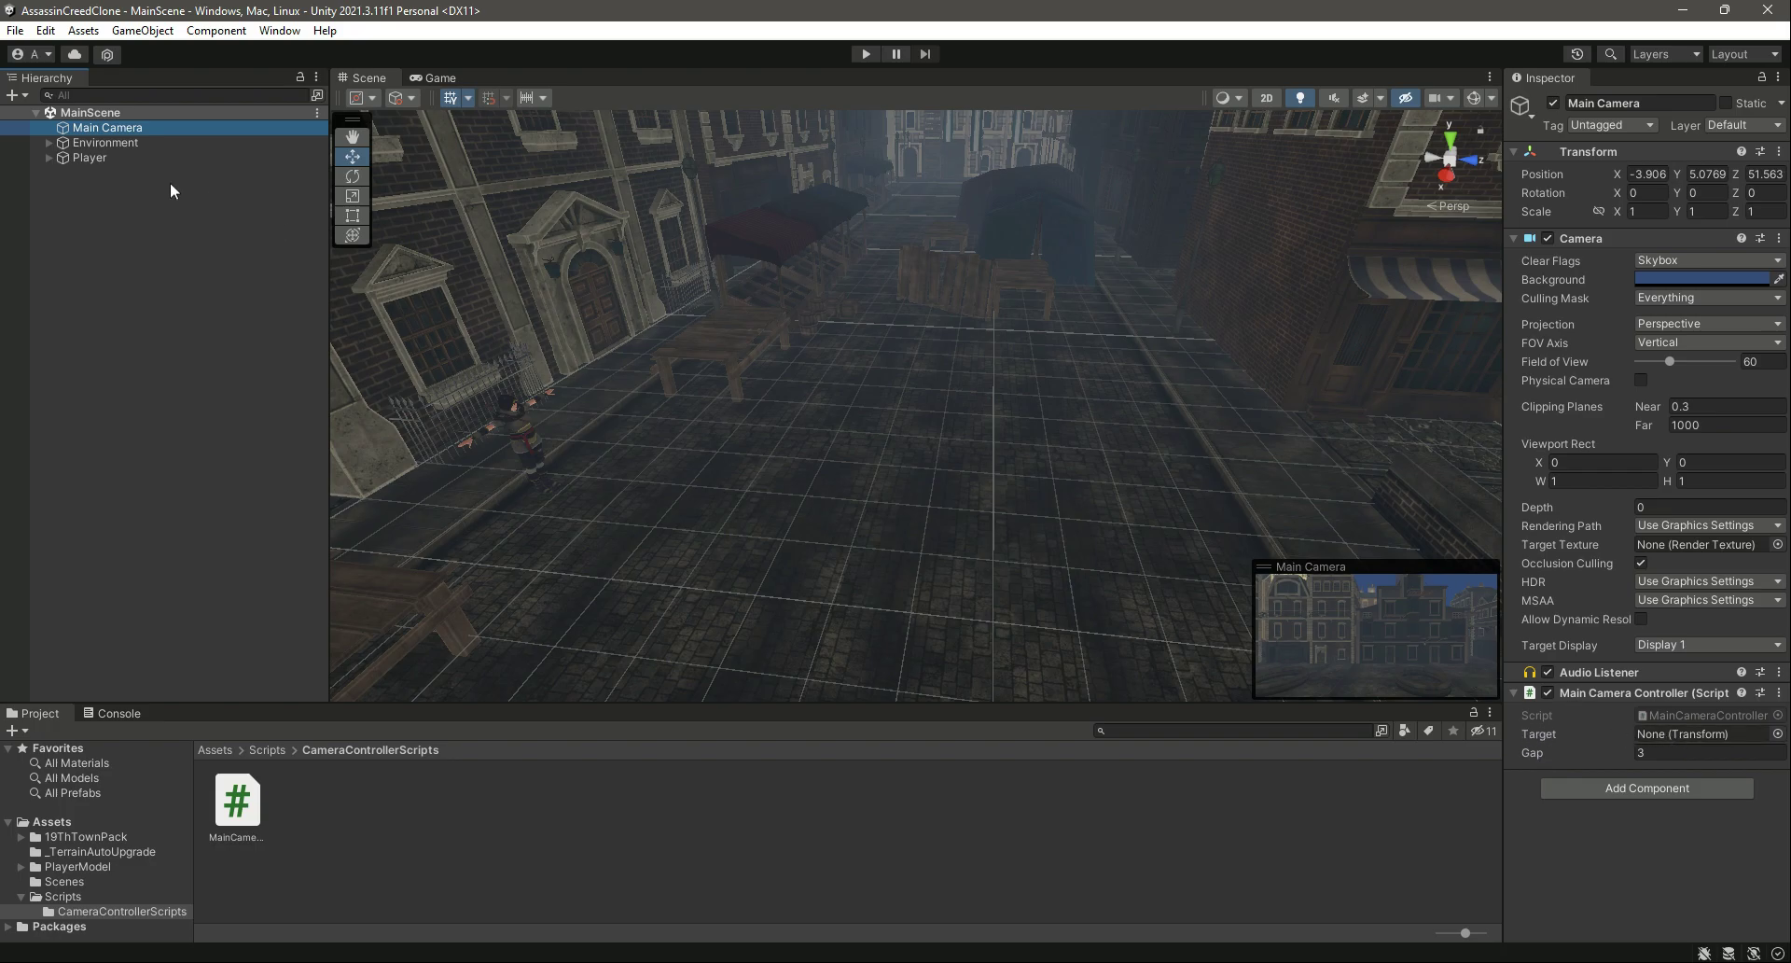
click(90, 157)
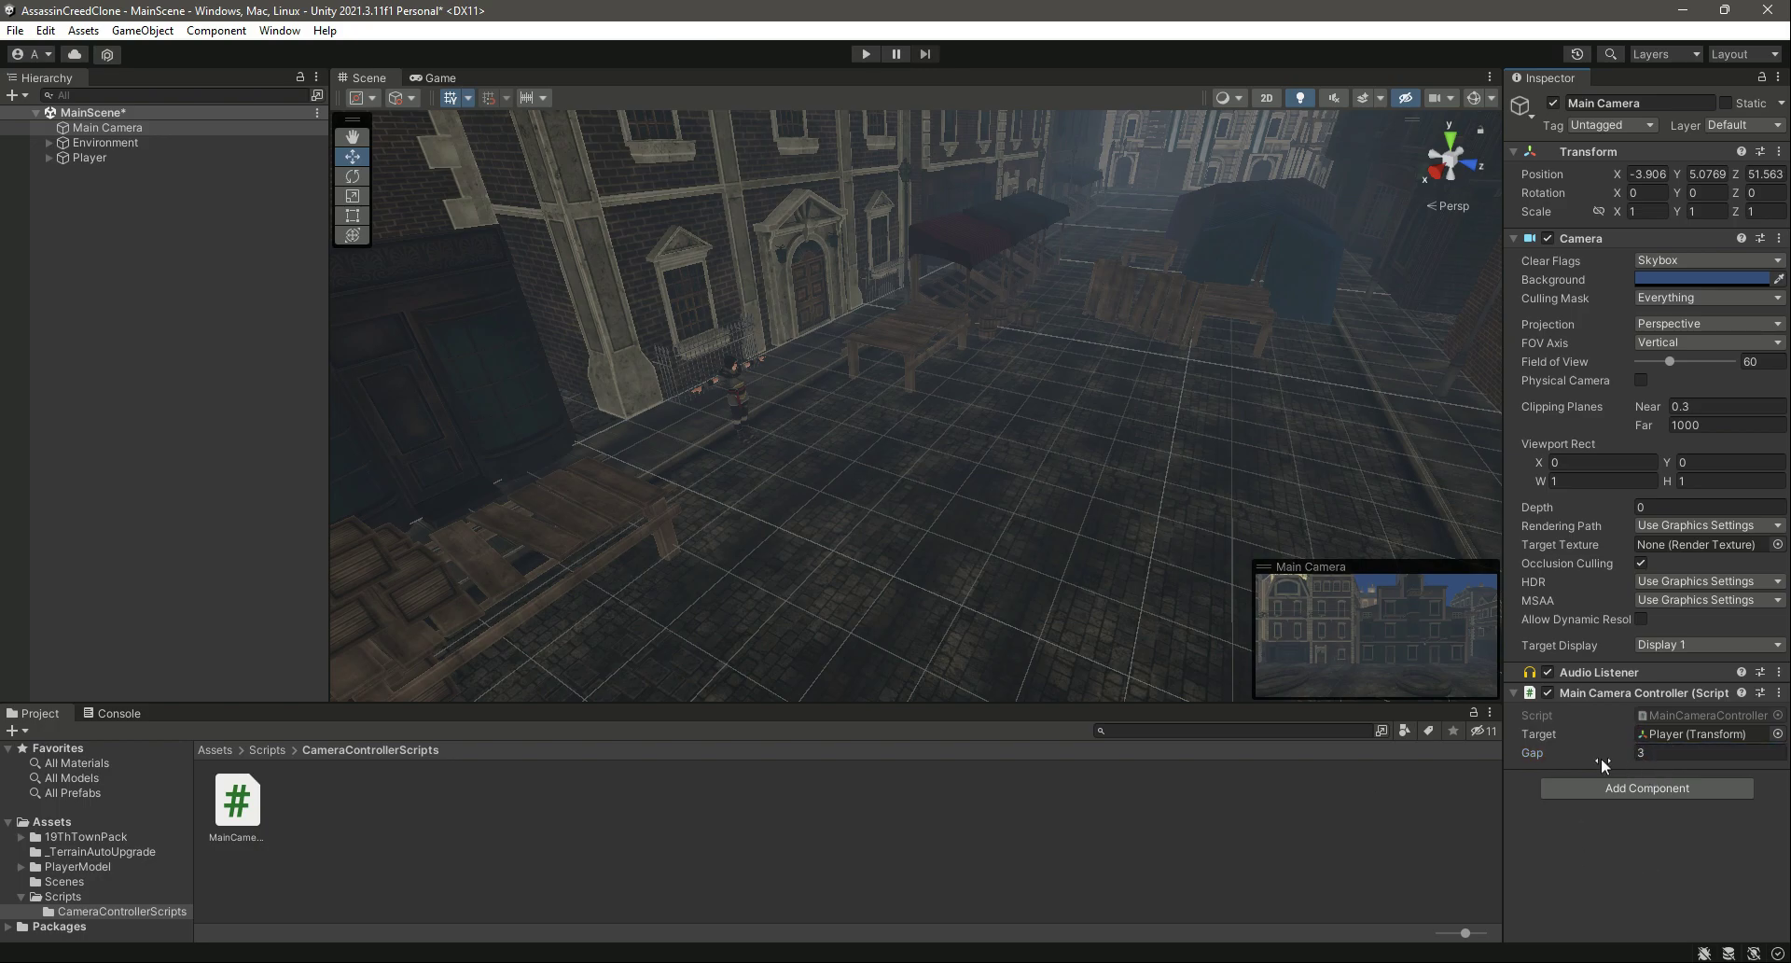
click(89, 157)
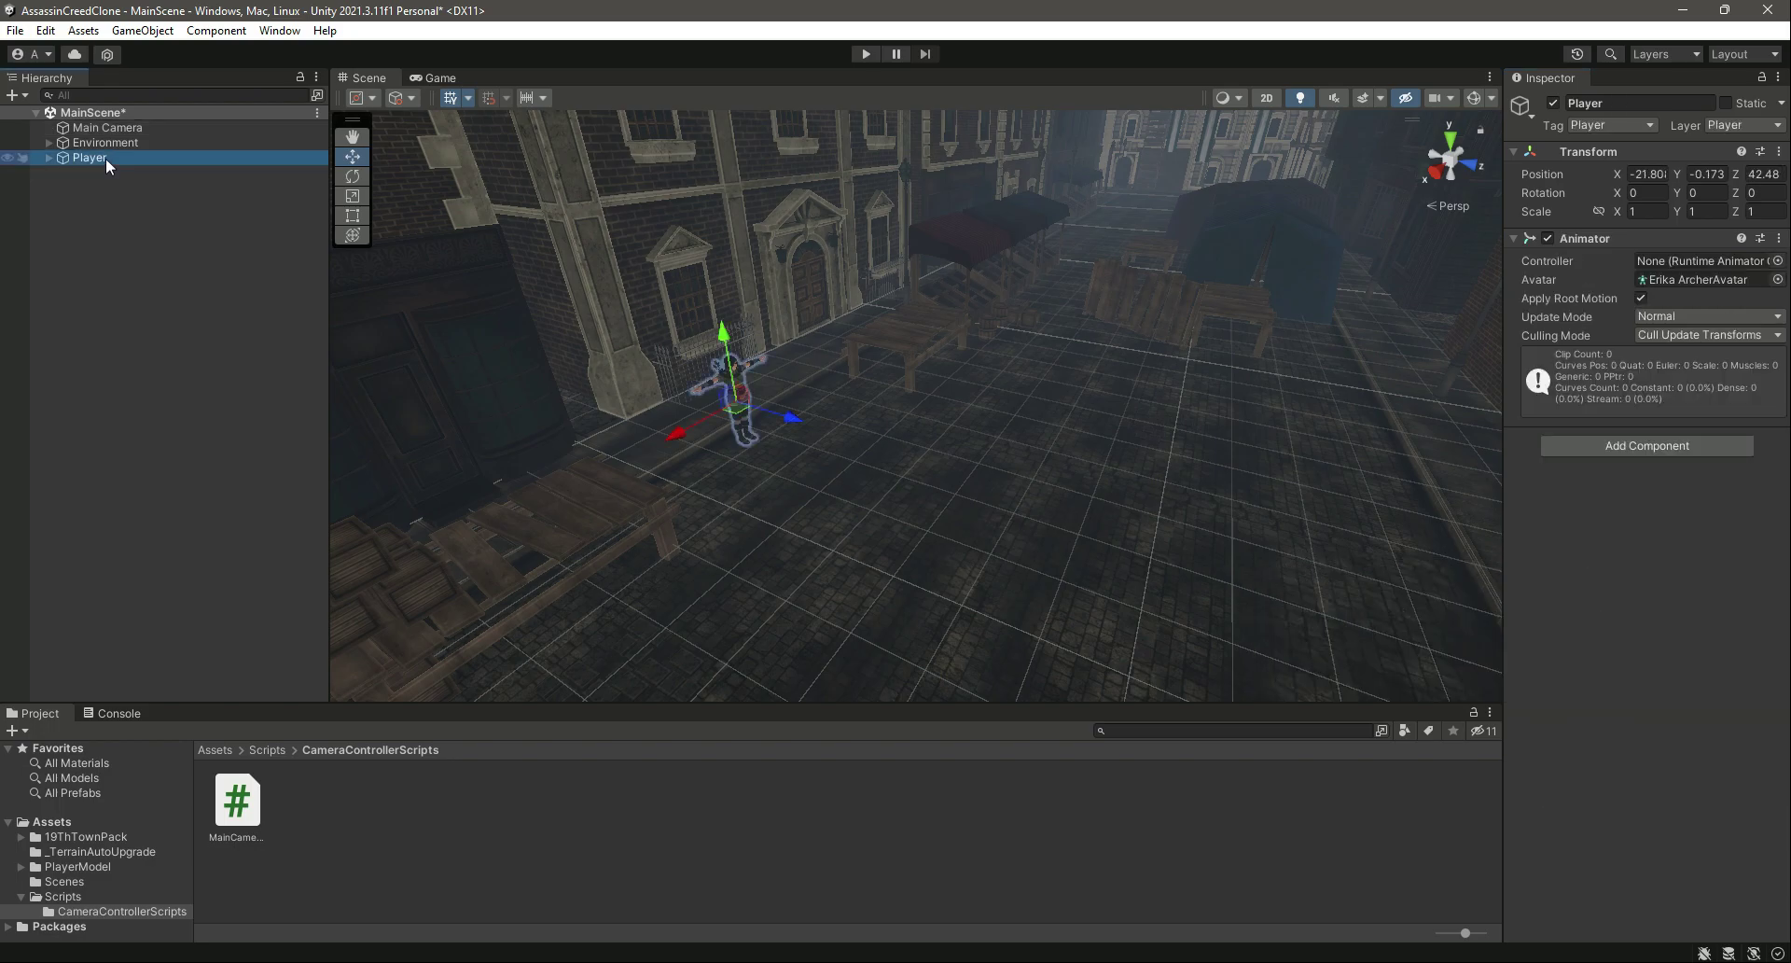
drag(737, 388, 994, 474)
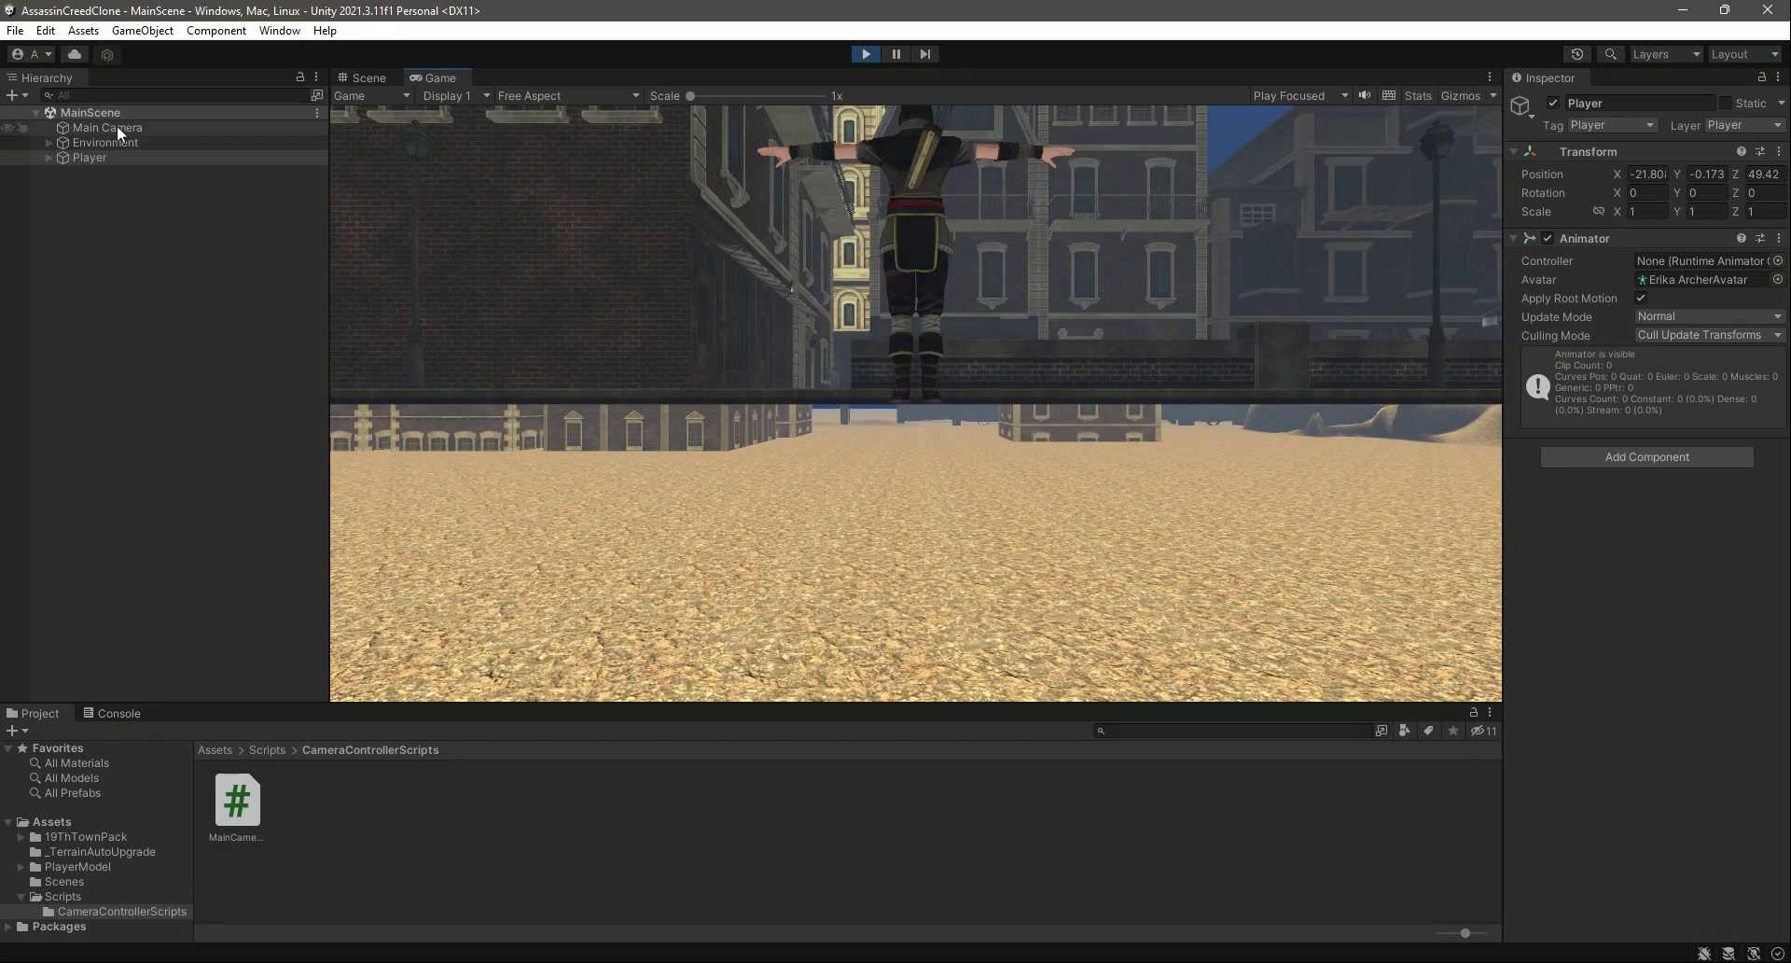
During Play try gap values 6, 2 and 3 on Main Camera, then stop the game.
click(106, 127)
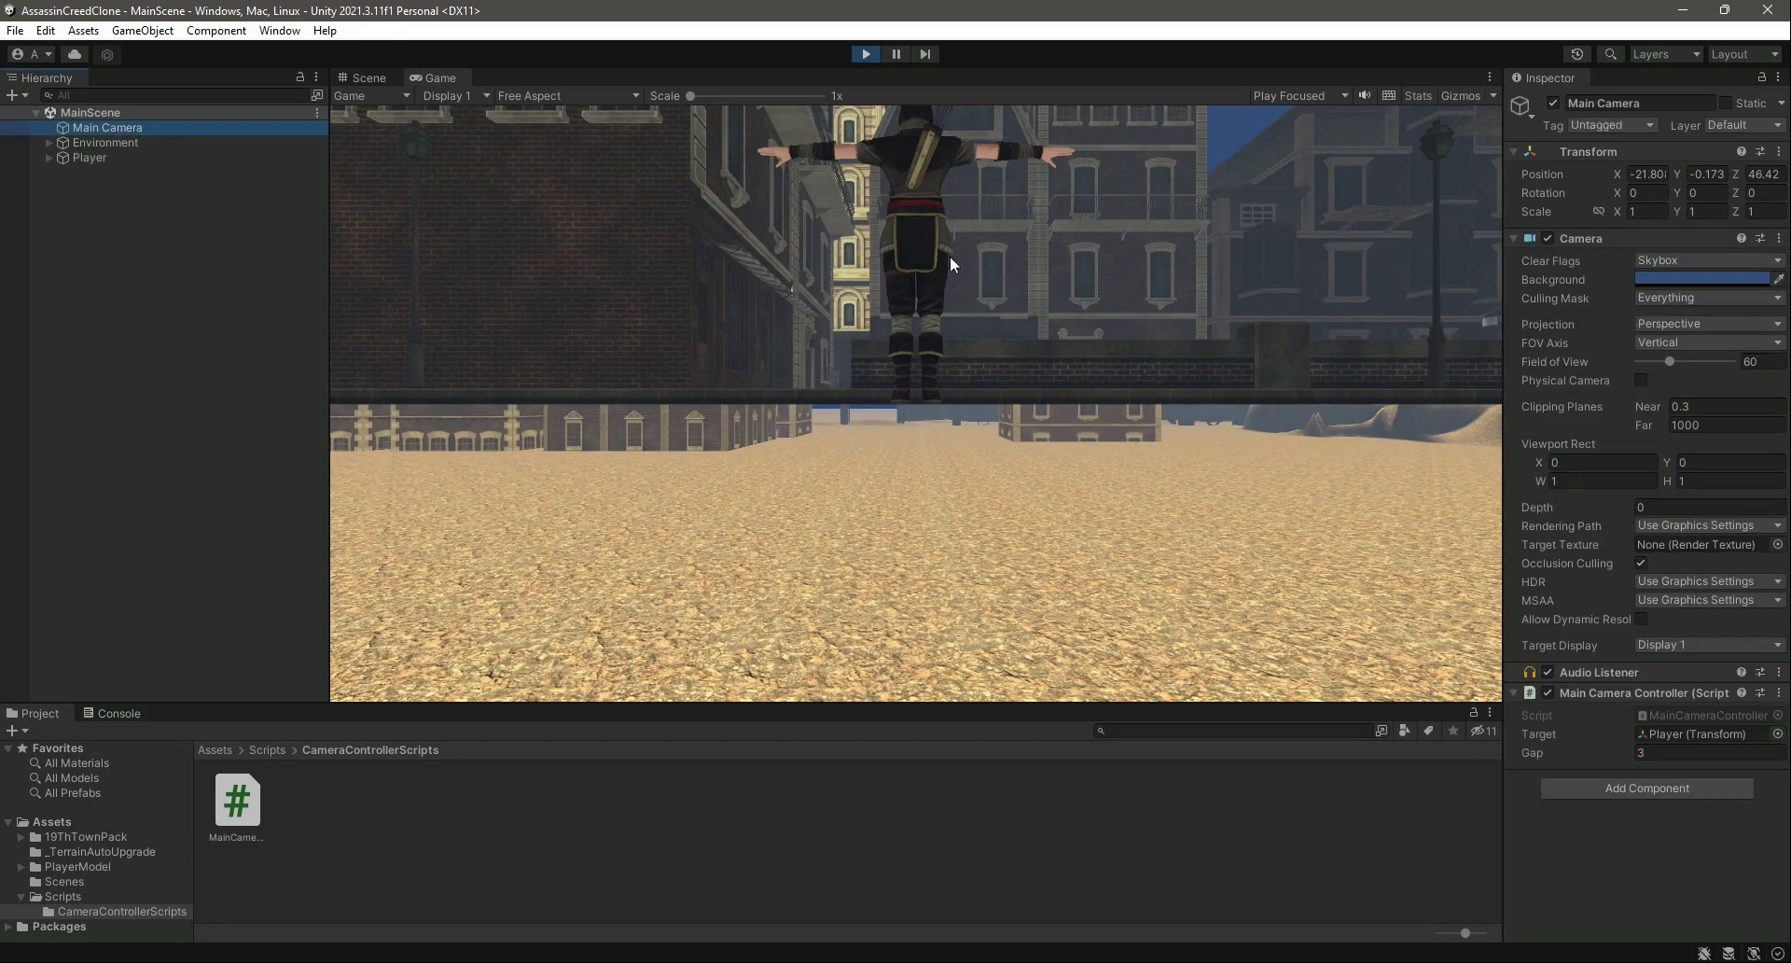
click(1656, 752)
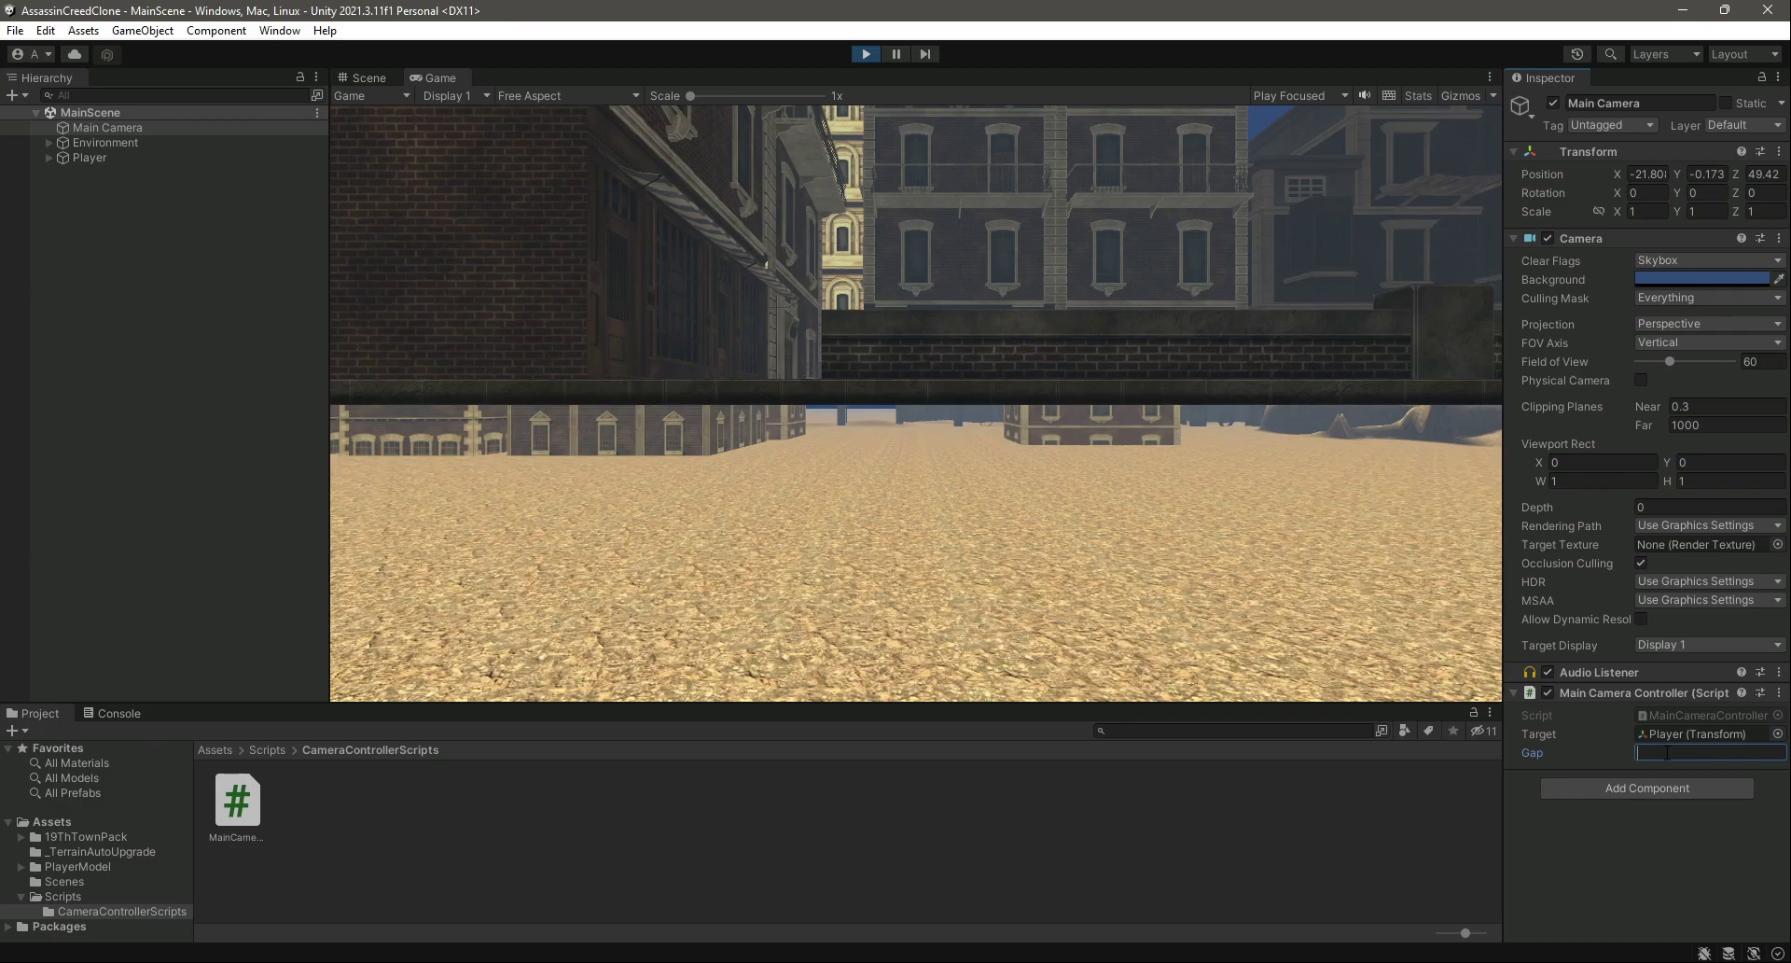
text(6)
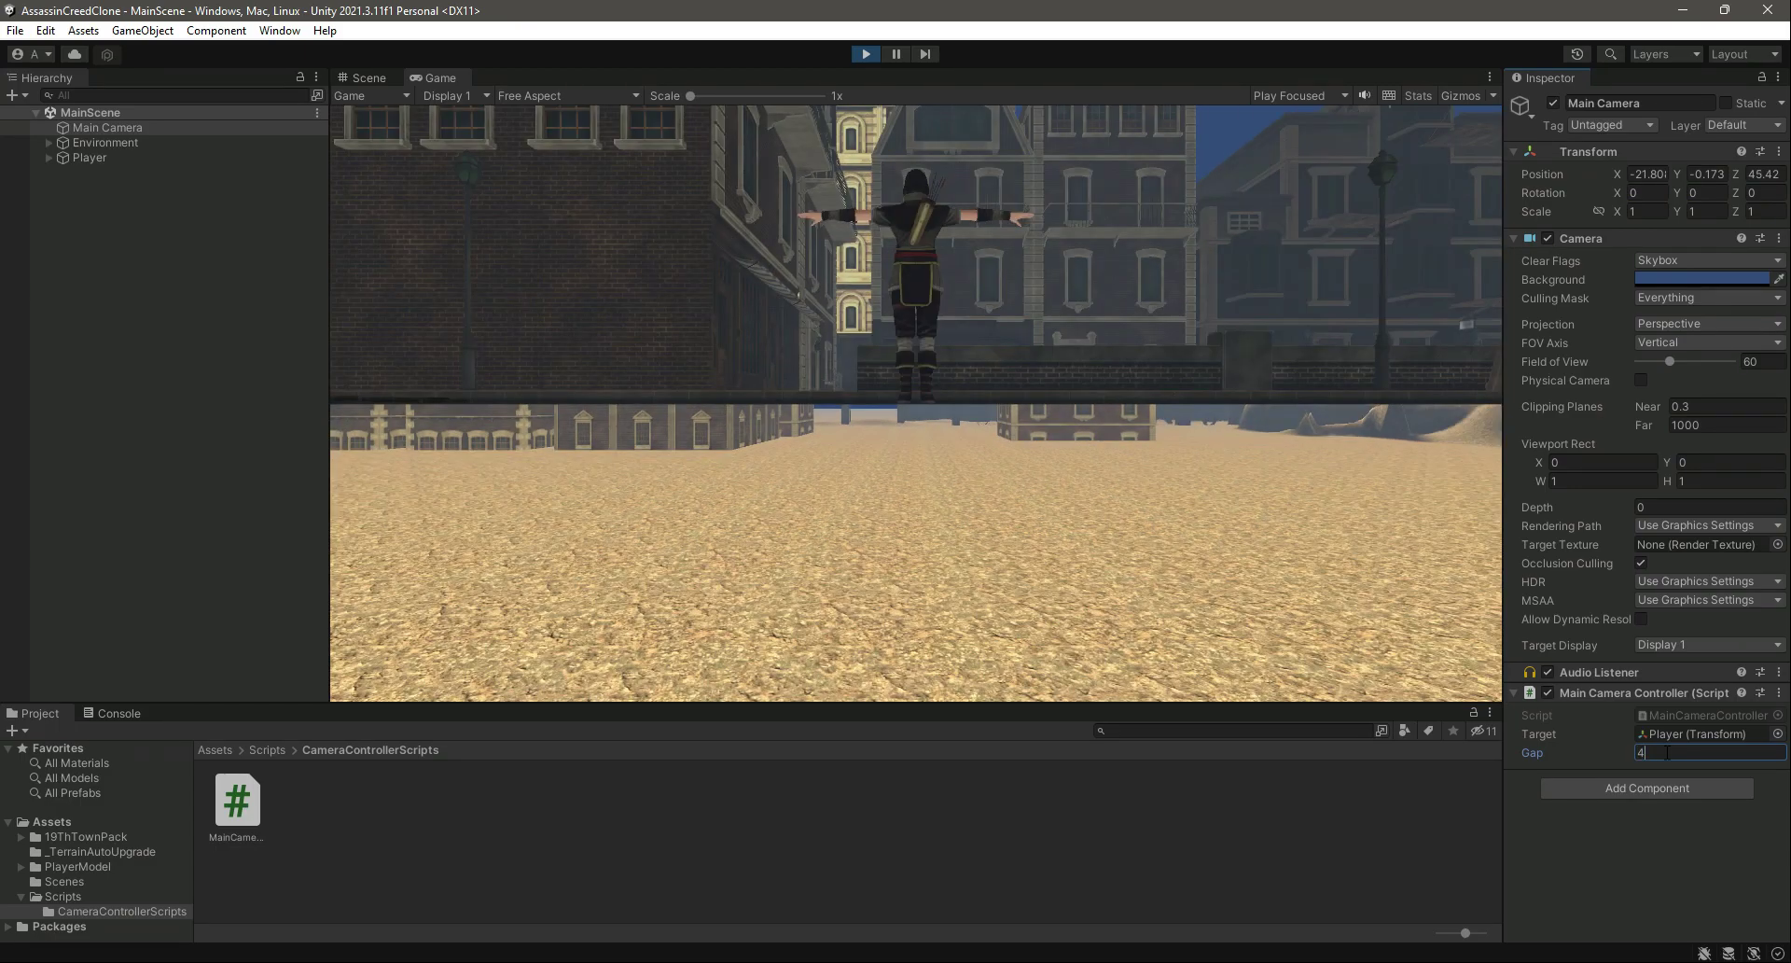
text(2)
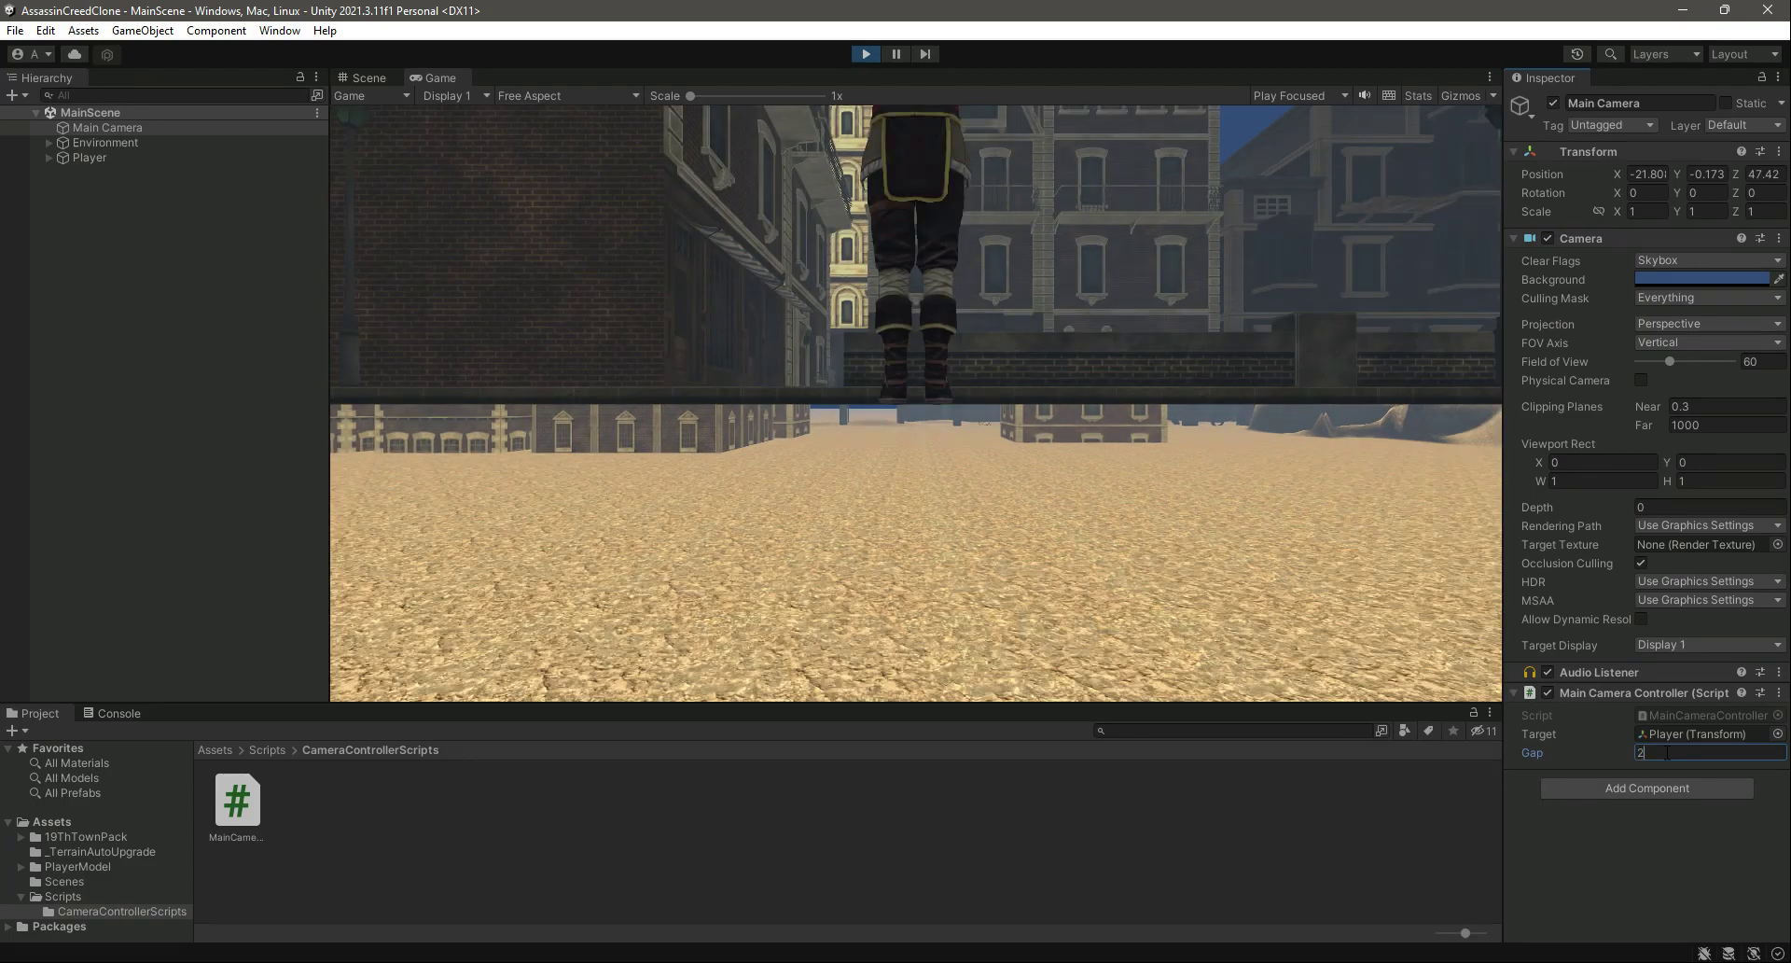
text(3)
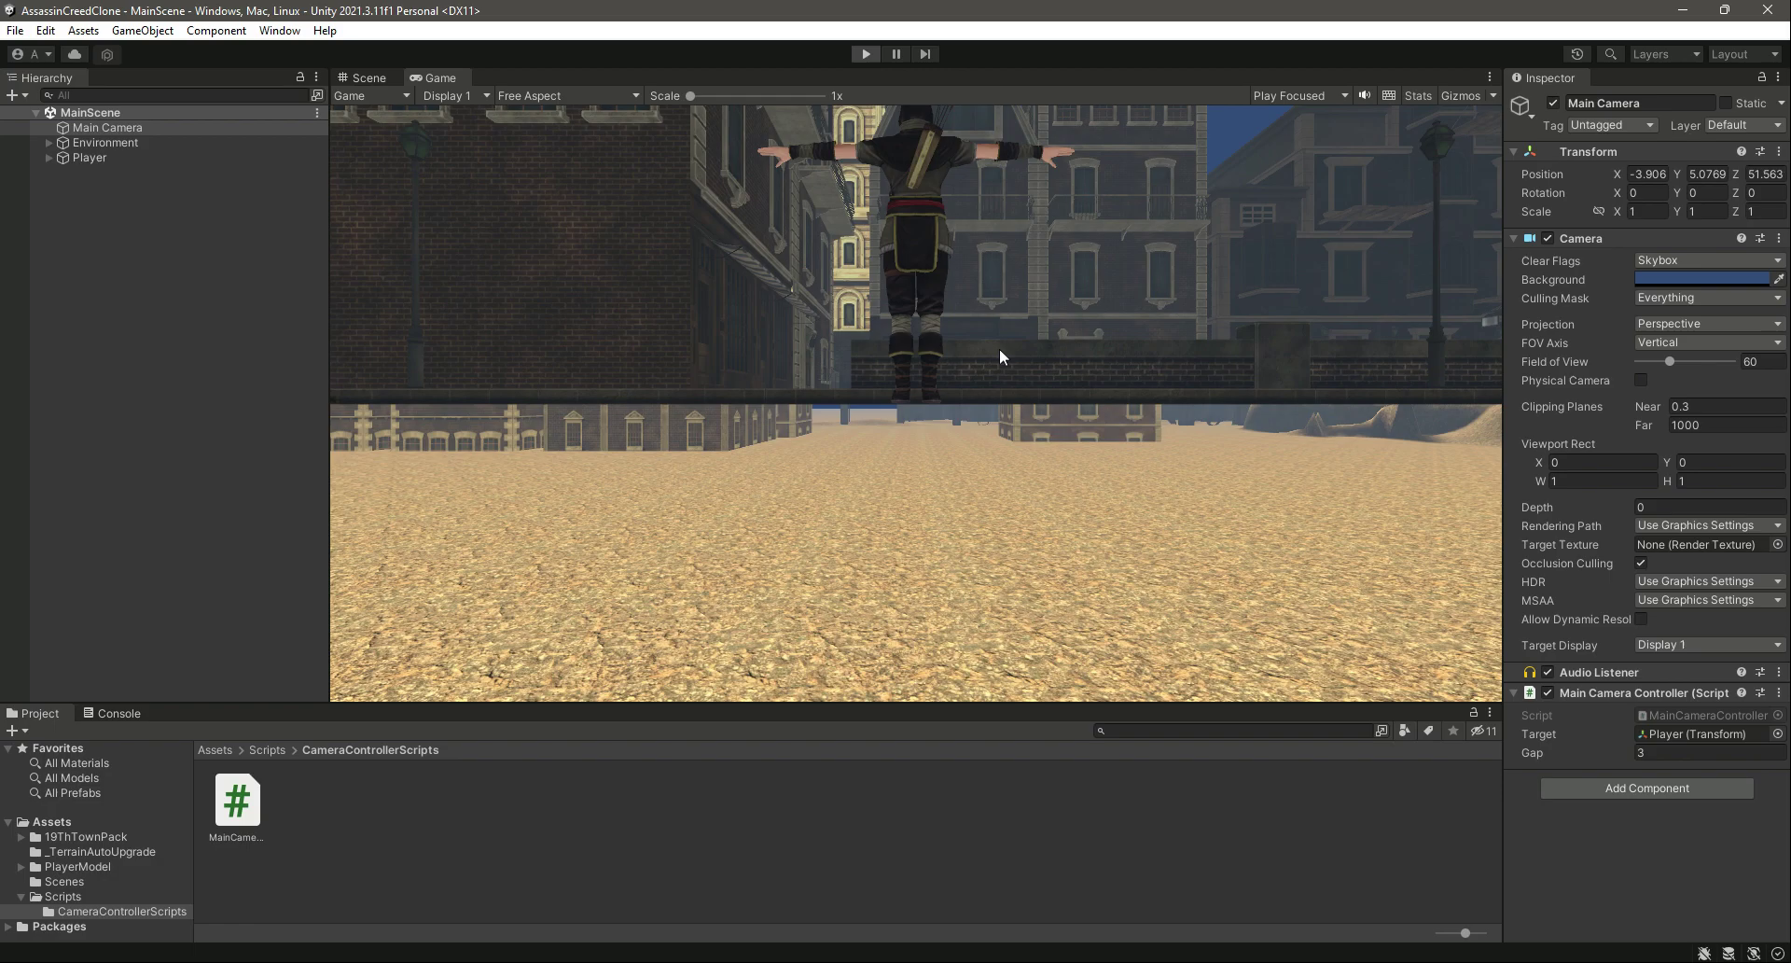
click(864, 54)
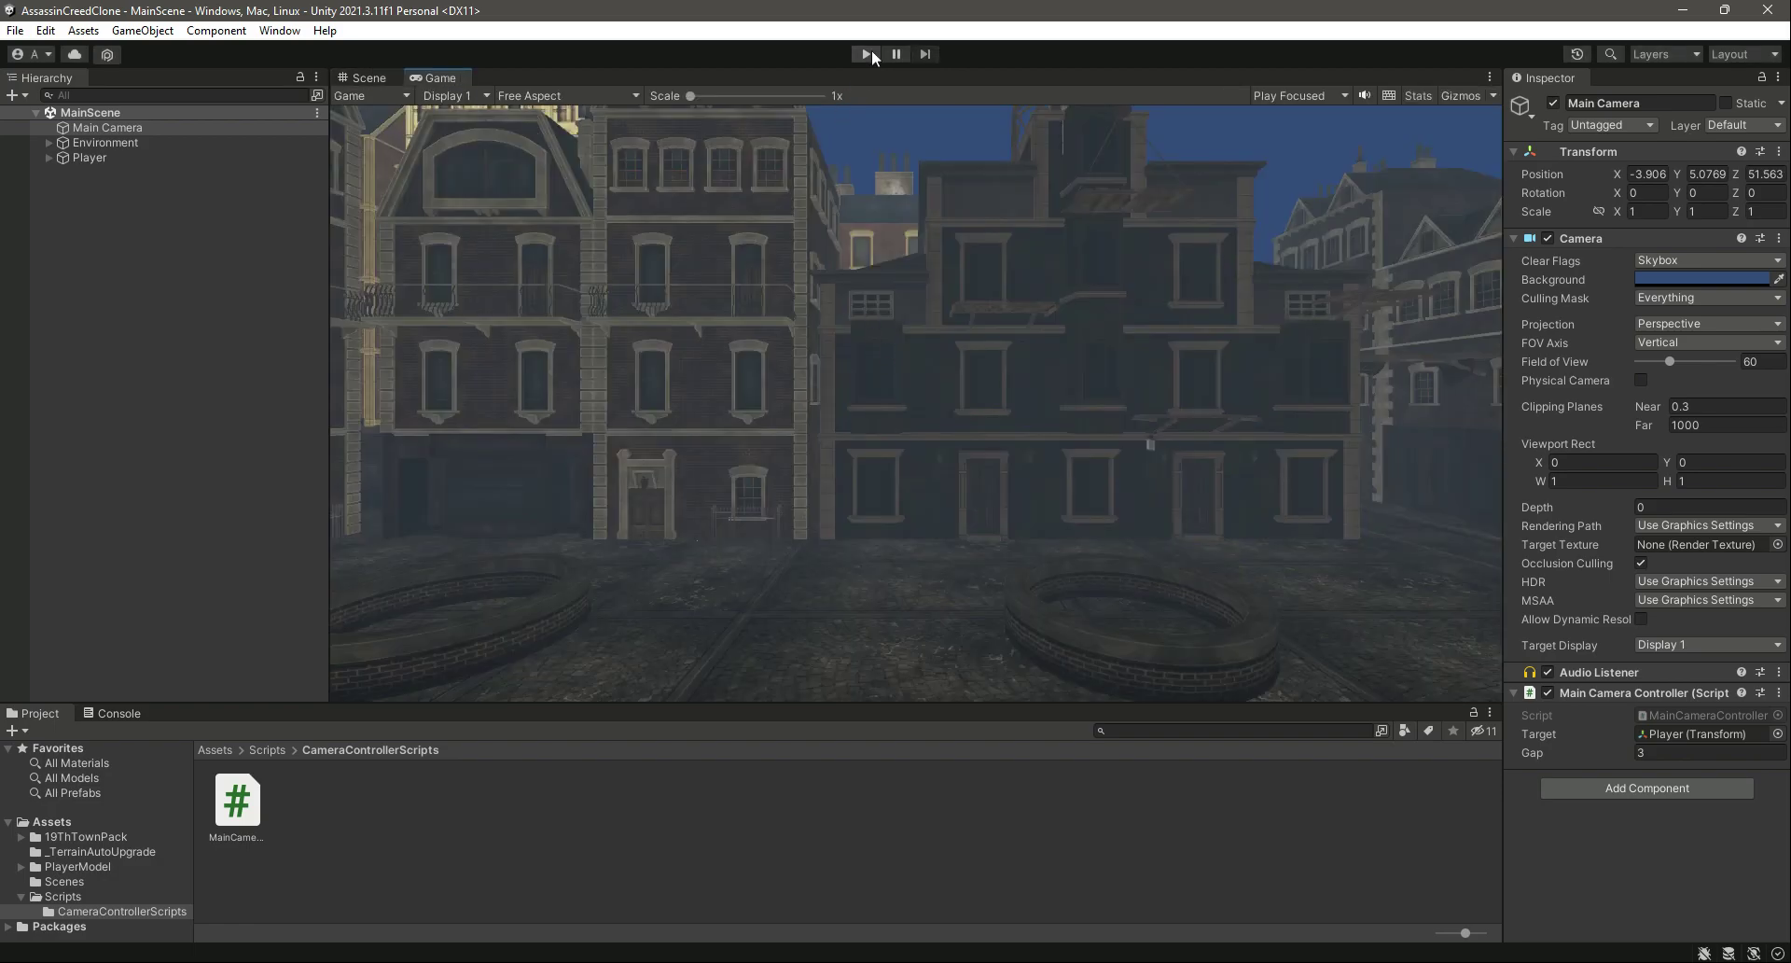
Play once more to watch the camera follow Player, then return to Scene view.
click(864, 54)
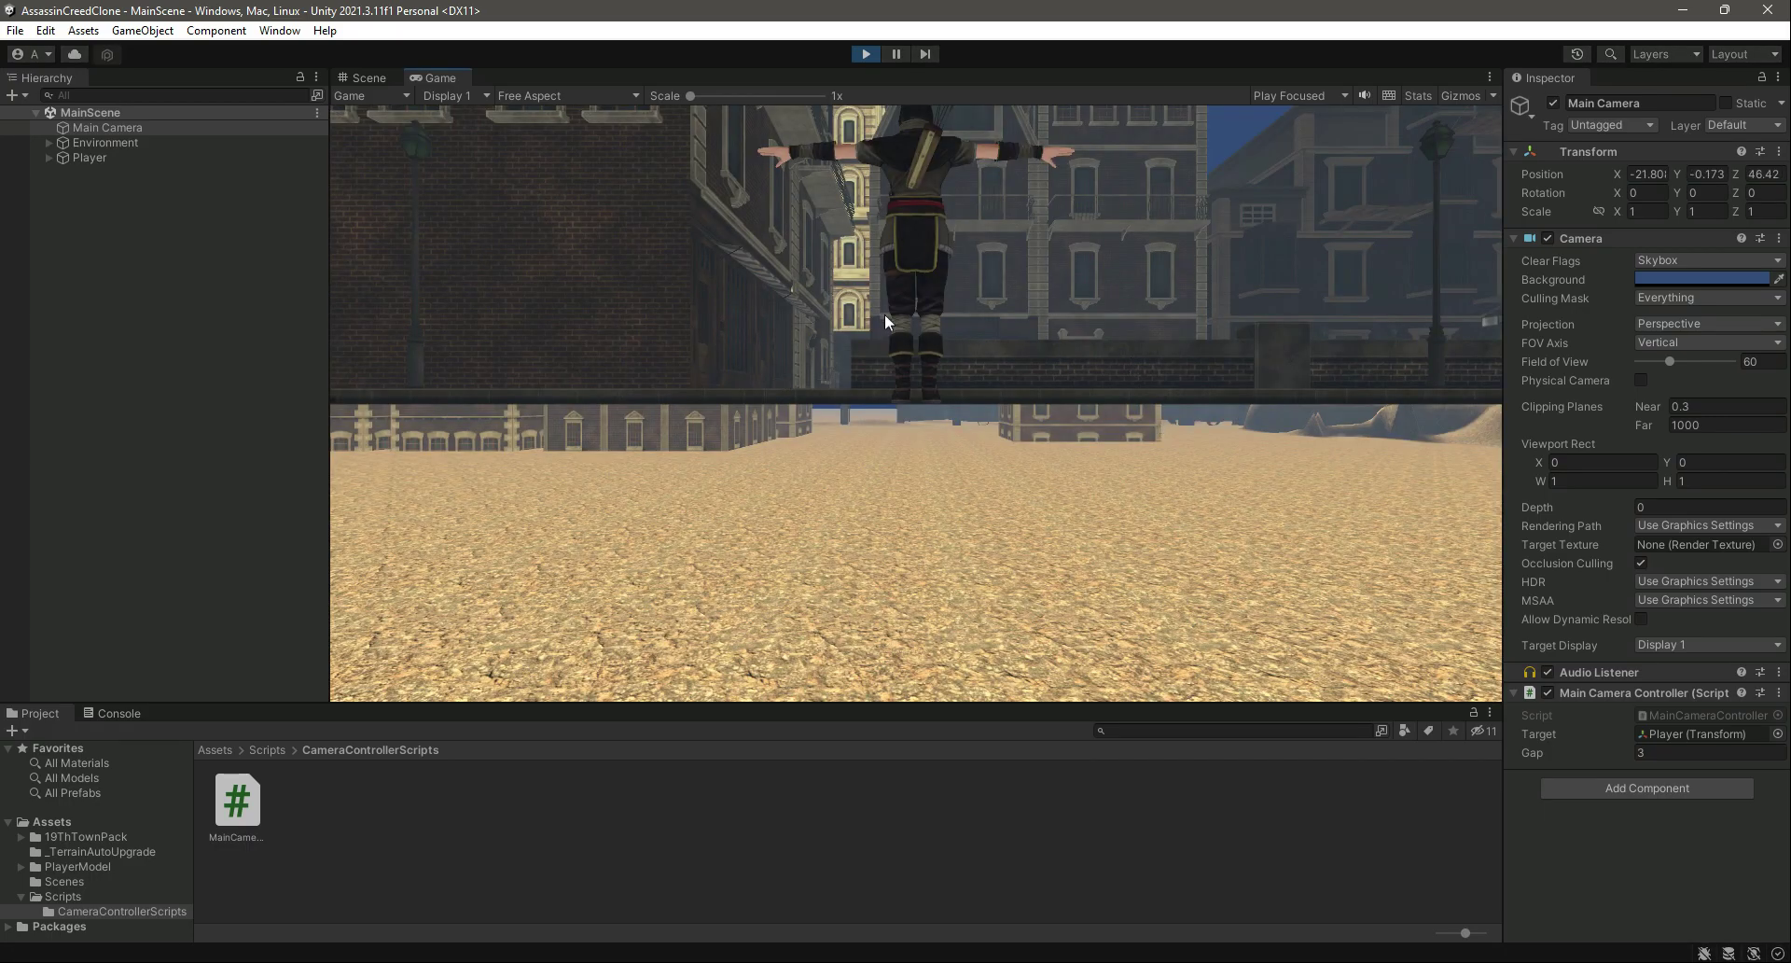
mouse_move(865, 308)
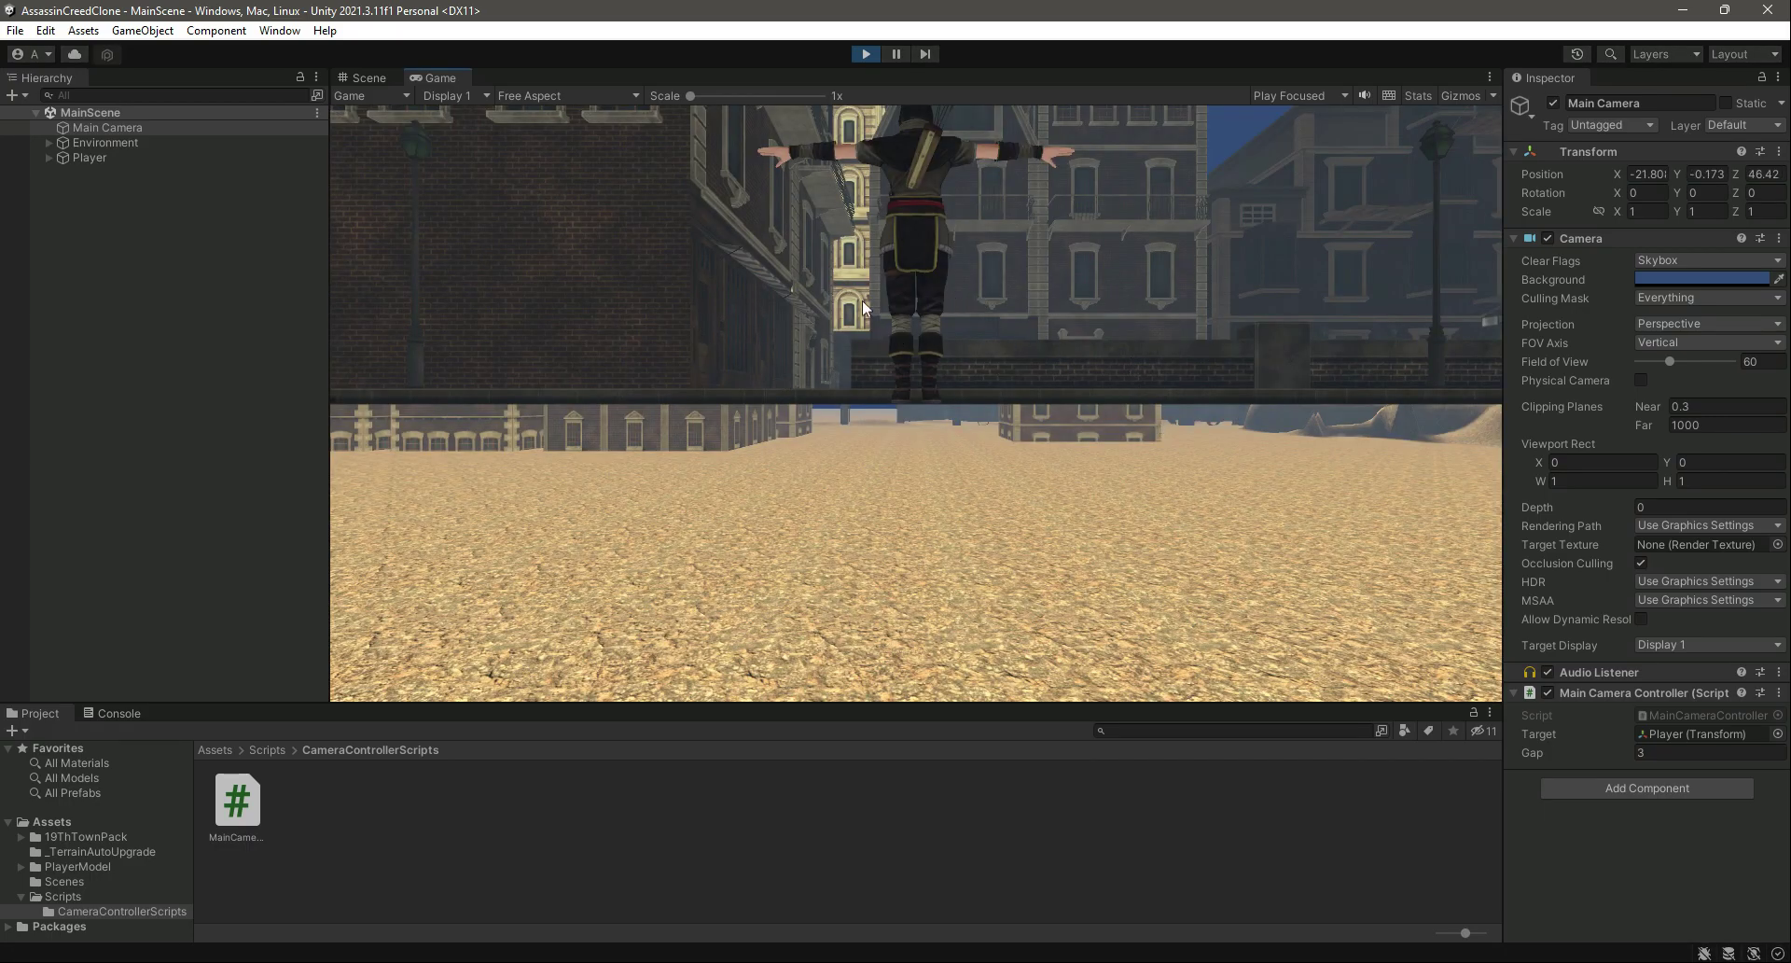
mouse_move(756, 381)
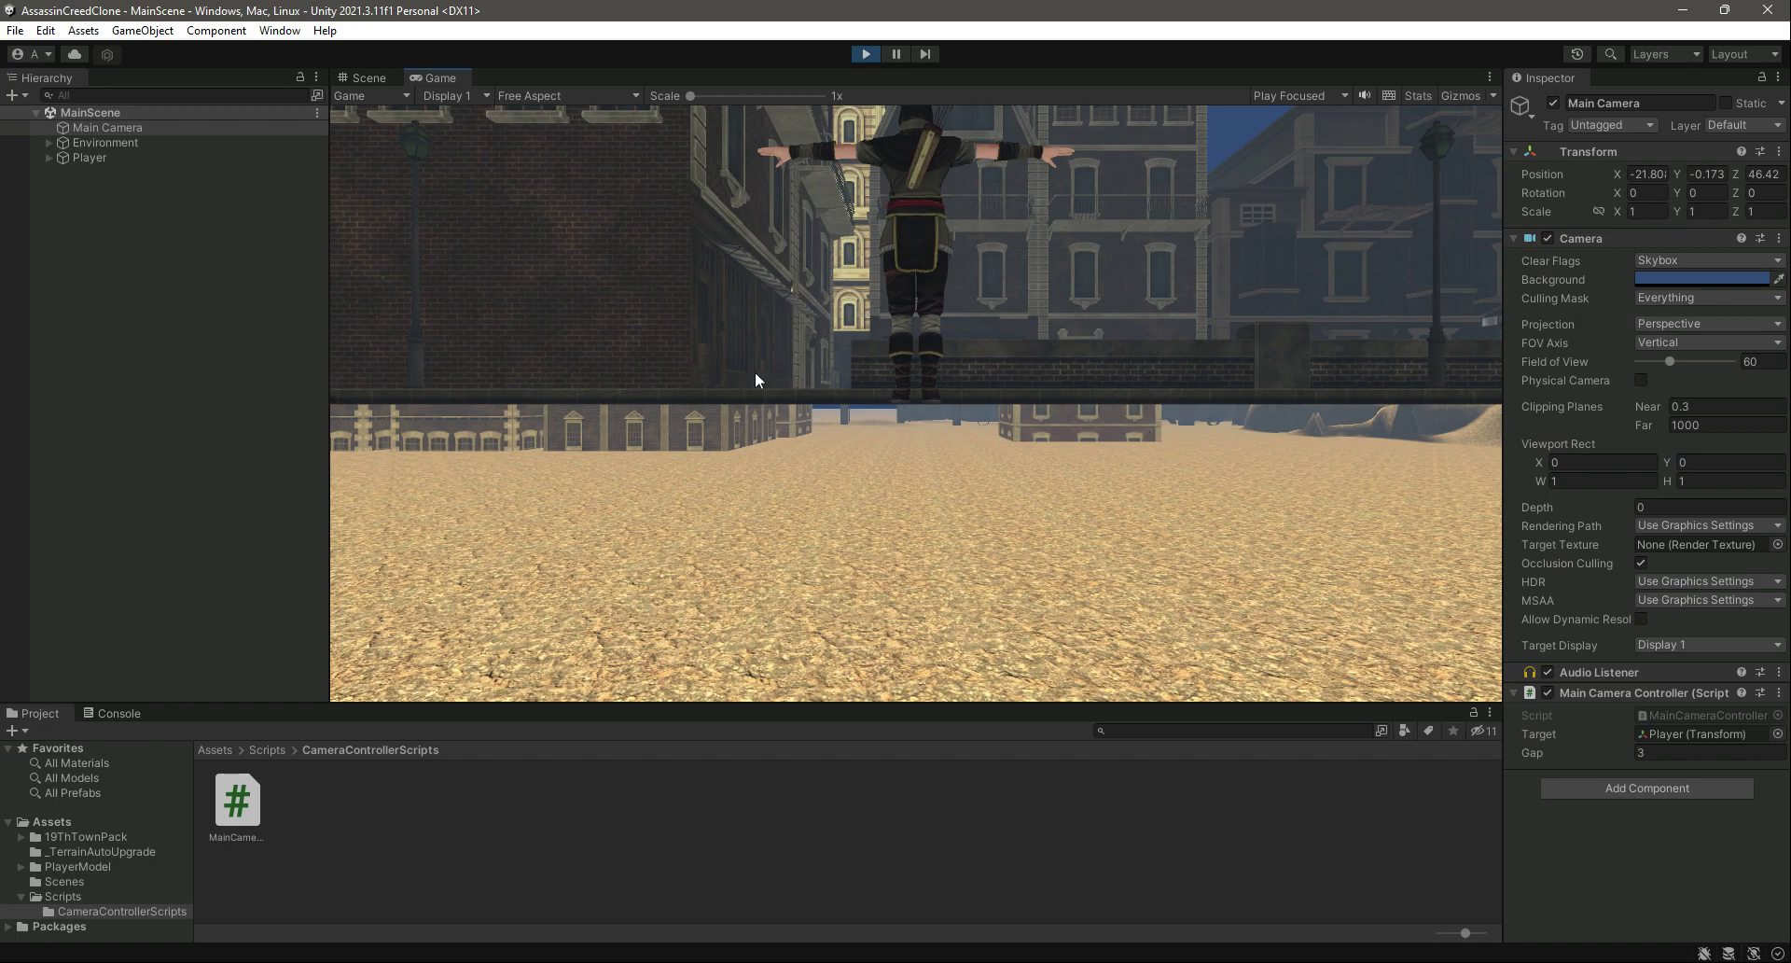
mouse_move(879, 511)
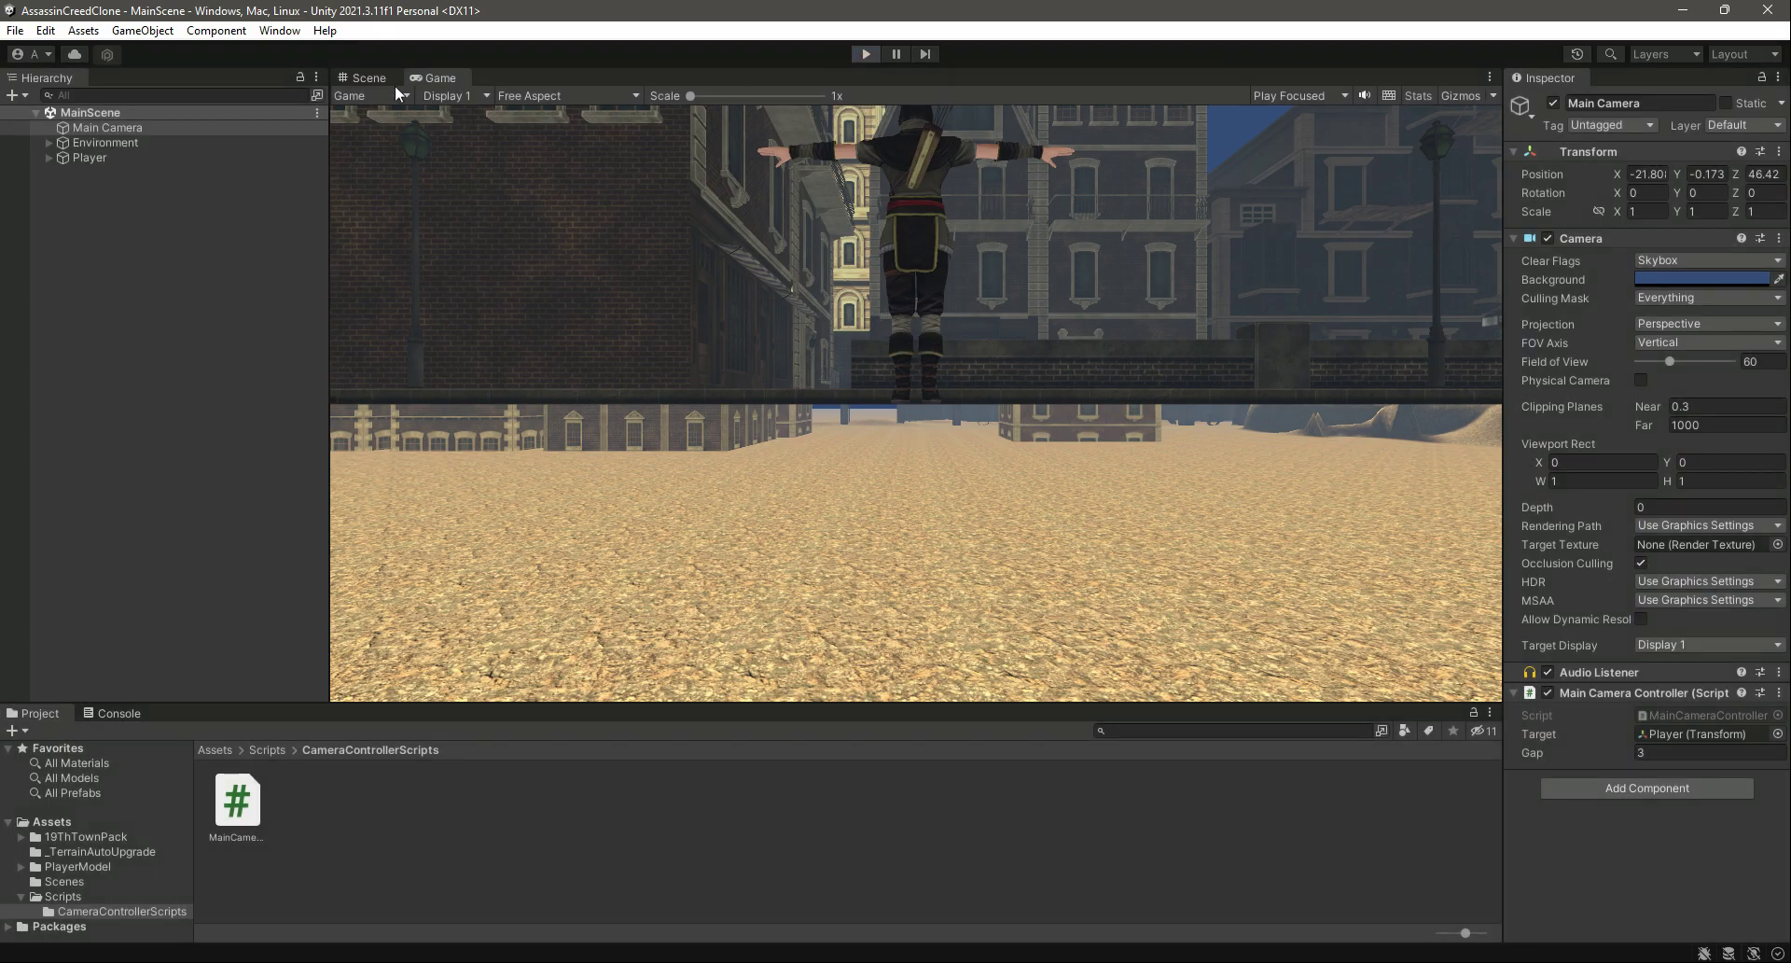
click(368, 78)
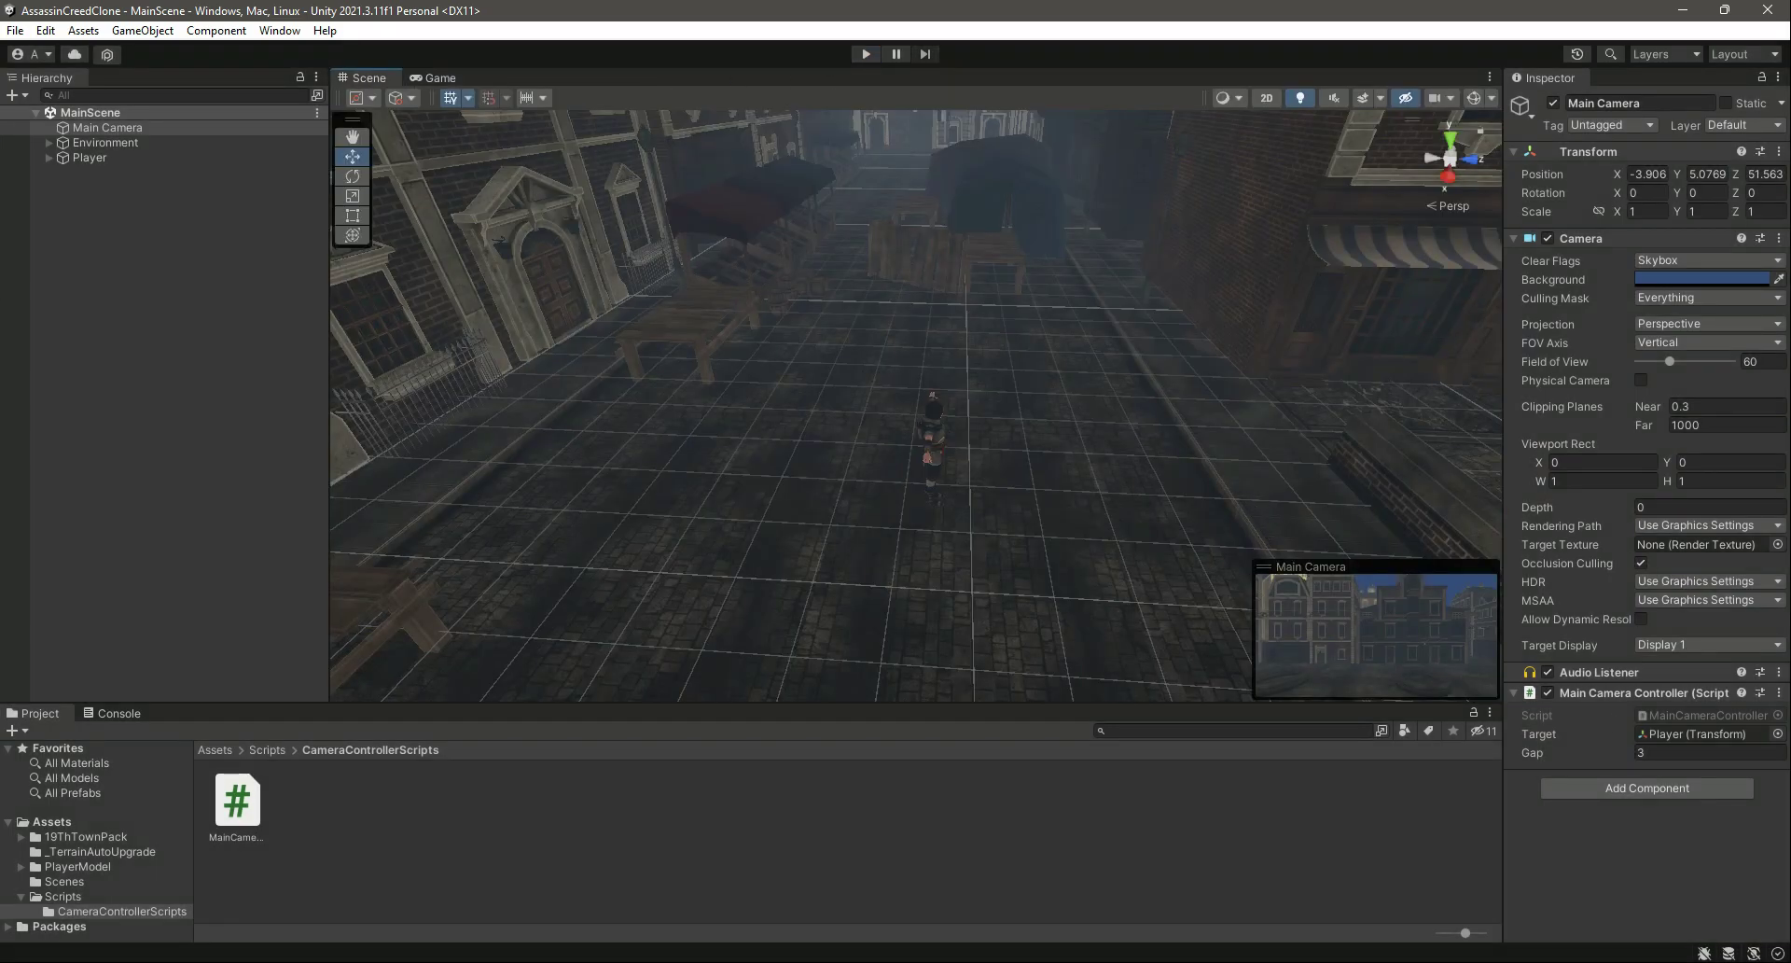